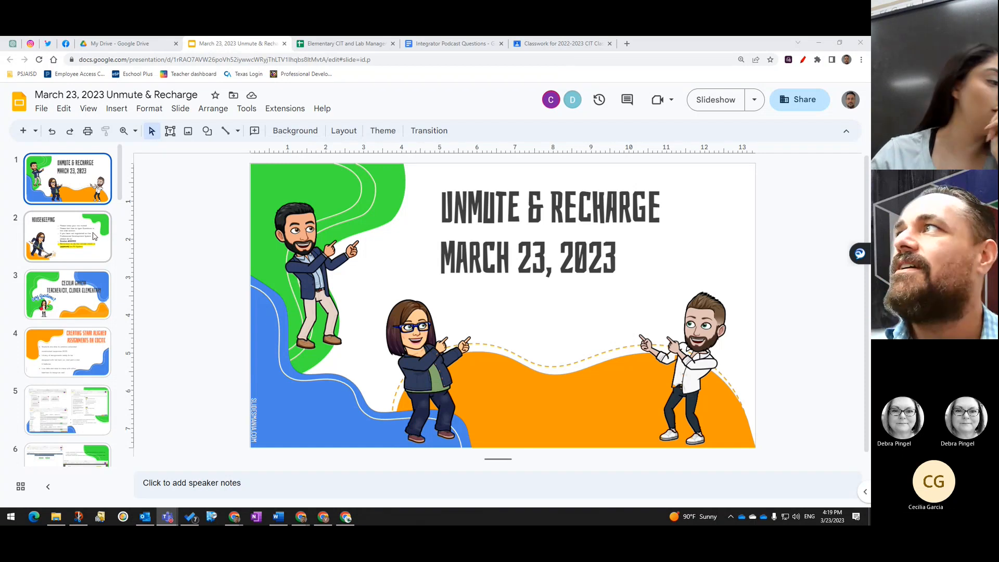
Step: Advance the deck from the title slide through the Housekeeping slide and the next thumbnail
{"action": "left_click", "coordinate": [67, 236]}
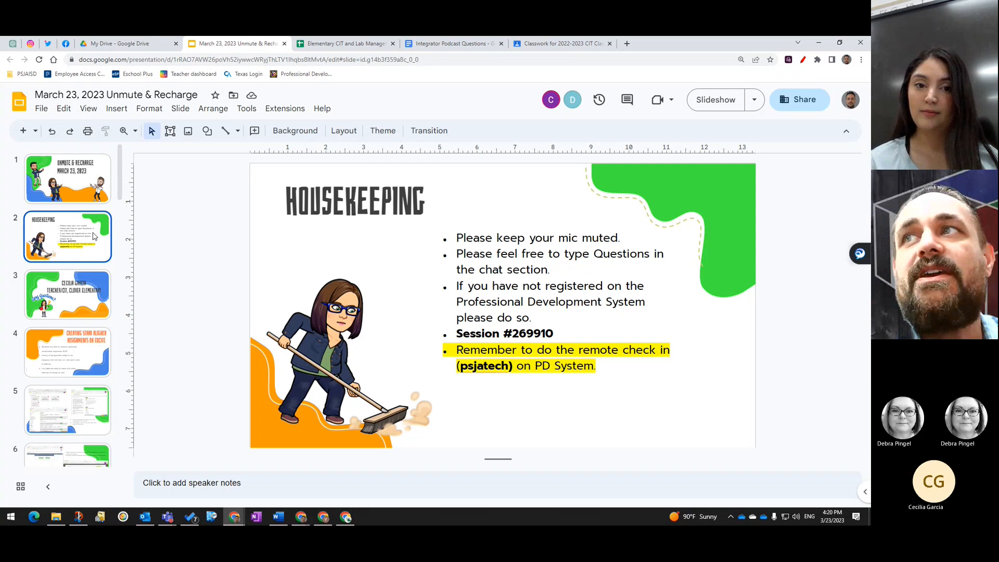
{"action": "mouse_move", "coordinate": [78, 310]}
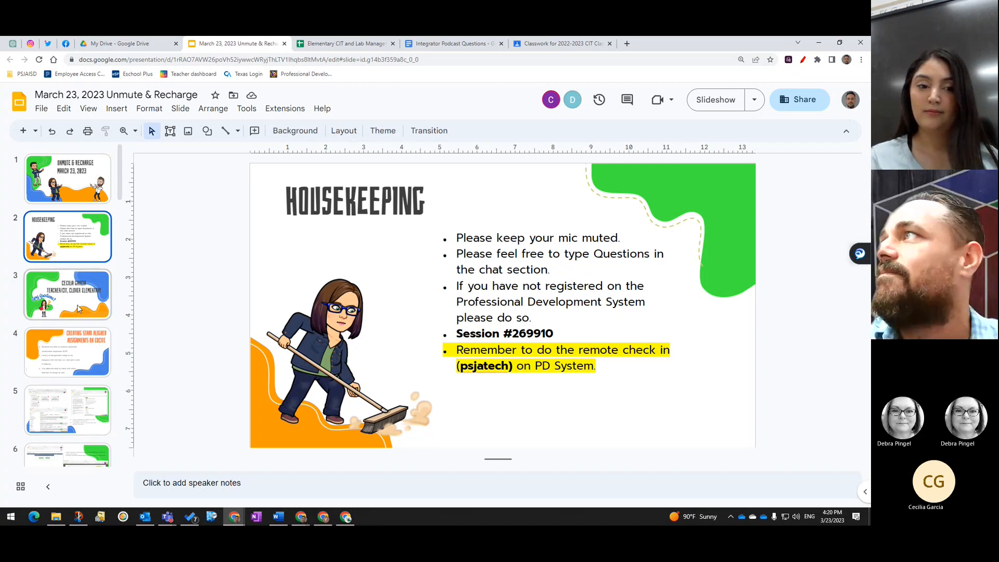
{"action": "left_click", "coordinate": [67, 294]}
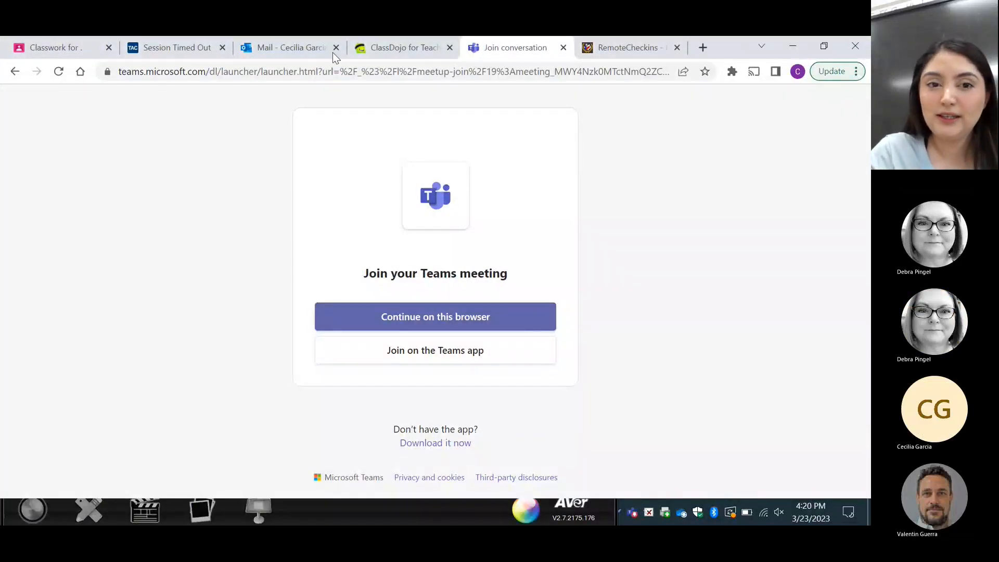
{"action": "mouse_move", "coordinate": [191, 164]}
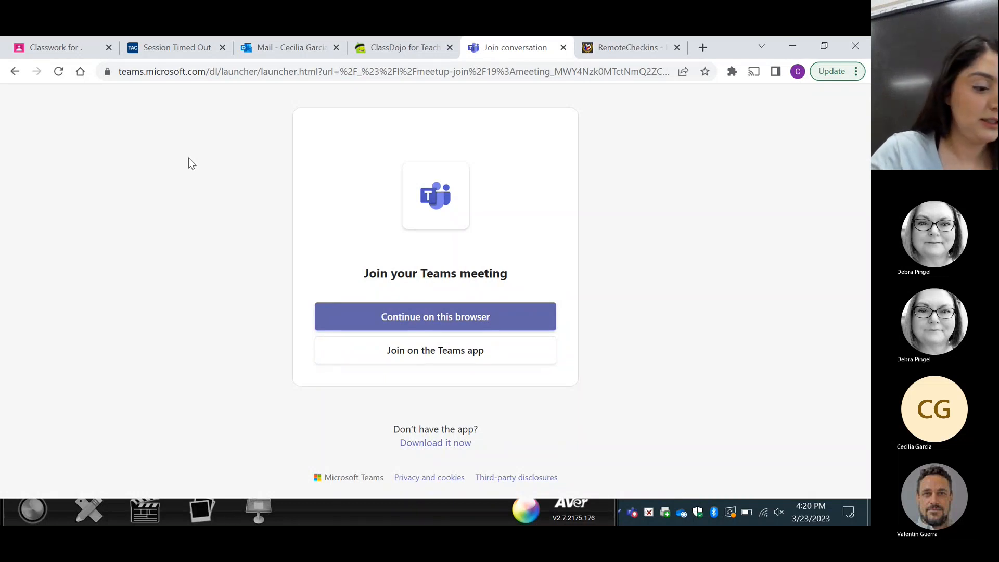
{"action": "mouse_move", "coordinate": [527, 105]}
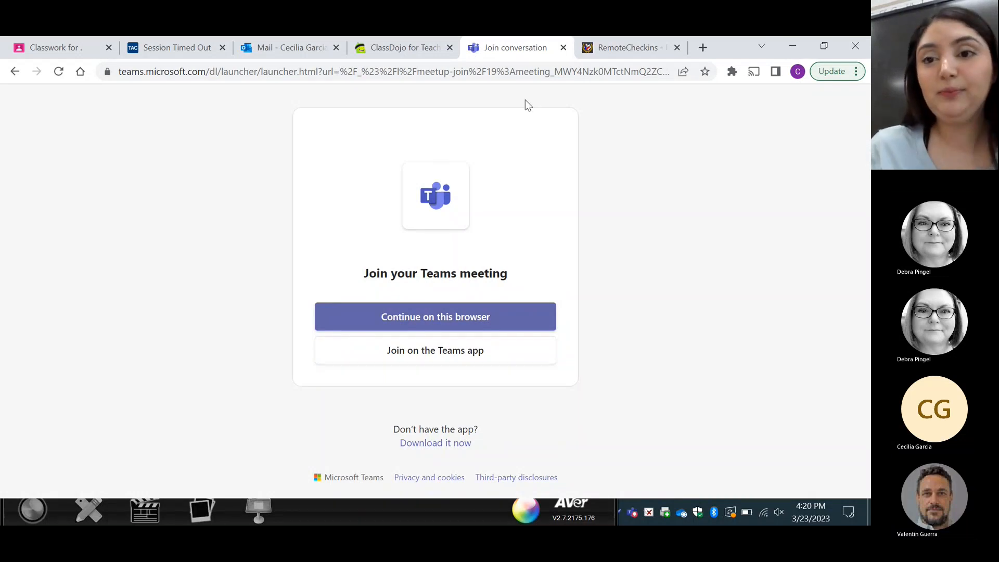
Step: Sign in to edcite.com with Google in a new tab and show Recent Assignments on the teacher home
{"action": "left_click", "coordinate": [703, 47]}
{"action": "type", "text": "ed"}
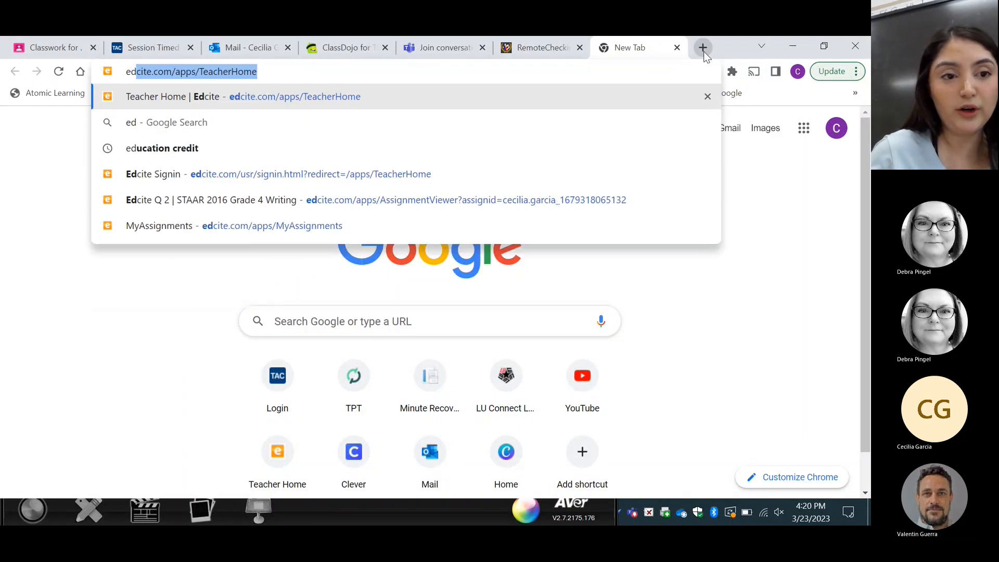
{"action": "left_click", "coordinate": [279, 174]}
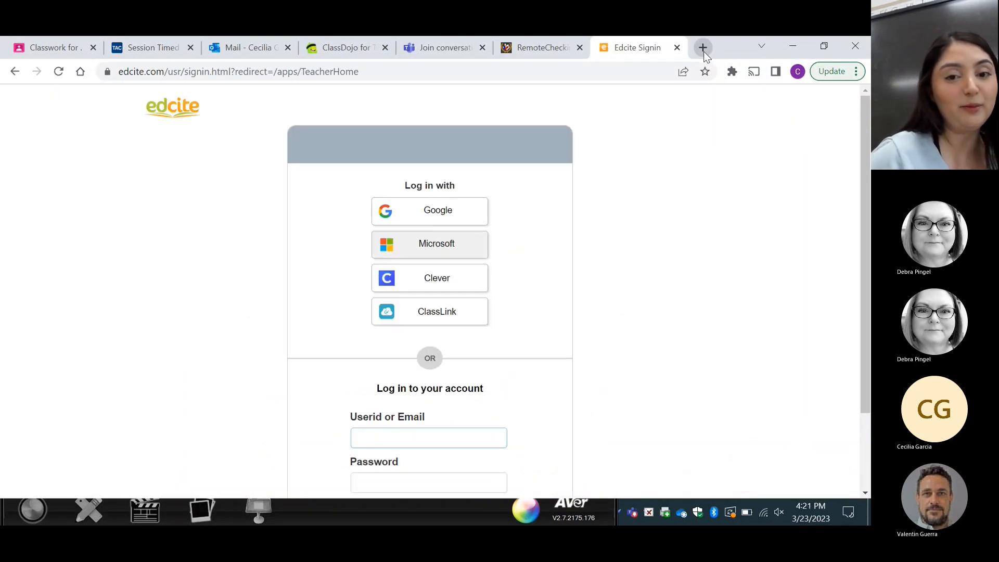
{"action": "left_click", "coordinate": [430, 211]}
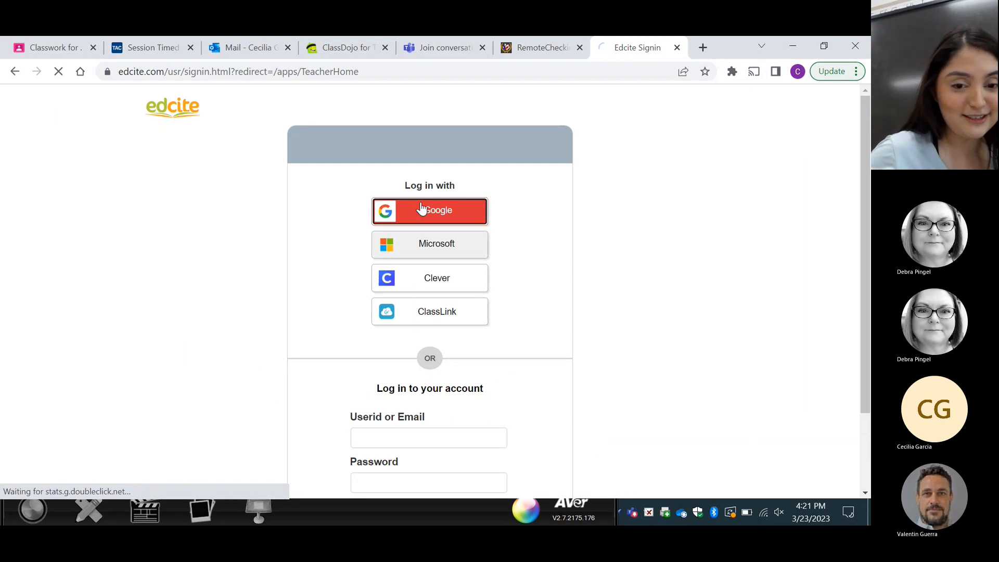
{"action": "left_click", "coordinate": [429, 211]}
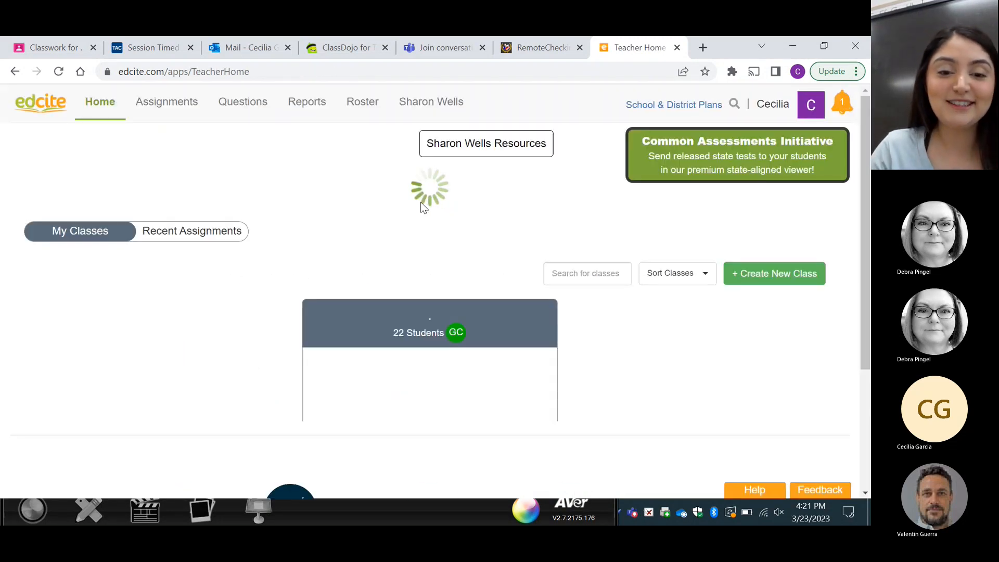
{"action": "left_click", "coordinate": [191, 232]}
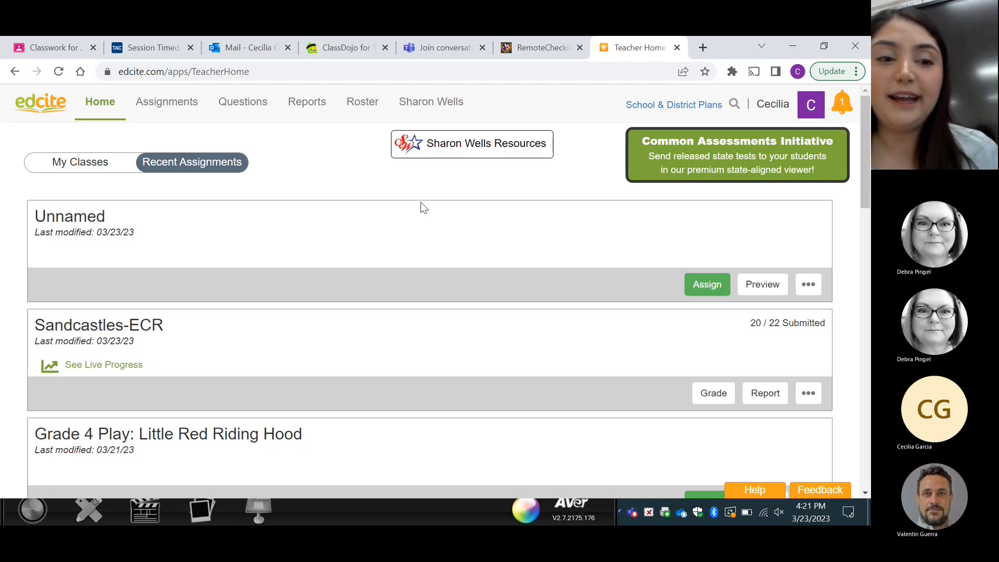
{"action": "mouse_move", "coordinate": [286, 162]}
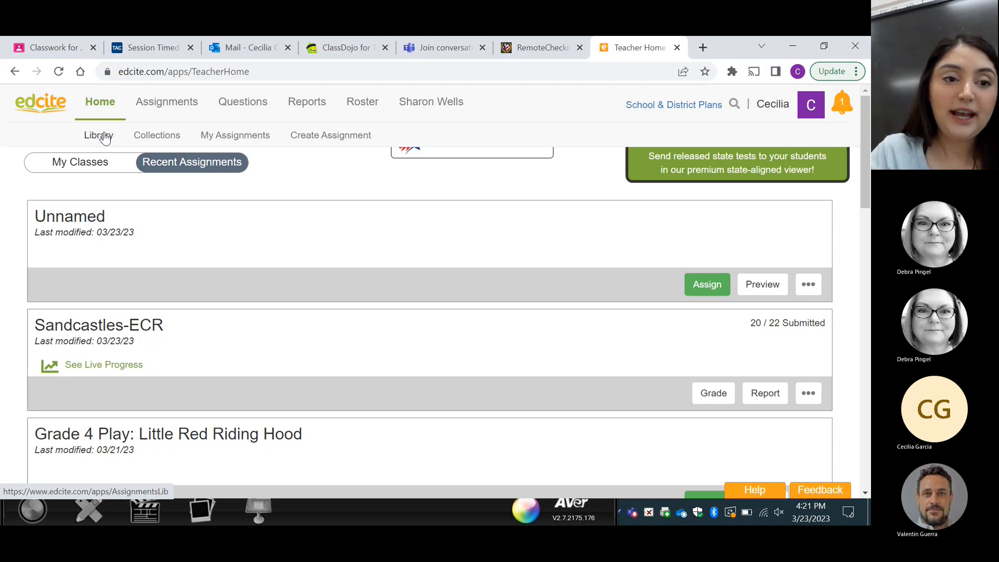
Step: Browse the TX aligned Collections, then return to the shared Library list and scroll its entries
{"action": "left_click", "coordinate": [98, 135]}
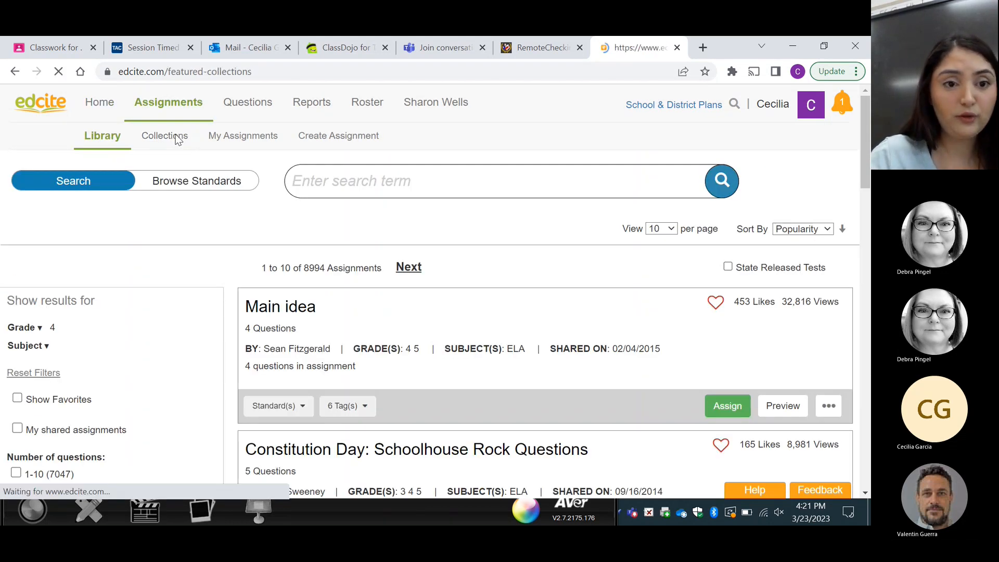
{"action": "left_click", "coordinate": [164, 135]}
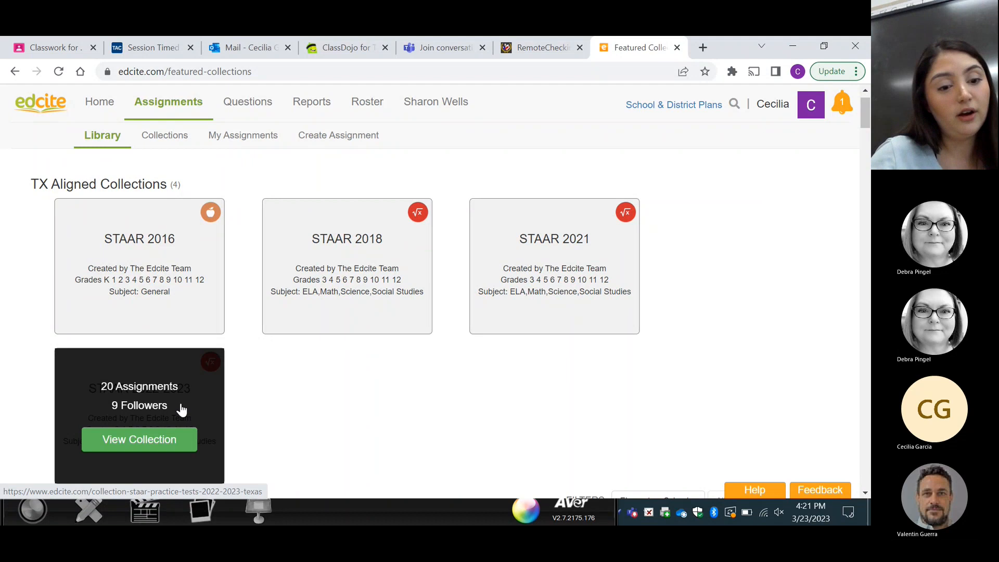
{"action": "mouse_move", "coordinate": [373, 374]}
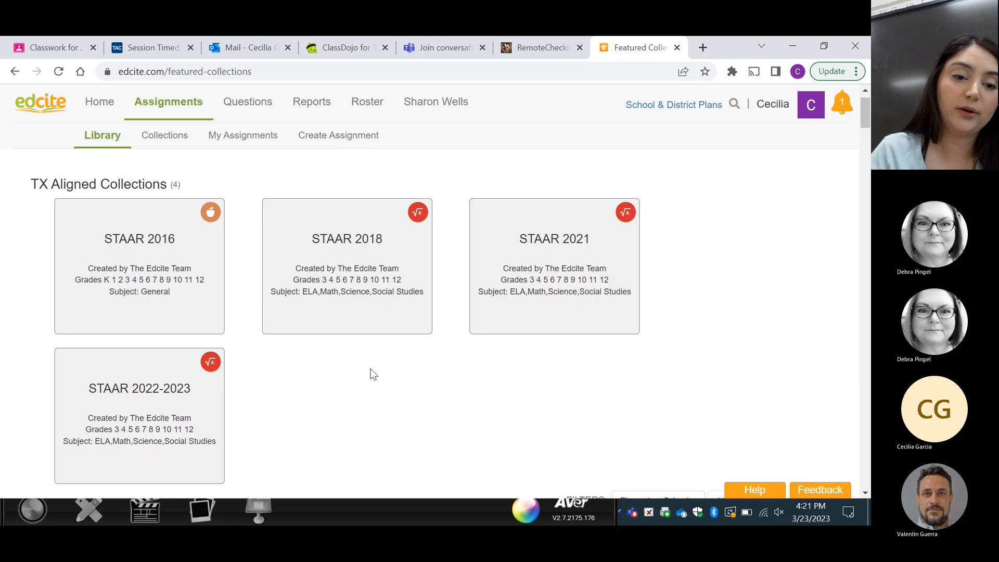
{"action": "mouse_move", "coordinate": [346, 255]}
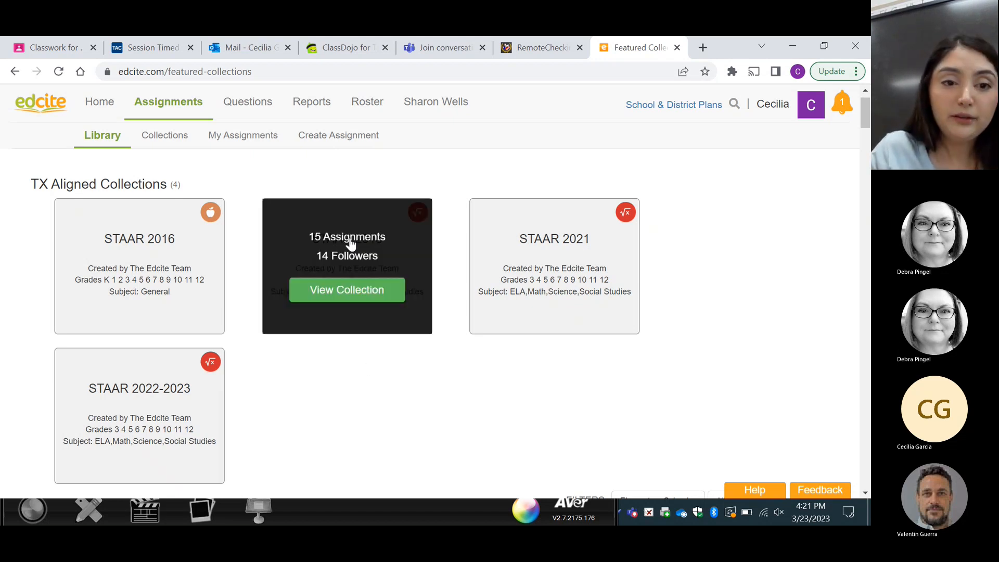
{"action": "mouse_move", "coordinate": [165, 134]}
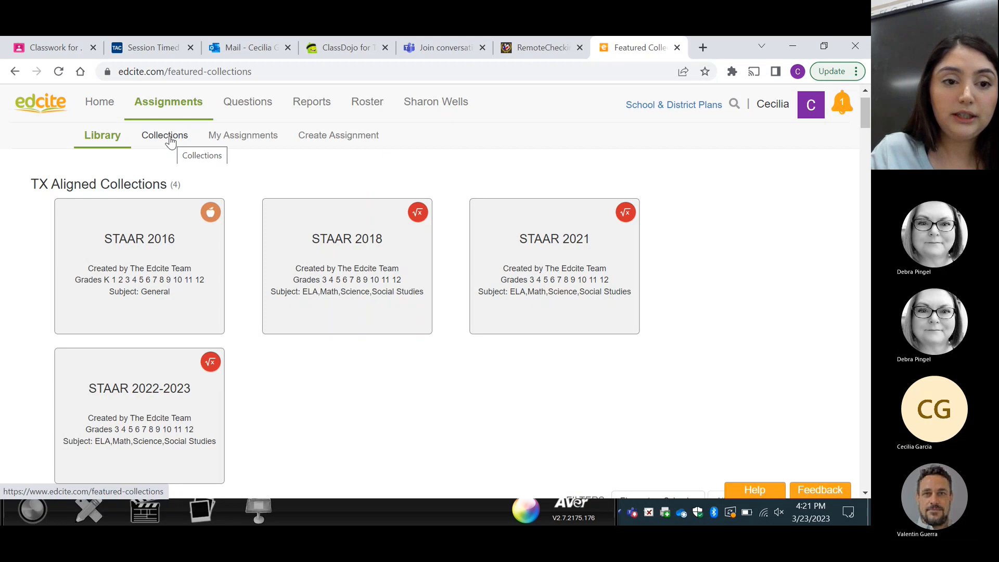
{"action": "left_click", "coordinate": [164, 135]}
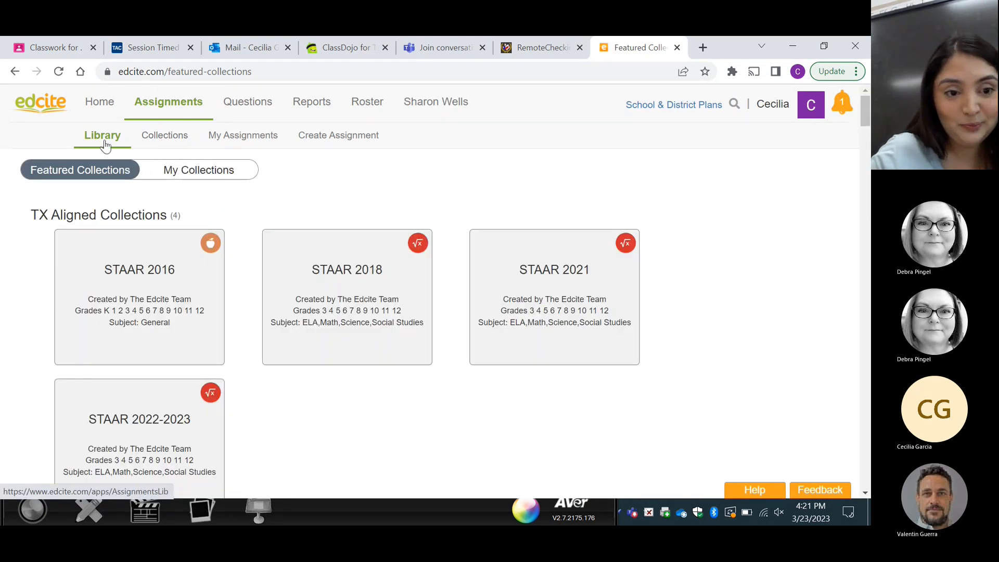
{"action": "left_click", "coordinate": [102, 135]}
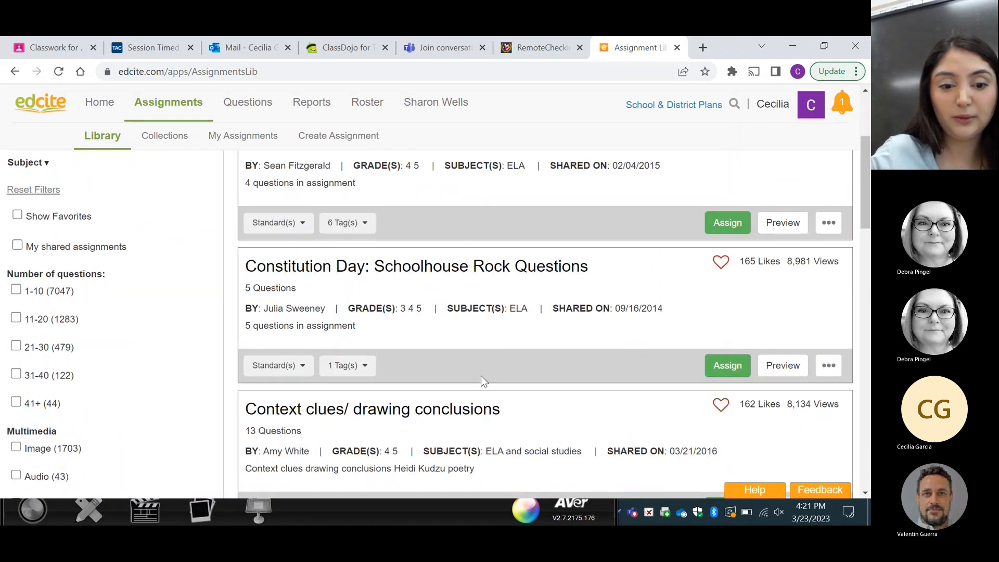
{"action": "scroll", "scroll_direction": "down", "scroll_amount": 3}
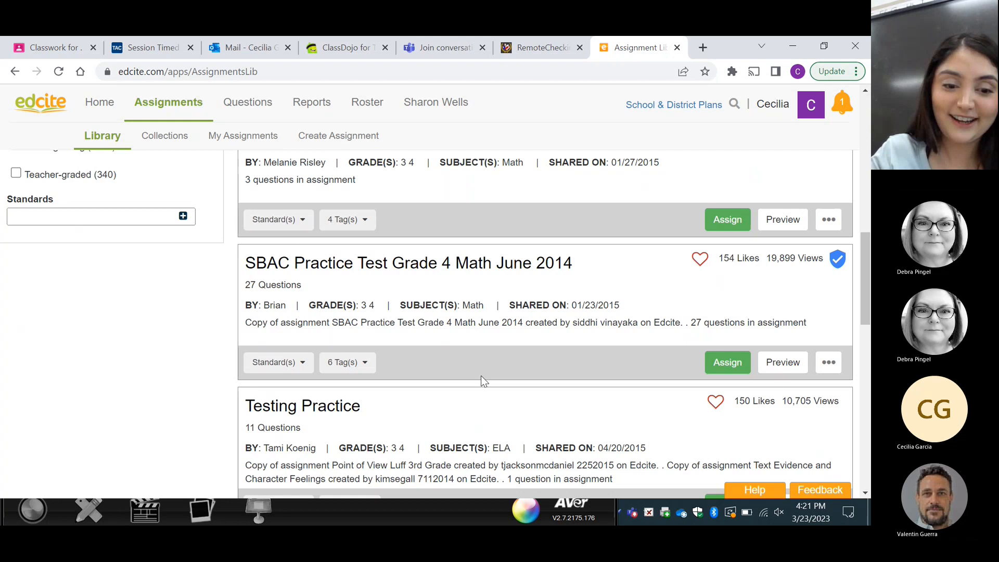
{"action": "scroll", "scroll_direction": "down", "scroll_amount": 3}
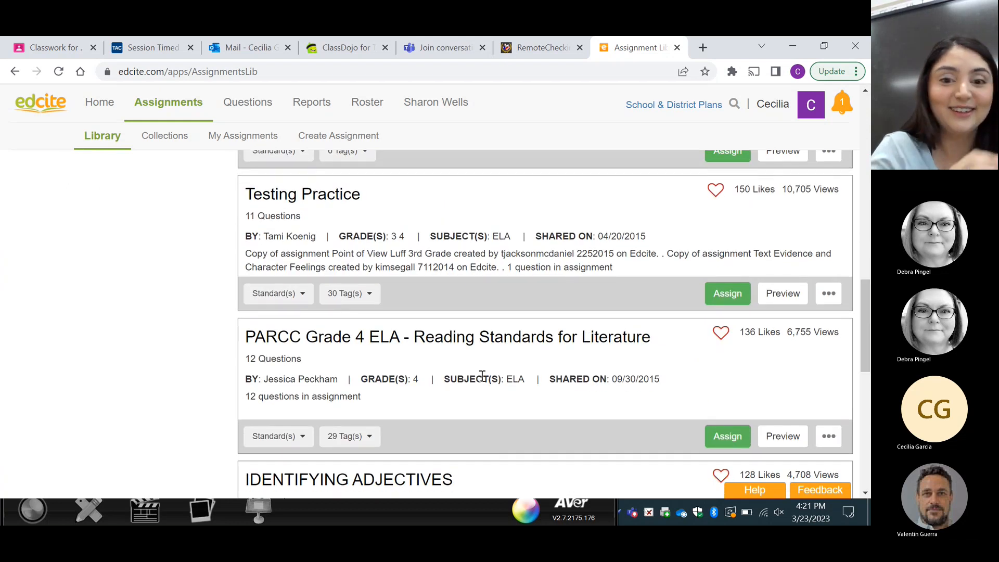
{"action": "mouse_move", "coordinate": [306, 185]}
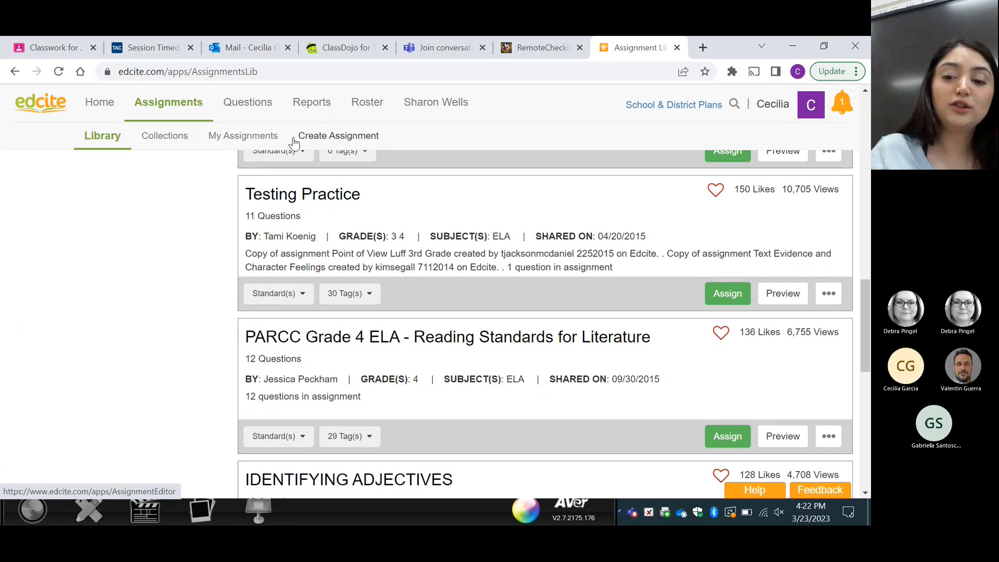
{"action": "mouse_move", "coordinate": [338, 135]}
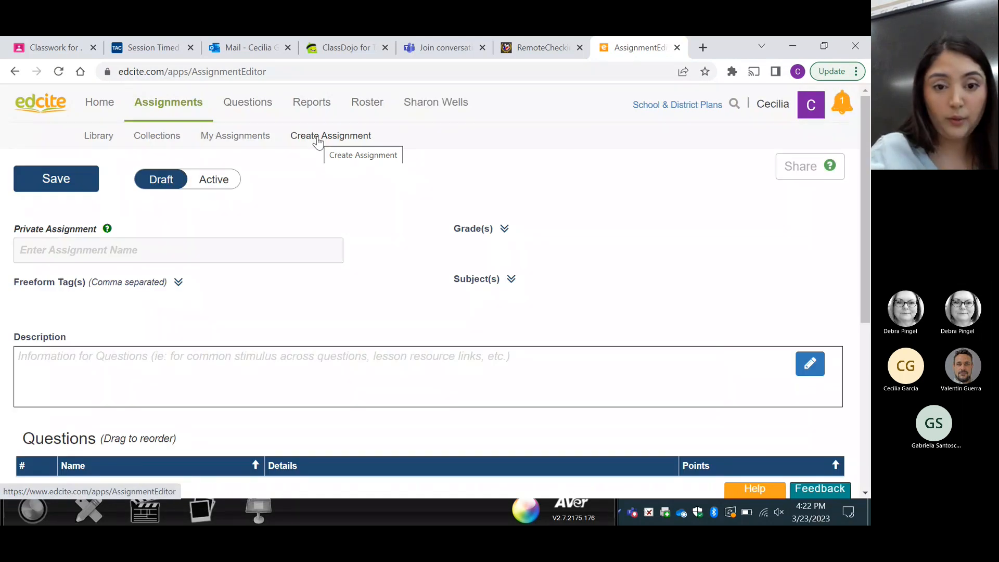
Step: Add a new Written Response > Essay Response question to the blank assignment
{"action": "scroll", "scroll_direction": "down", "scroll_amount": 3}
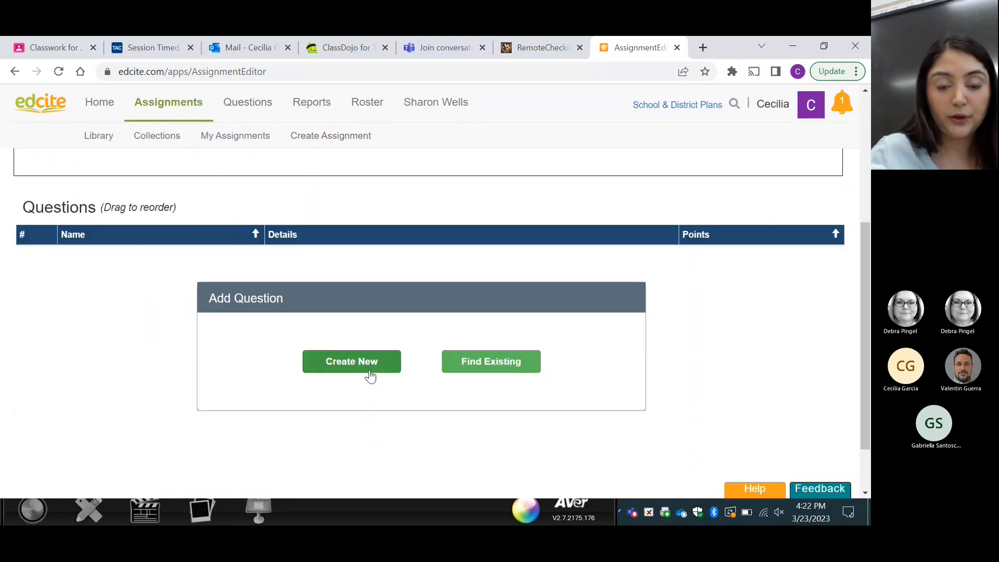
{"action": "left_click", "coordinate": [350, 361]}
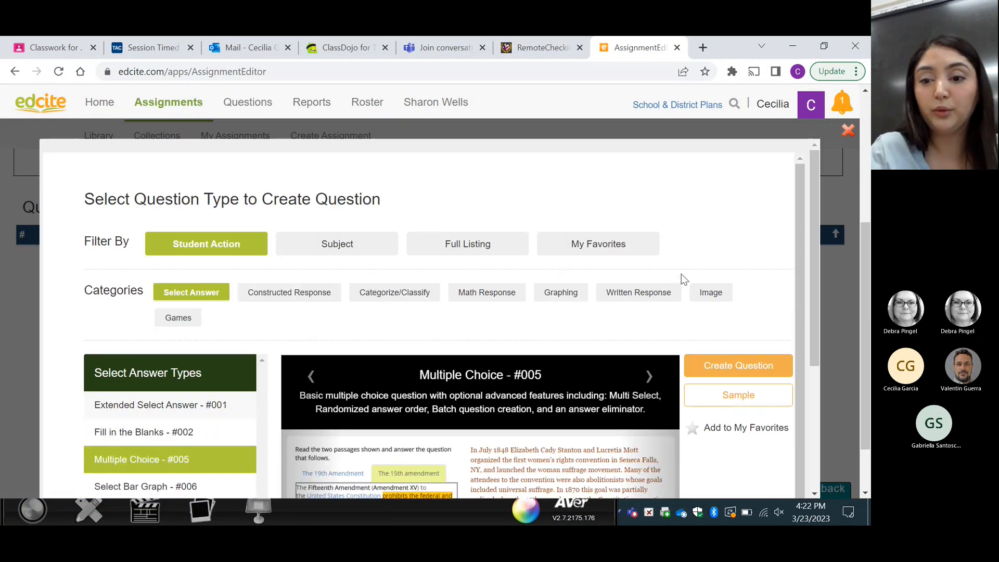
{"action": "mouse_move", "coordinate": [700, 269]}
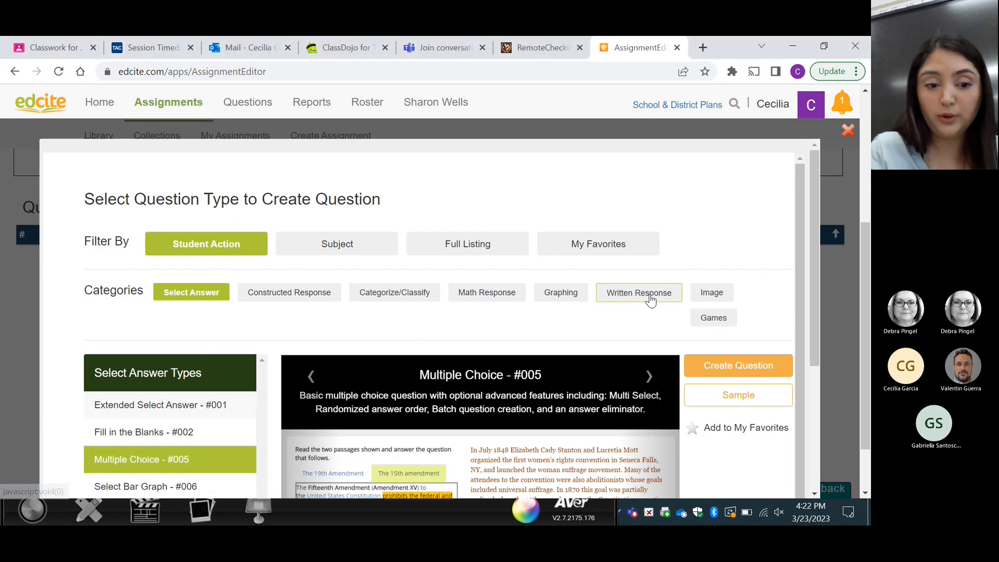
{"action": "left_click", "coordinate": [638, 292]}
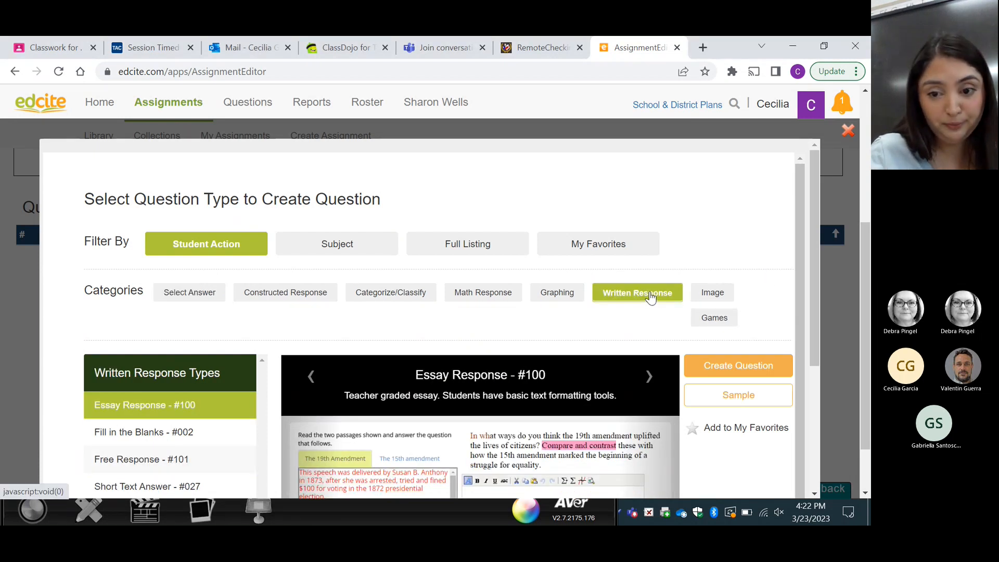
{"action": "scroll", "scroll_direction": "down", "scroll_amount": 3}
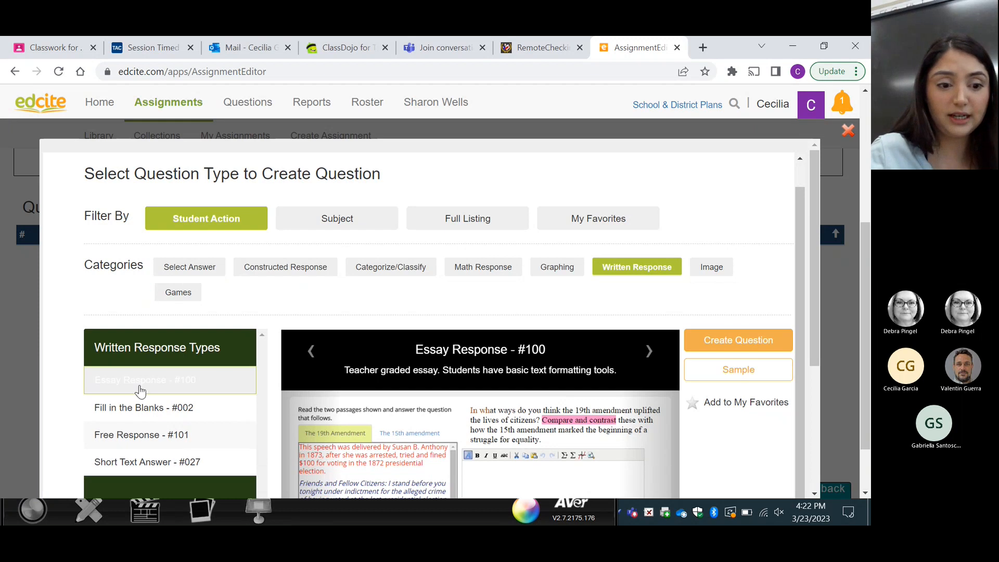
{"action": "mouse_move", "coordinate": [153, 380]}
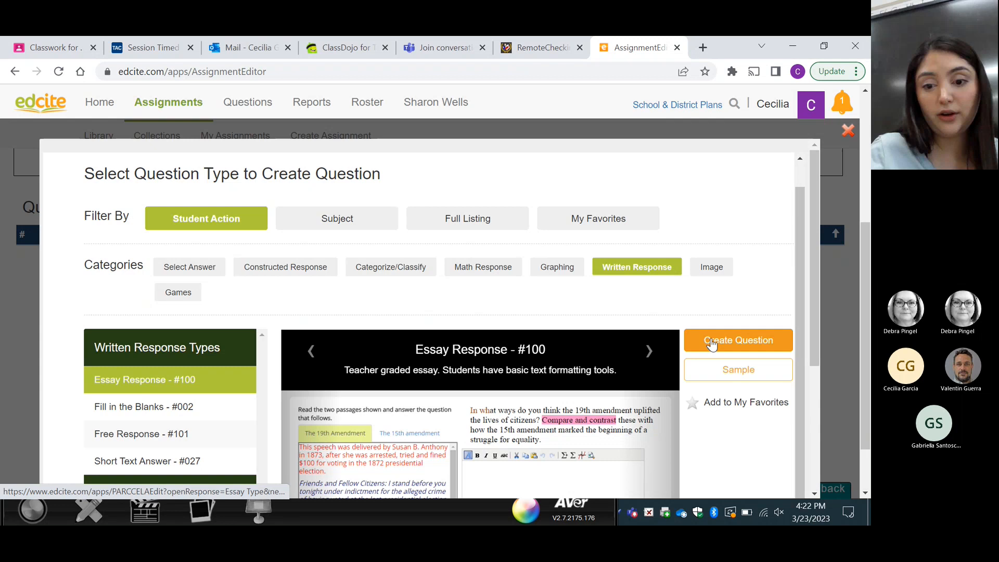
{"action": "left_click", "coordinate": [737, 340]}
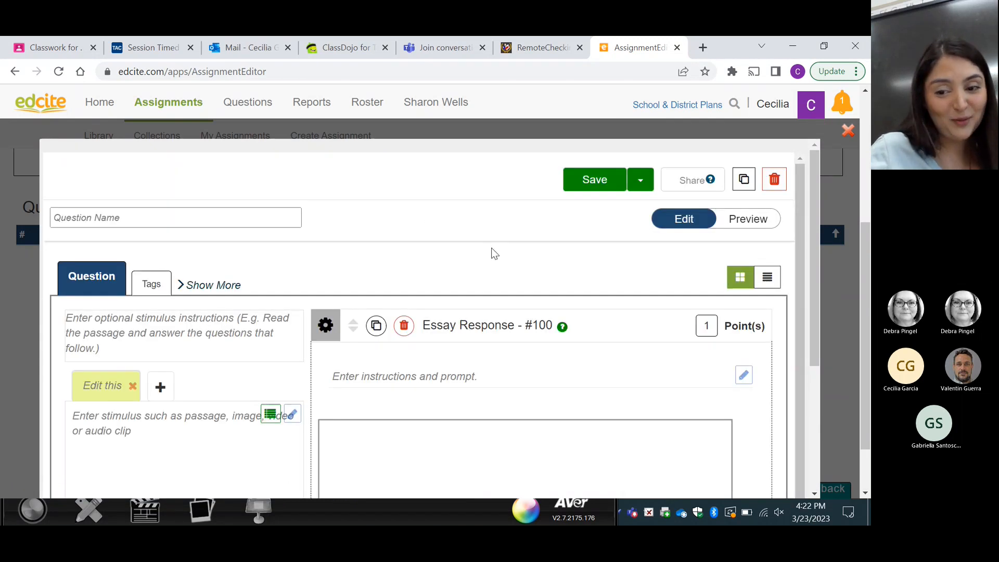
Step: View the insert-image options including Add Image, then close the image dialog
{"action": "scroll", "scroll_direction": "down", "scroll_amount": 3}
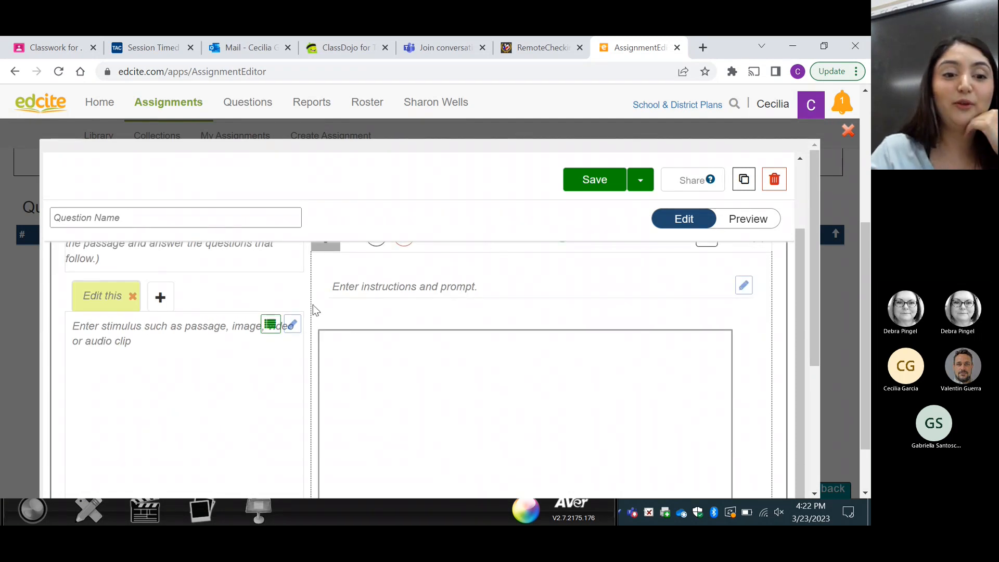
{"action": "mouse_move", "coordinate": [341, 323]}
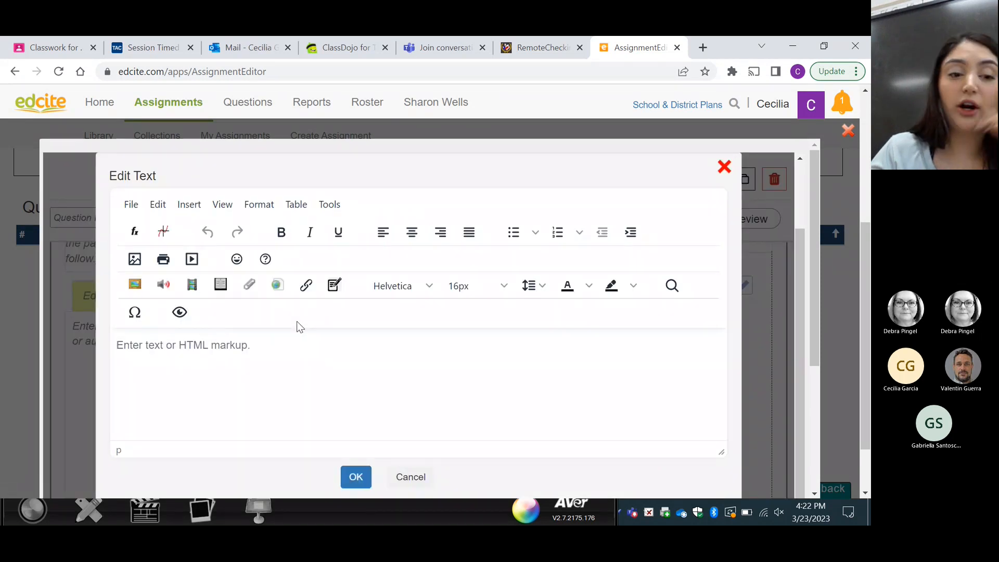
{"action": "mouse_move", "coordinate": [135, 285]}
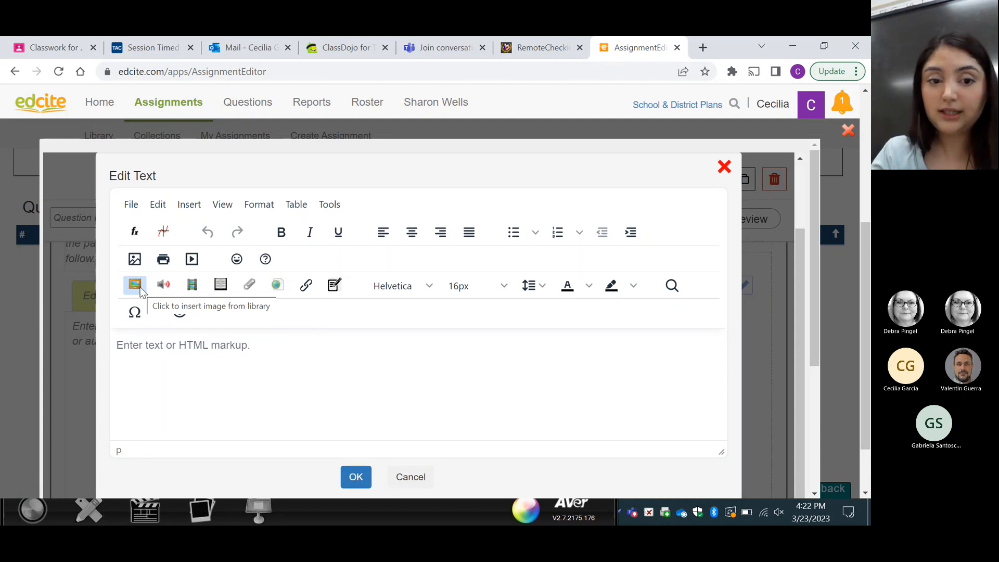
{"action": "left_click", "coordinate": [135, 285]}
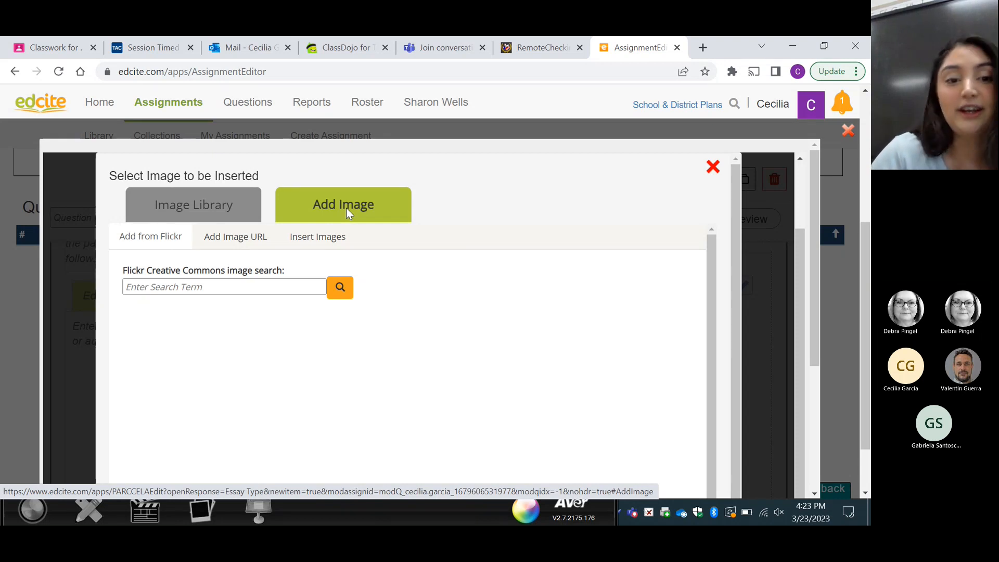
{"action": "left_click", "coordinate": [317, 237]}
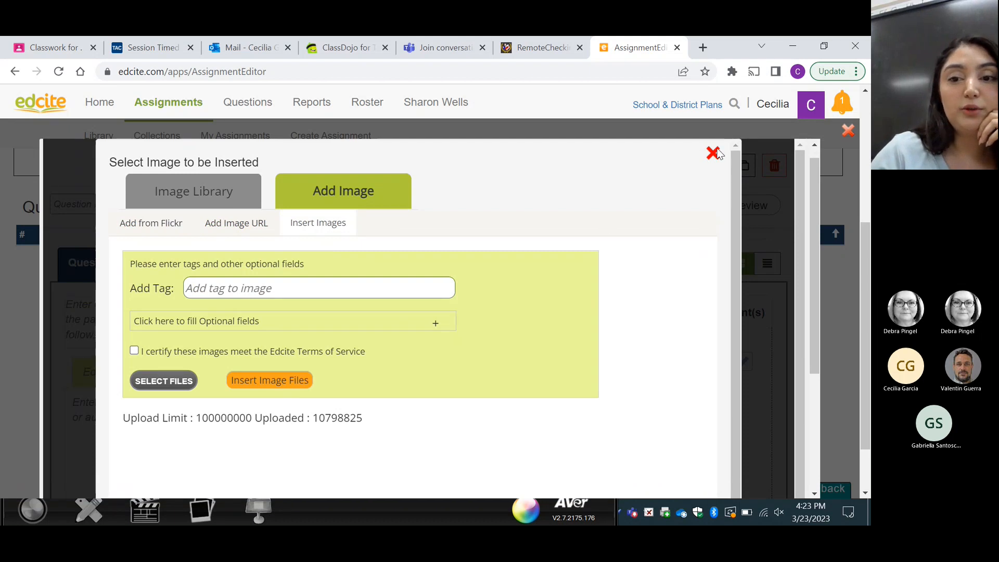
{"action": "left_click", "coordinate": [712, 154]}
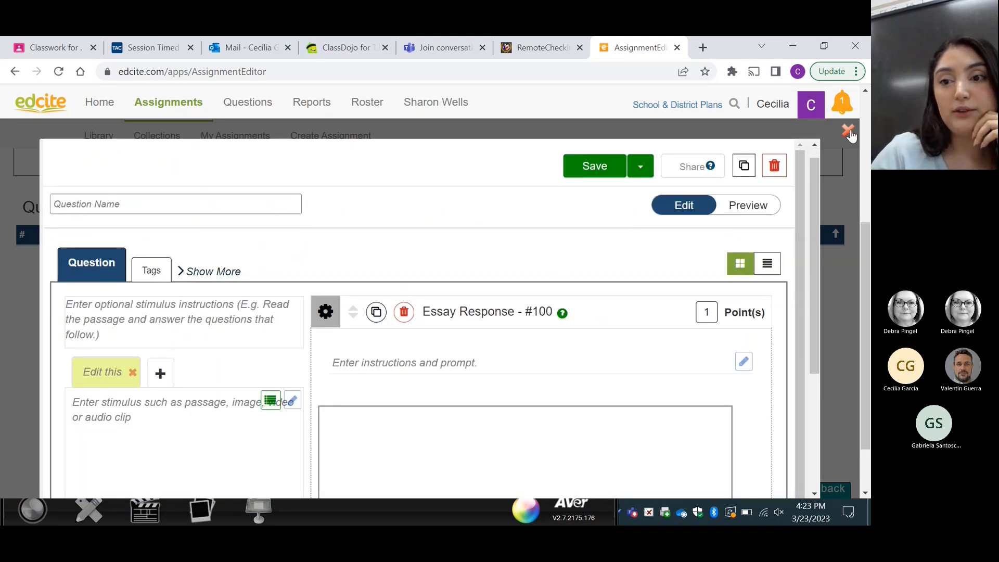
Step: Save the new essay question as Unnamed with an empty prompt
{"action": "scroll", "scroll_direction": "down", "scroll_amount": 3}
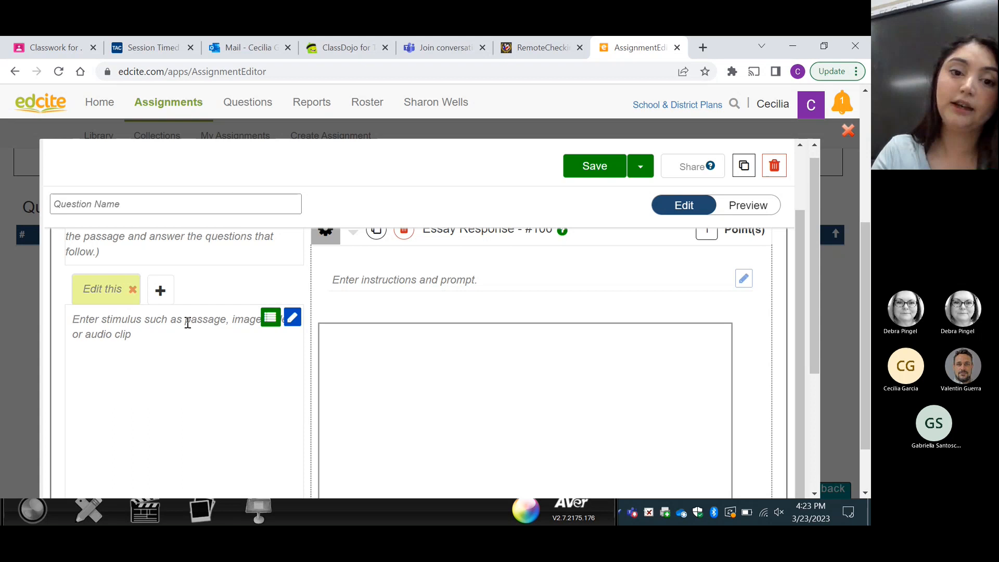
{"action": "left_click", "coordinate": [404, 280]}
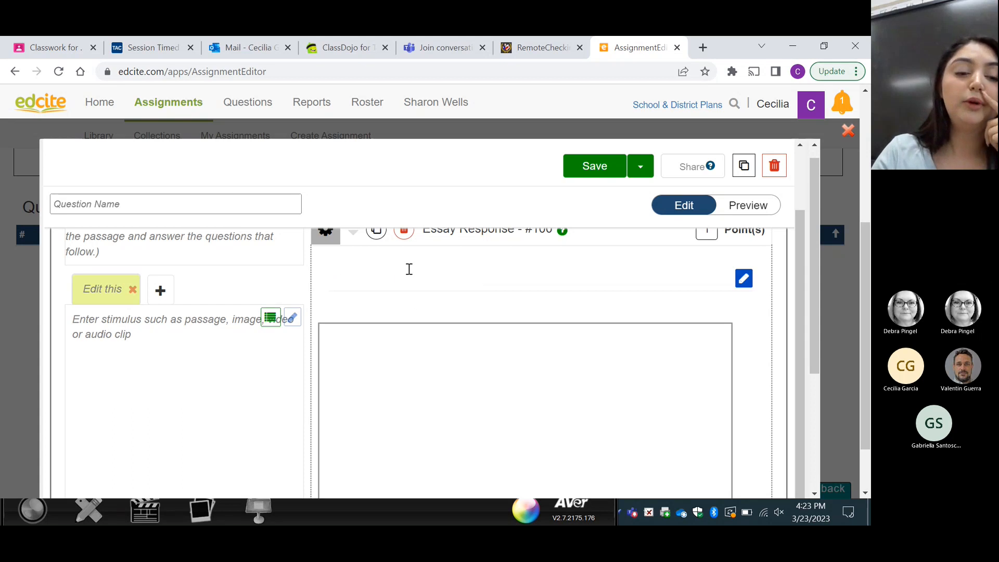
{"action": "left_click", "coordinate": [593, 166]}
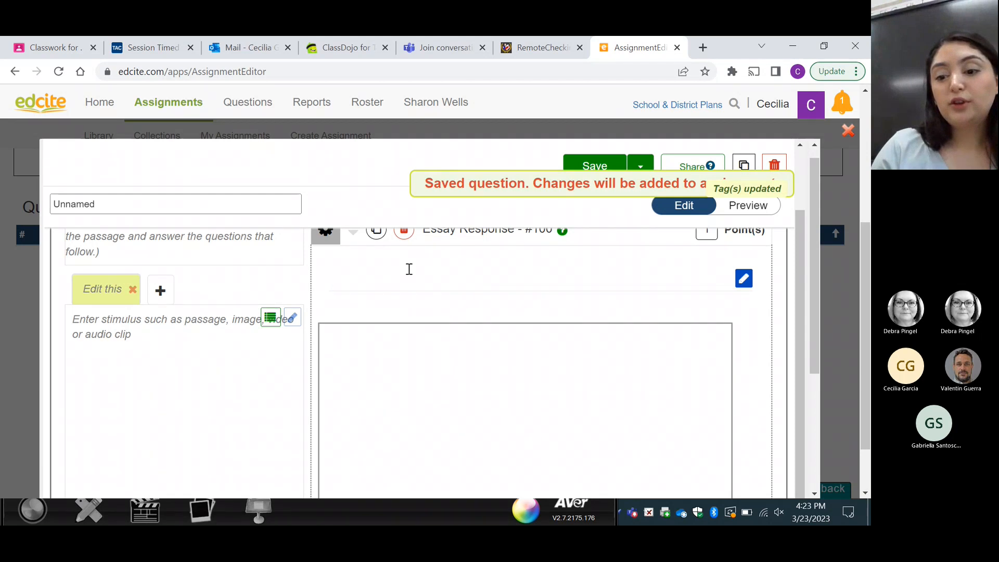
{"action": "scroll", "scroll_direction": "down", "scroll_amount": 3}
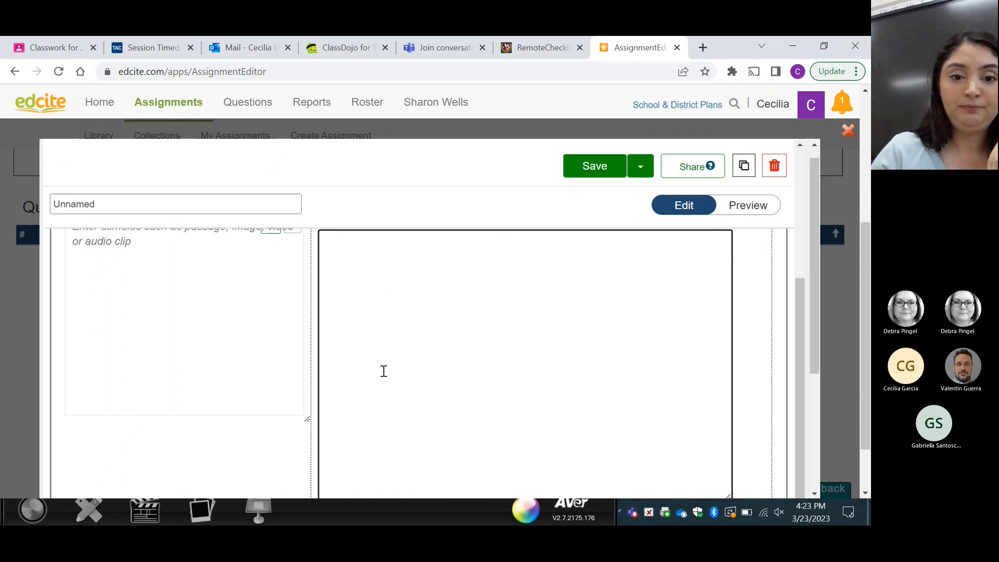
Step: Leave the question editor and open Sandcastles-ECR from My Assignments
{"action": "left_click", "coordinate": [593, 166]}
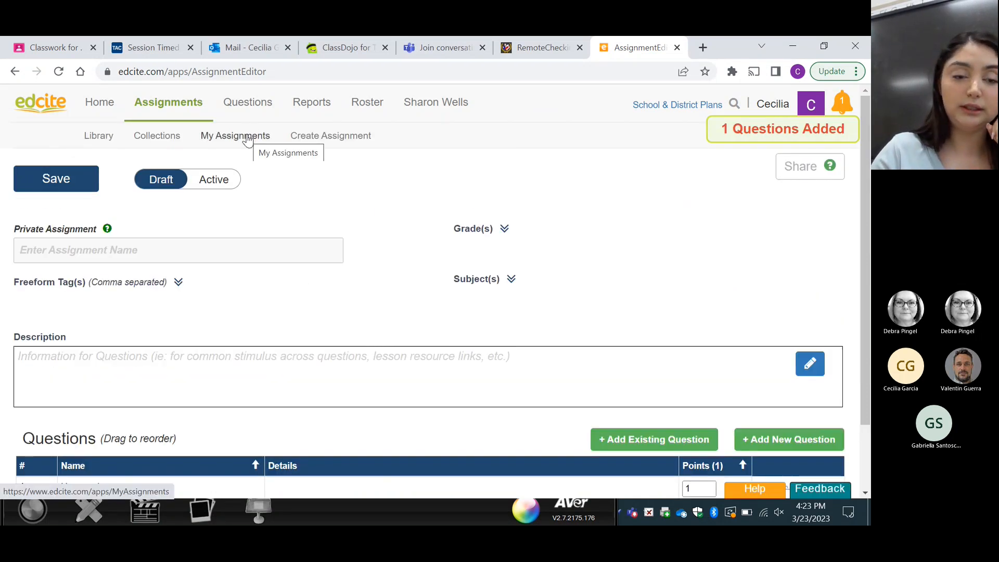
{"action": "left_click", "coordinate": [234, 135]}
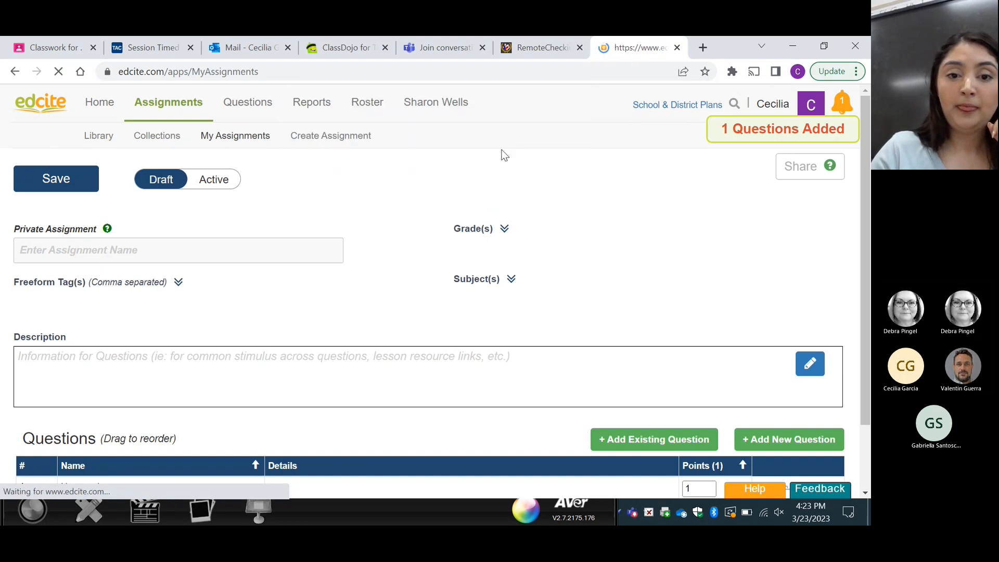
{"action": "left_click", "coordinate": [244, 135]}
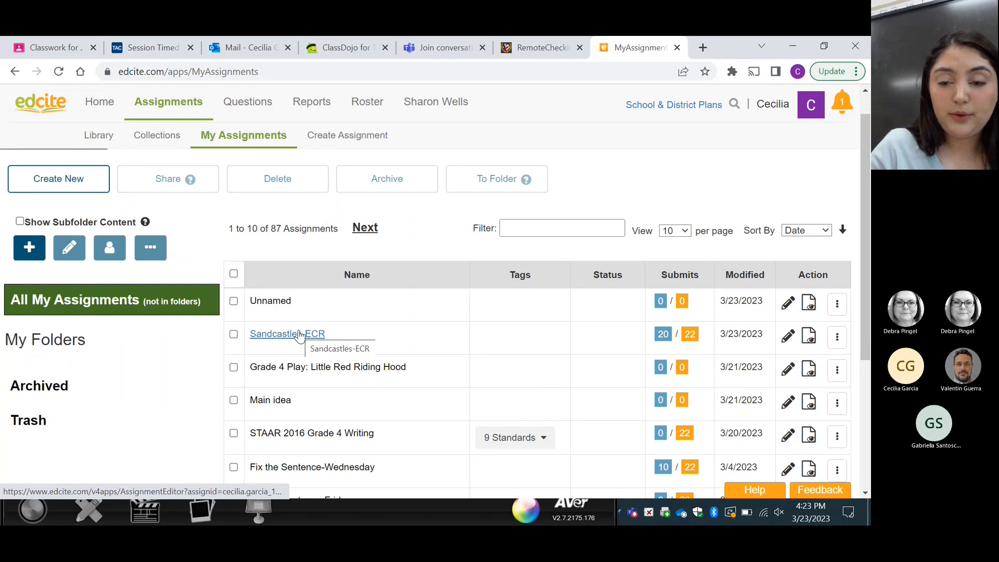
{"action": "left_click", "coordinate": [287, 333]}
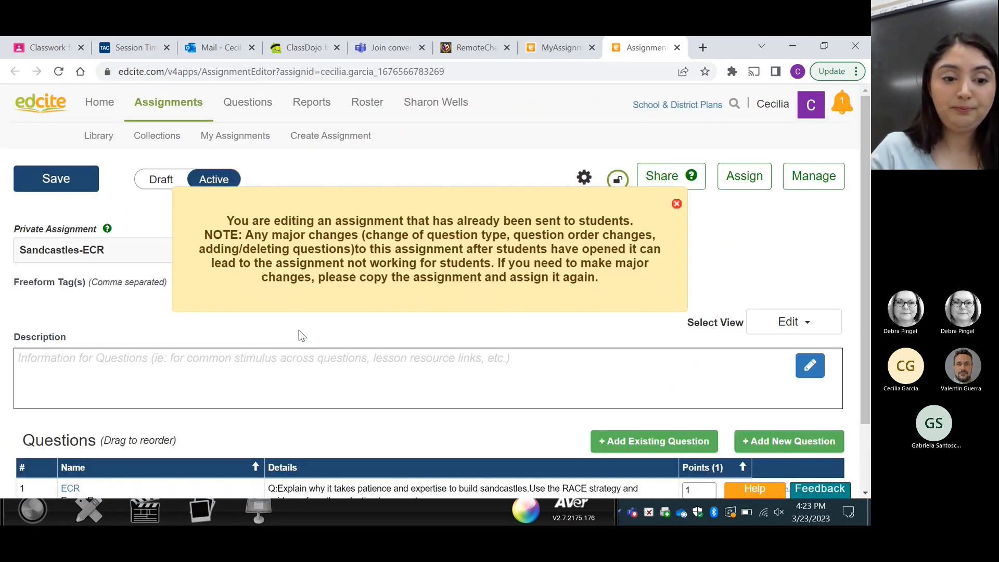
{"action": "scroll", "scroll_direction": "down", "scroll_amount": 3}
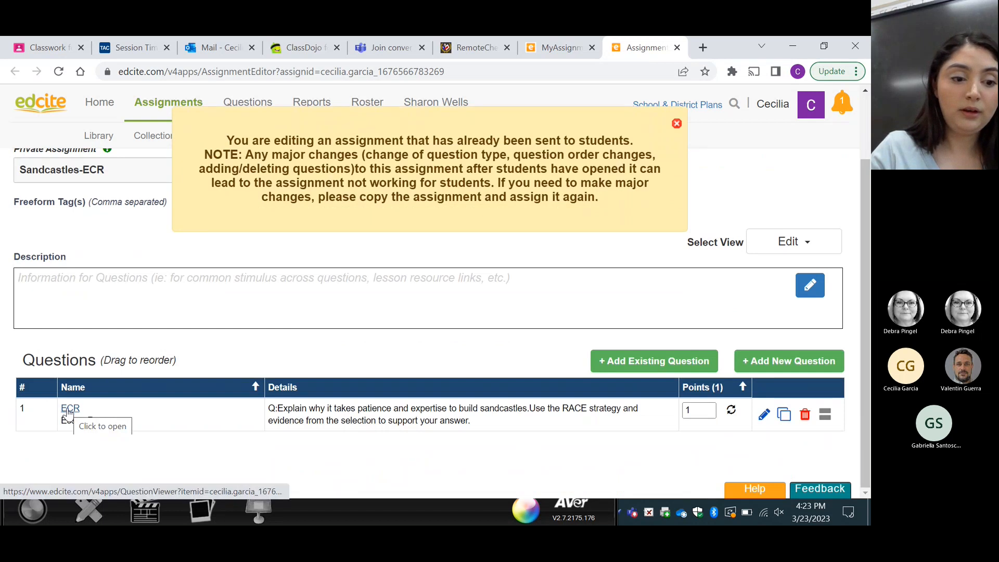
Step: Preview the ECR essay question beside The Sandcastle passage and focus the student answer box
{"action": "left_click", "coordinate": [70, 408]}
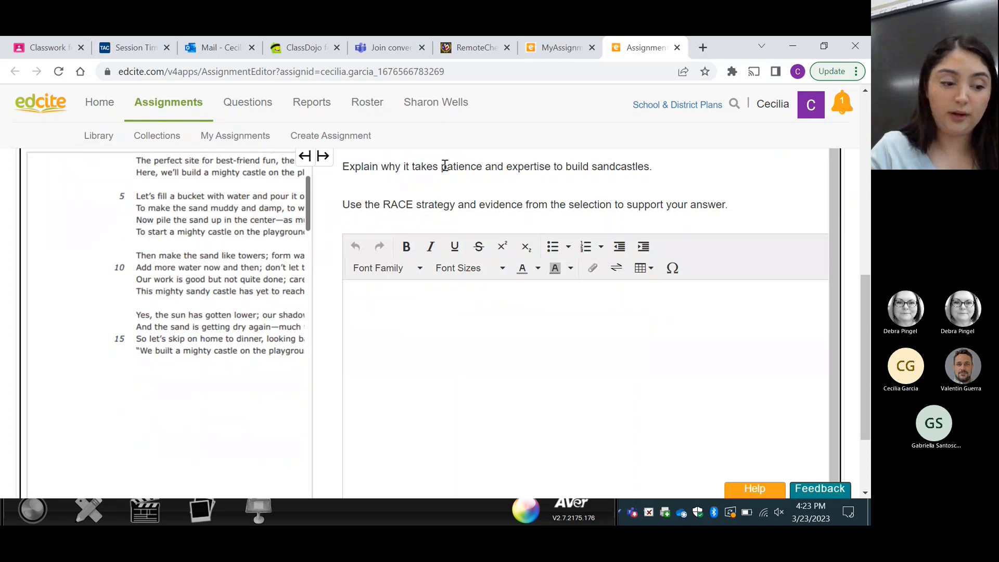
{"action": "scroll", "scroll_direction": "up", "scroll_amount": 3}
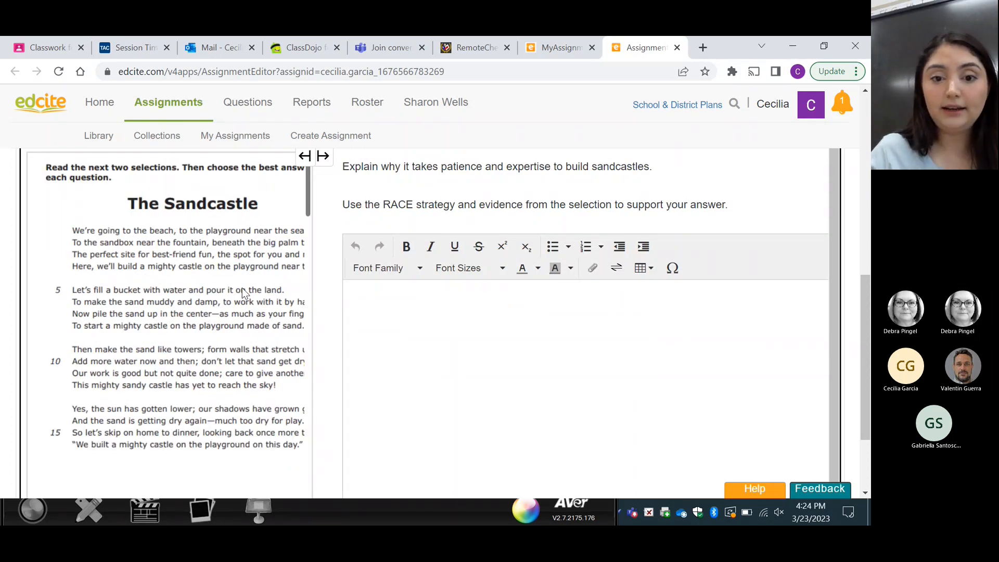
{"action": "left_click", "coordinate": [476, 326]}
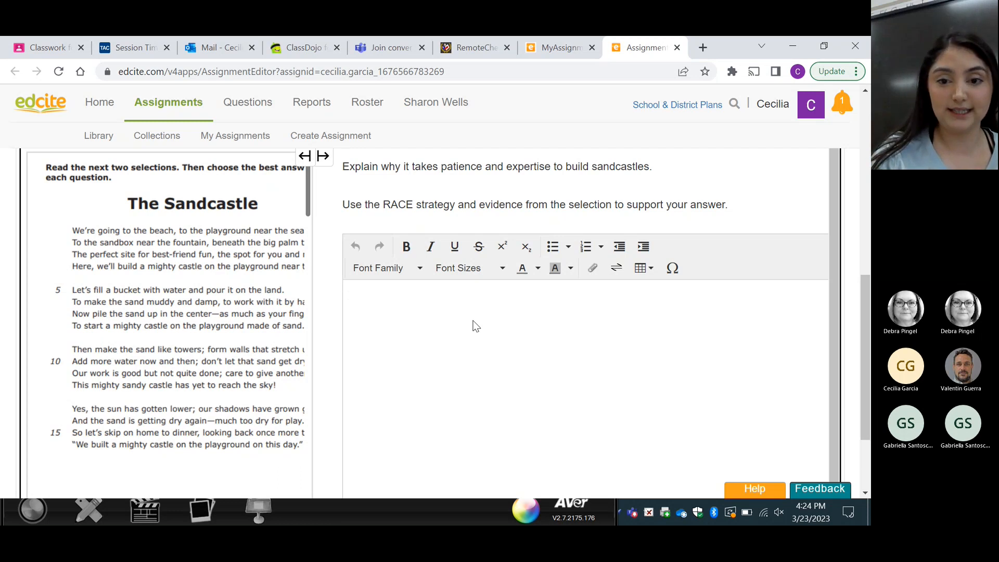
{"action": "left_click", "coordinate": [474, 325]}
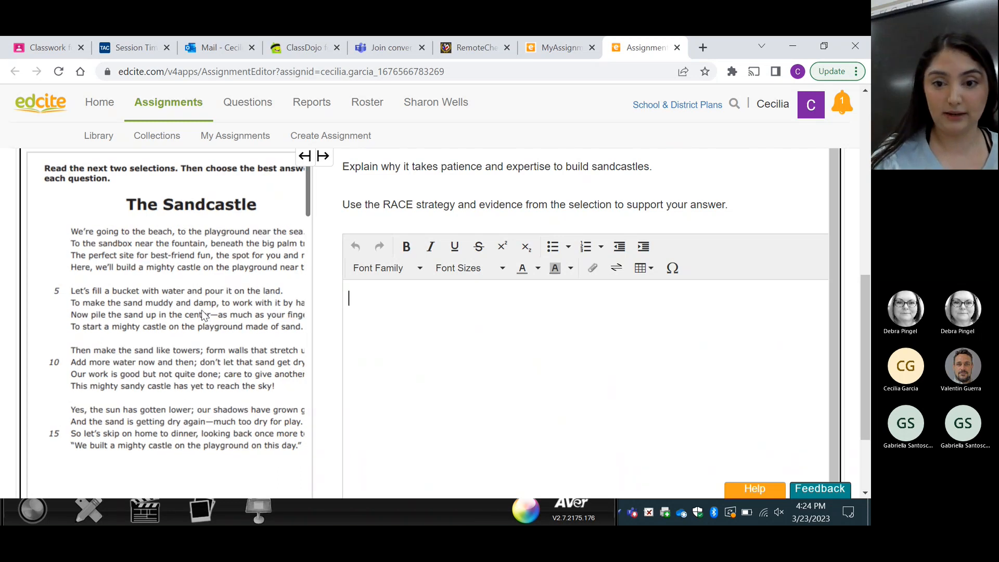
{"action": "scroll", "scroll_direction": "up", "scroll_amount": 3}
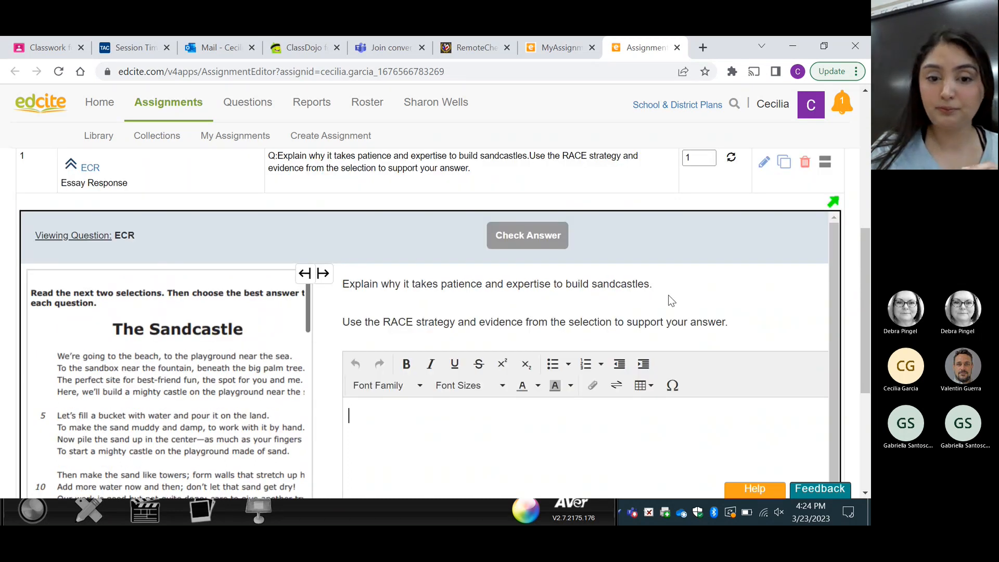
{"action": "scroll", "scroll_direction": "up", "scroll_amount": 3}
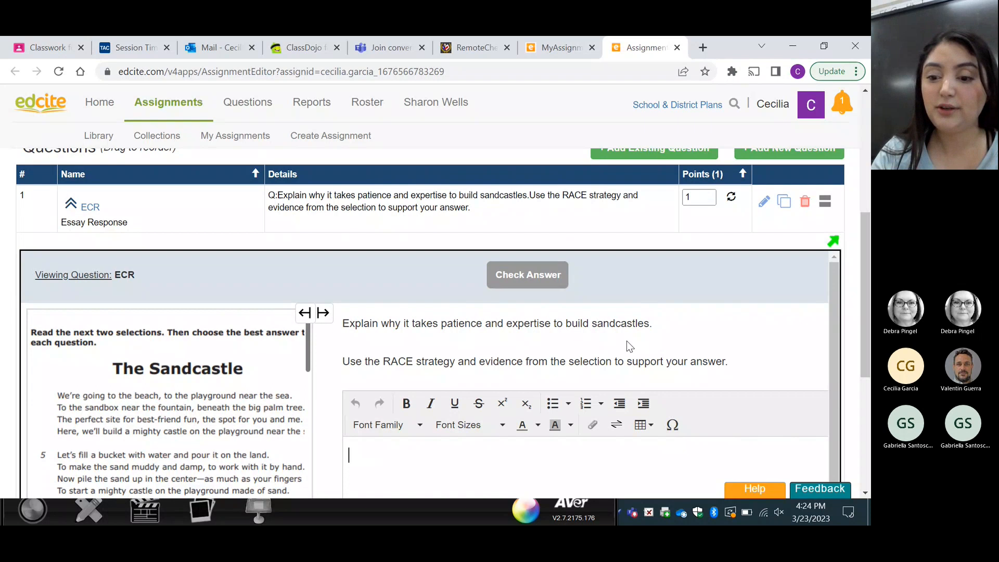
{"action": "mouse_move", "coordinate": [486, 346]}
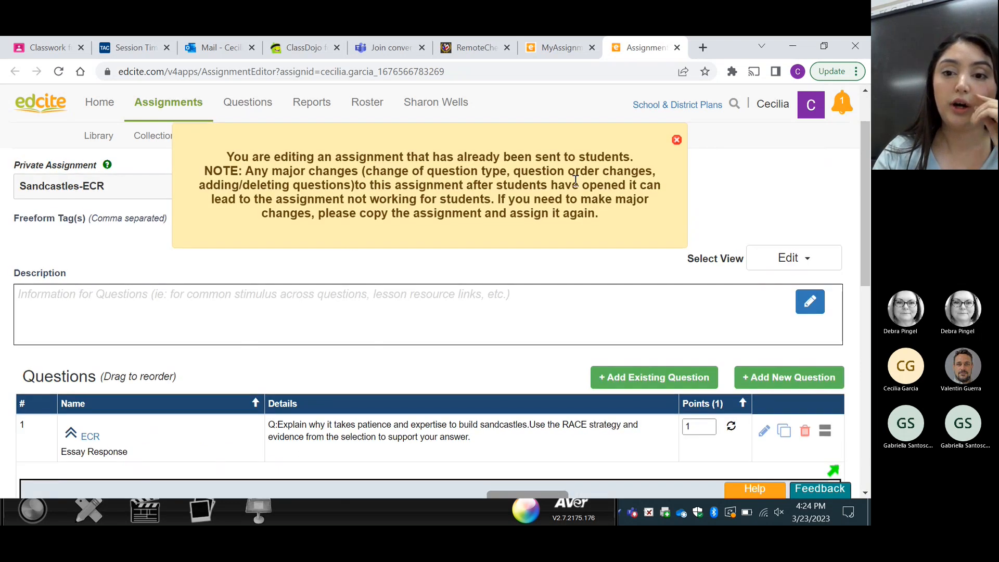
Step: Dismiss the sent-assignment warning and open Bee's ECR from the next page of My Assignments
{"action": "left_click", "coordinate": [676, 139]}
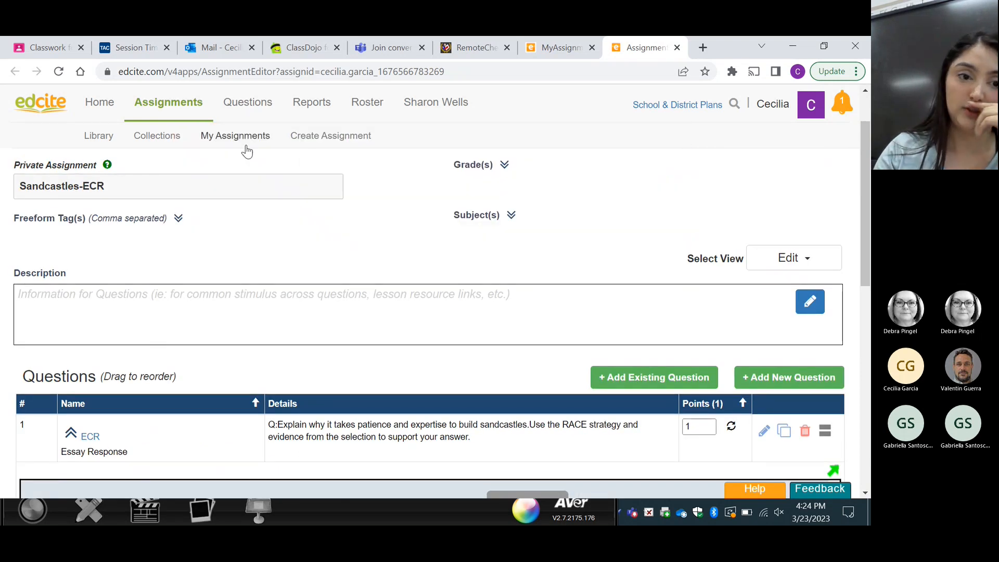
{"action": "left_click", "coordinate": [235, 136]}
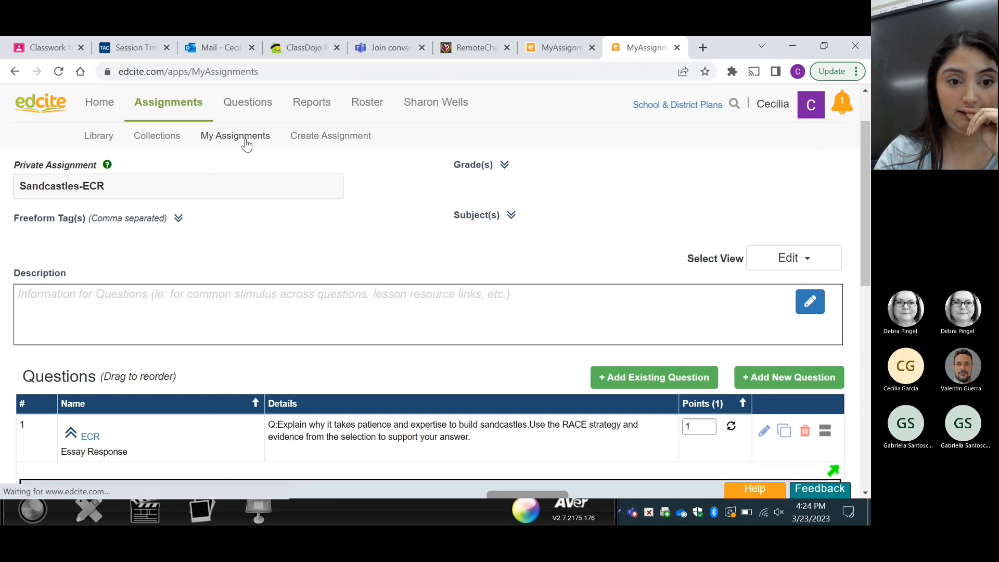
{"action": "left_click", "coordinate": [235, 135]}
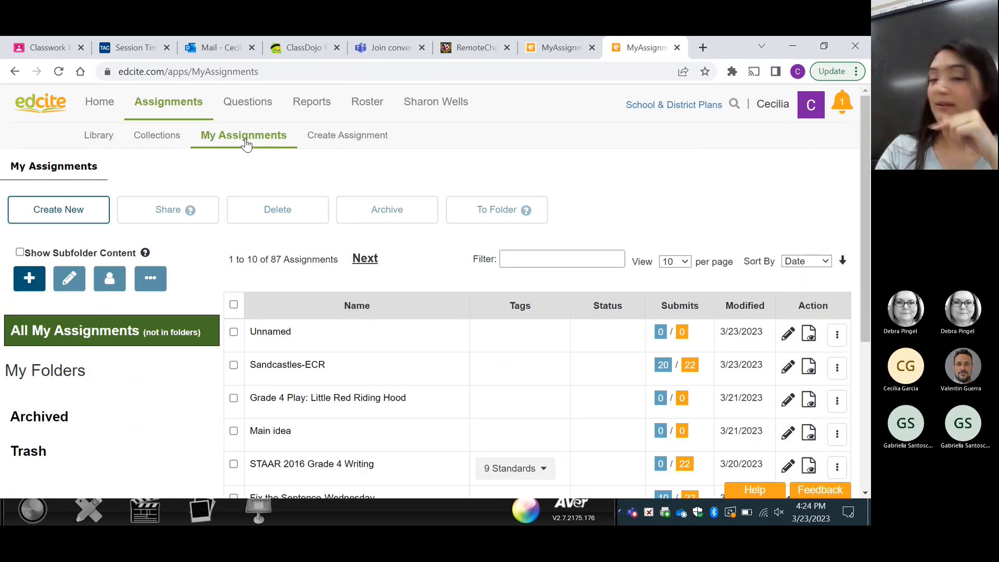
{"action": "scroll", "scroll_direction": "down", "scroll_amount": 3}
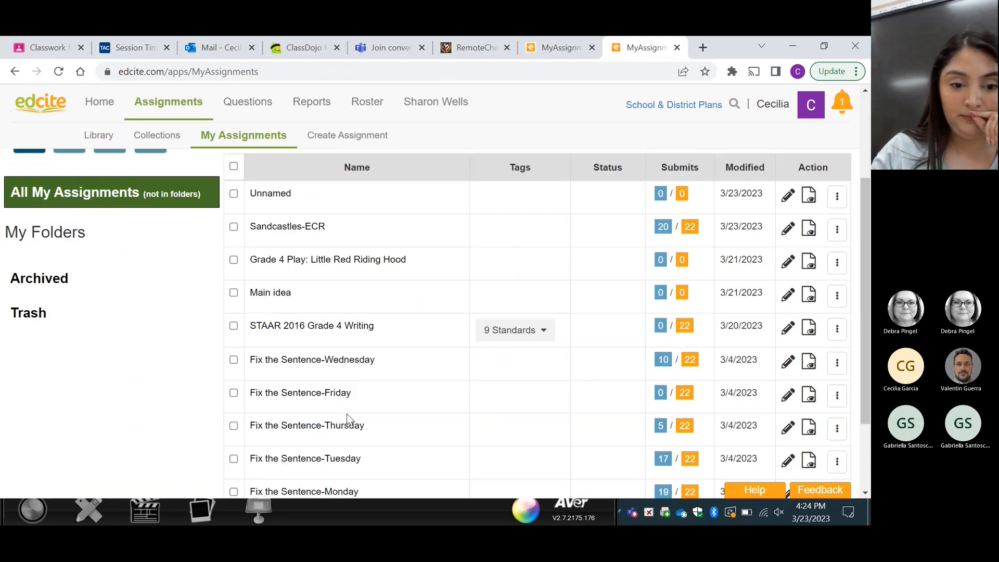
{"action": "scroll", "scroll_direction": "down", "scroll_amount": 3}
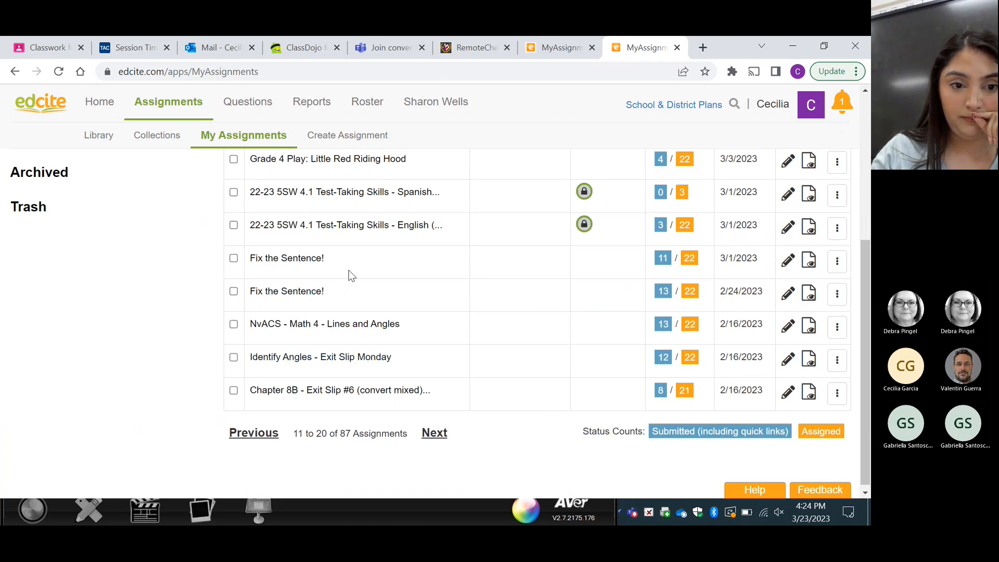
{"action": "left_click", "coordinate": [434, 433]}
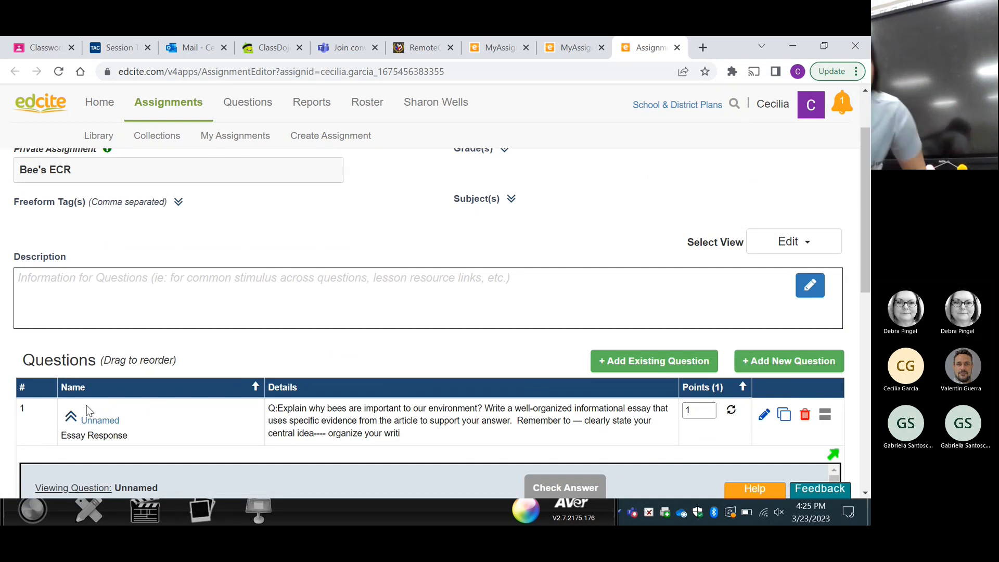
Step: Review the Bee's ECR essay question with the honeybee article and writing reminders
{"action": "scroll", "scroll_direction": "down", "scroll_amount": 3}
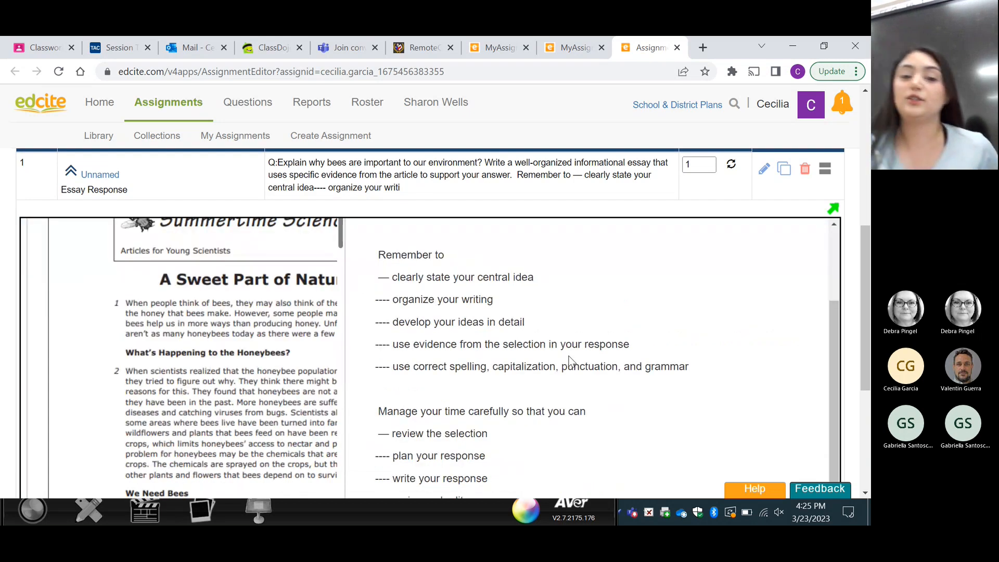
{"action": "scroll", "scroll_direction": "down", "scroll_amount": 3}
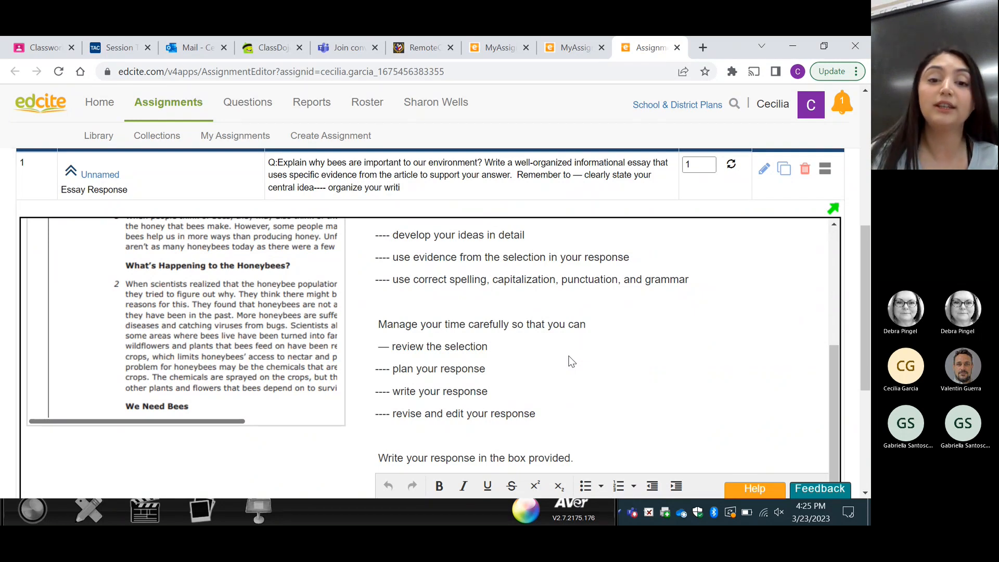
{"action": "scroll", "scroll_direction": "up", "scroll_amount": 3}
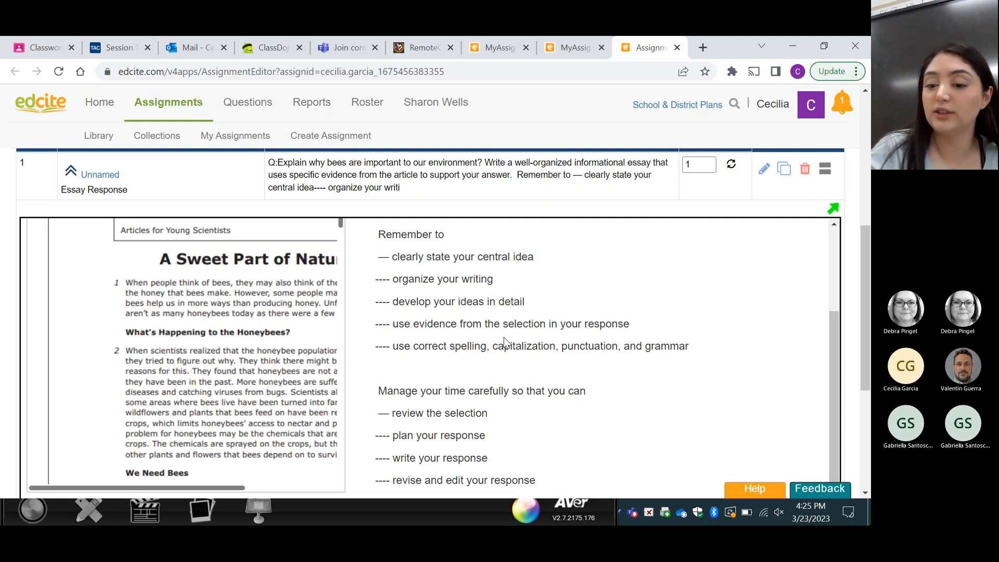
{"action": "scroll", "scroll_direction": "up", "scroll_amount": 3}
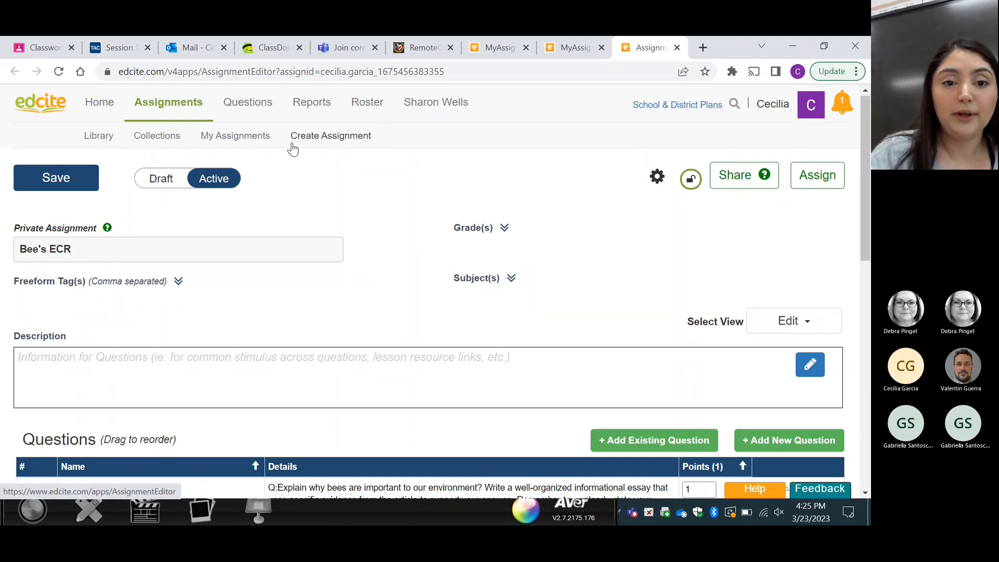
Step: Reopen Sandcastles-ECR for editing from My Assignments
{"action": "left_click", "coordinate": [234, 135]}
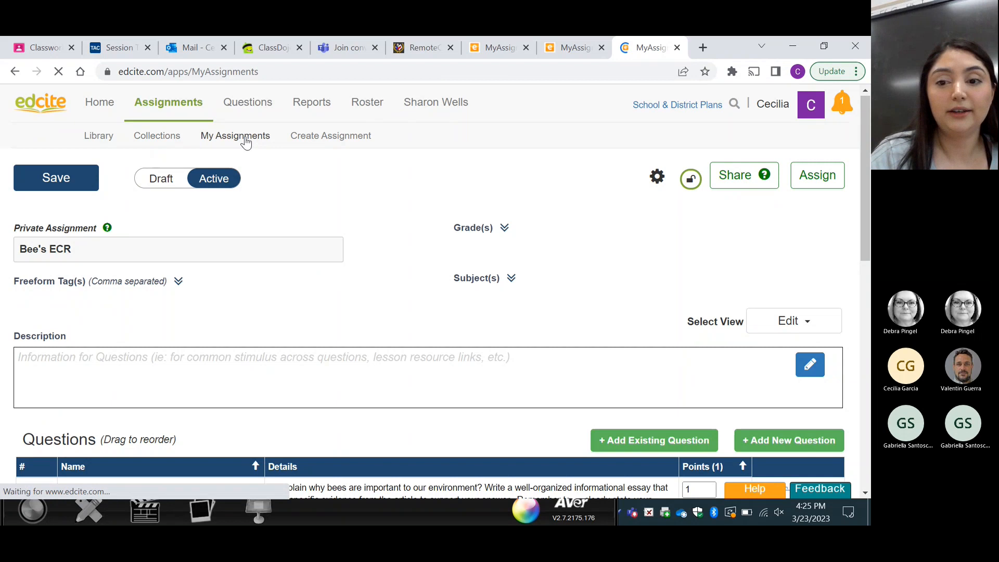
{"action": "left_click", "coordinate": [235, 135]}
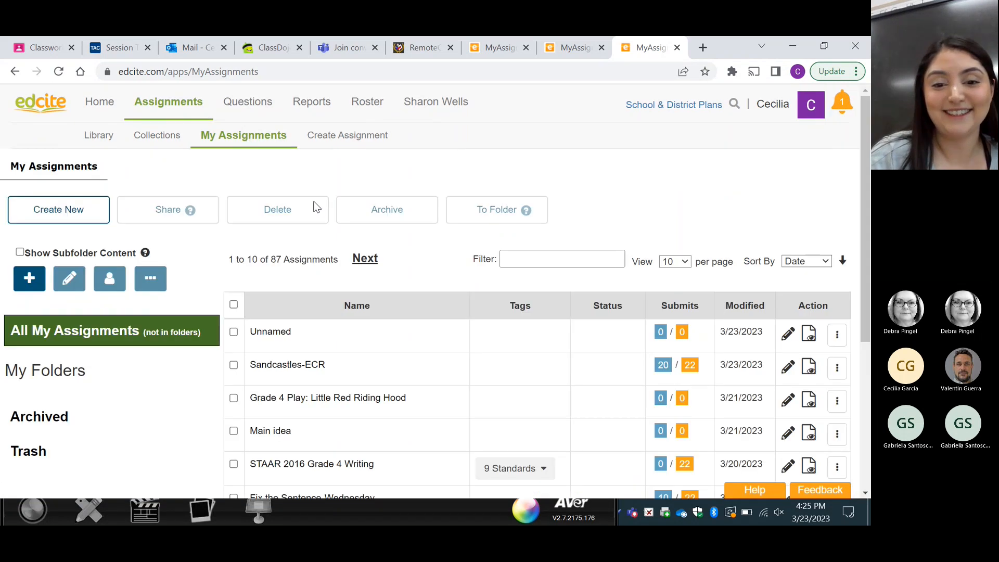
{"action": "mouse_move", "coordinate": [547, 332]}
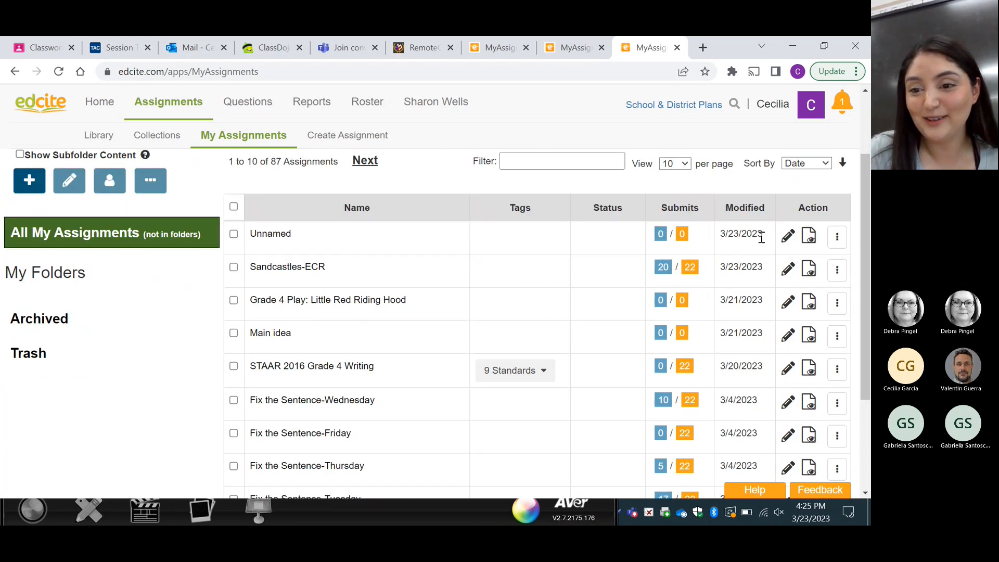
{"action": "mouse_move", "coordinate": [837, 237]}
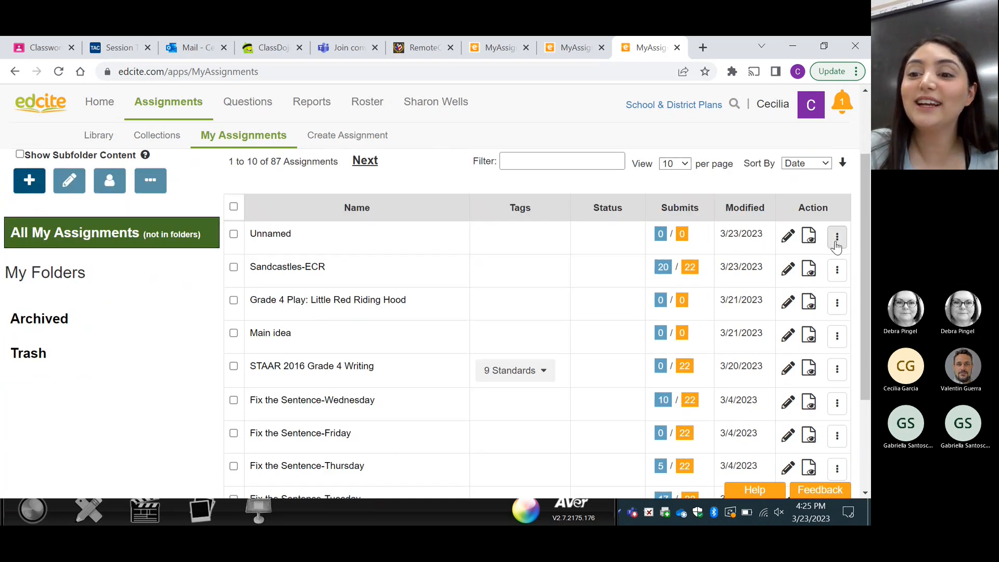
{"action": "scroll", "scroll_direction": "down", "scroll_amount": 3}
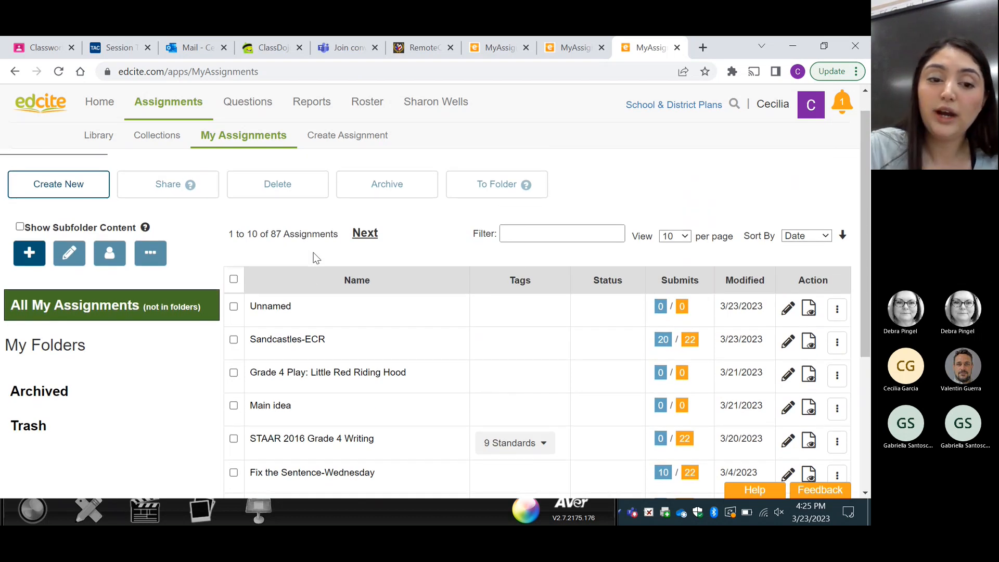
{"action": "mouse_move", "coordinate": [287, 339]}
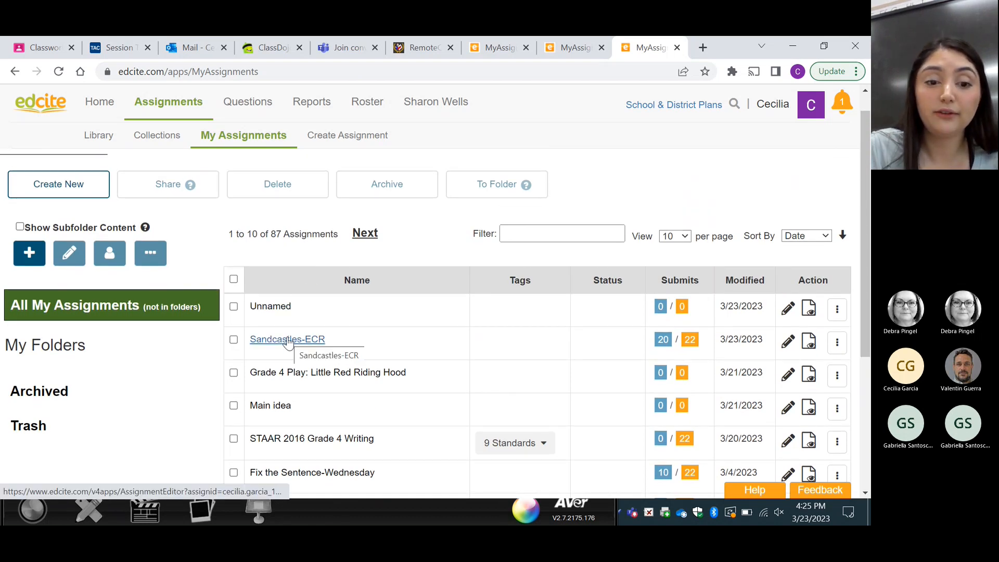
{"action": "left_click", "coordinate": [286, 338]}
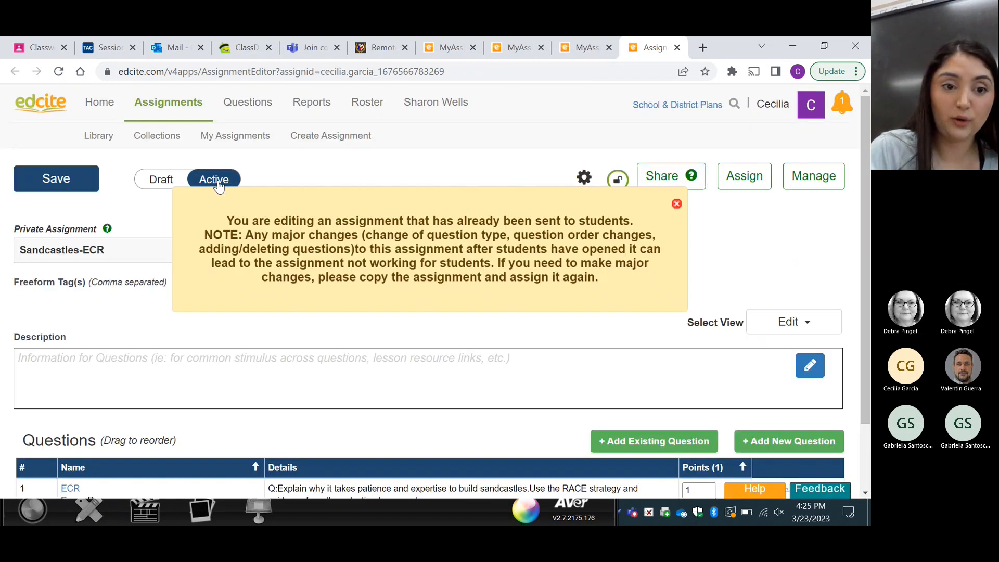
Step: Toggle the assignment to Draft and back to Active, dismissing the editing warnings
{"action": "left_click", "coordinate": [676, 203]}
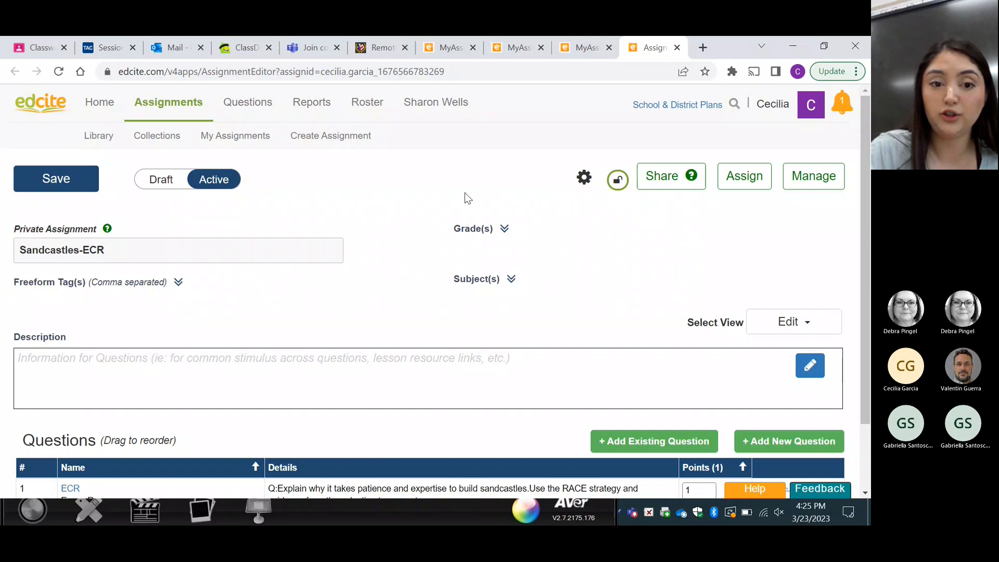
{"action": "left_click", "coordinate": [161, 179]}
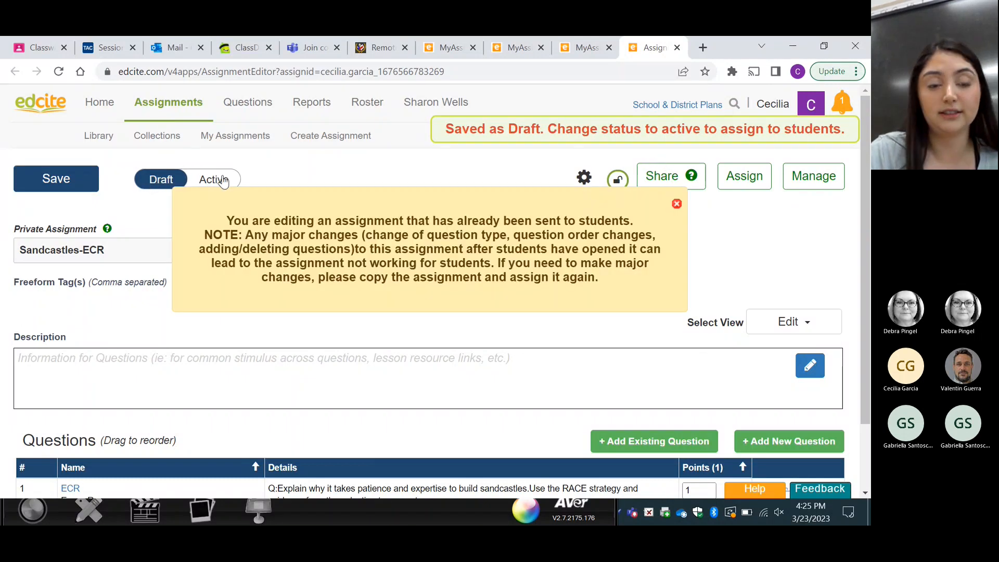
{"action": "left_click", "coordinate": [214, 178]}
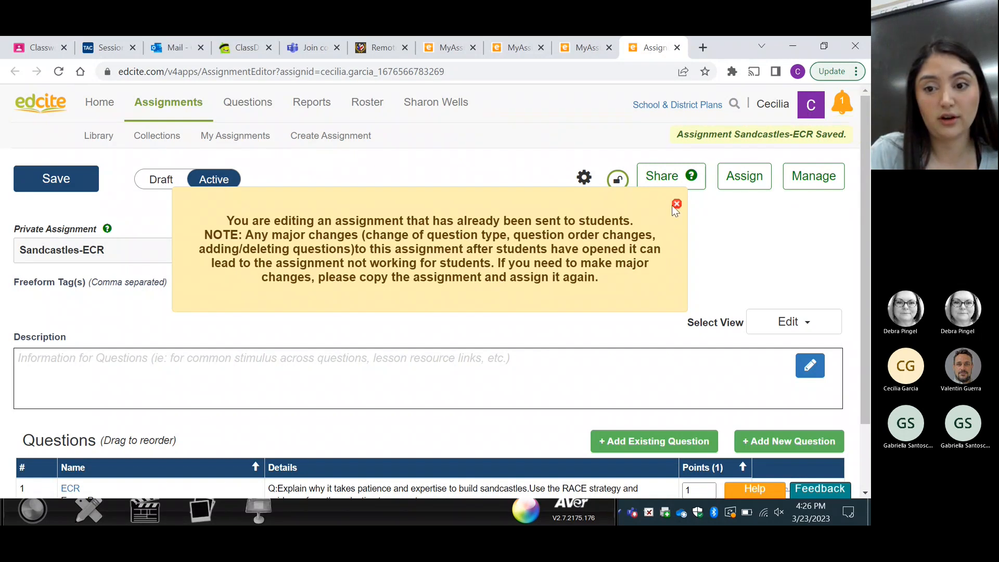
{"action": "left_click", "coordinate": [676, 204]}
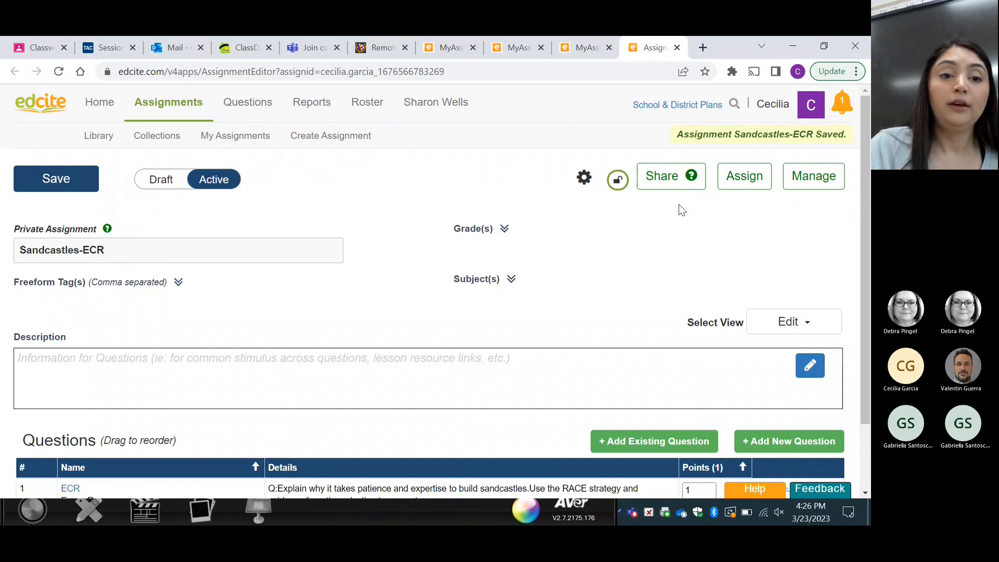
Step: From the Action menu for Sandcastles-ECR, view the Invite teachers form and close it
{"action": "left_click", "coordinate": [243, 135]}
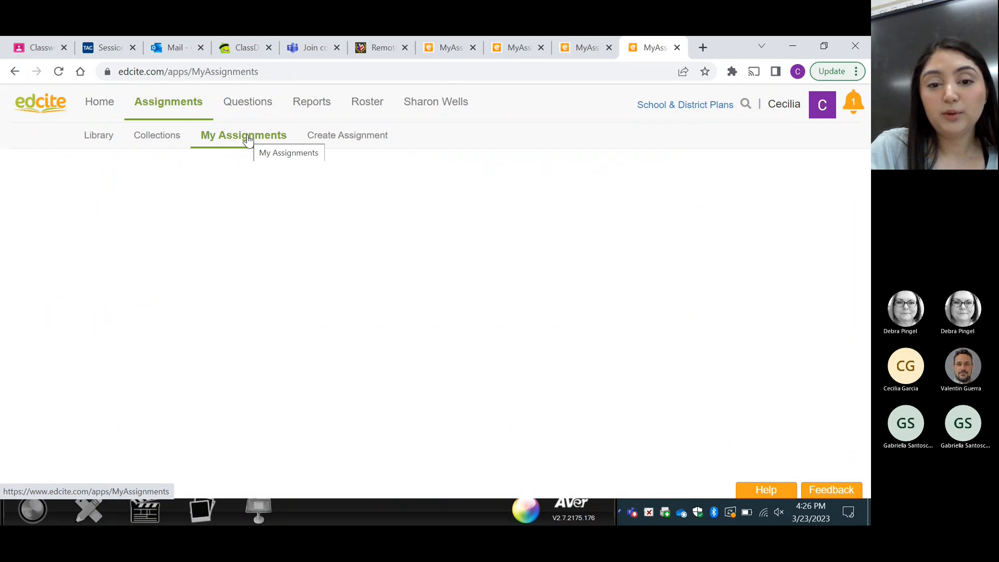
{"action": "left_click", "coordinate": [243, 135]}
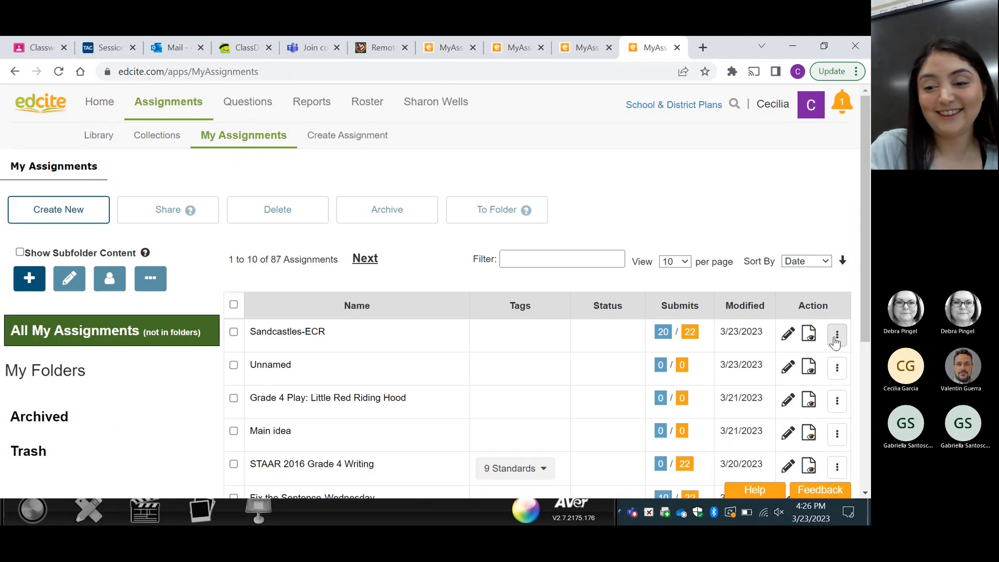
{"action": "left_click", "coordinate": [837, 335]}
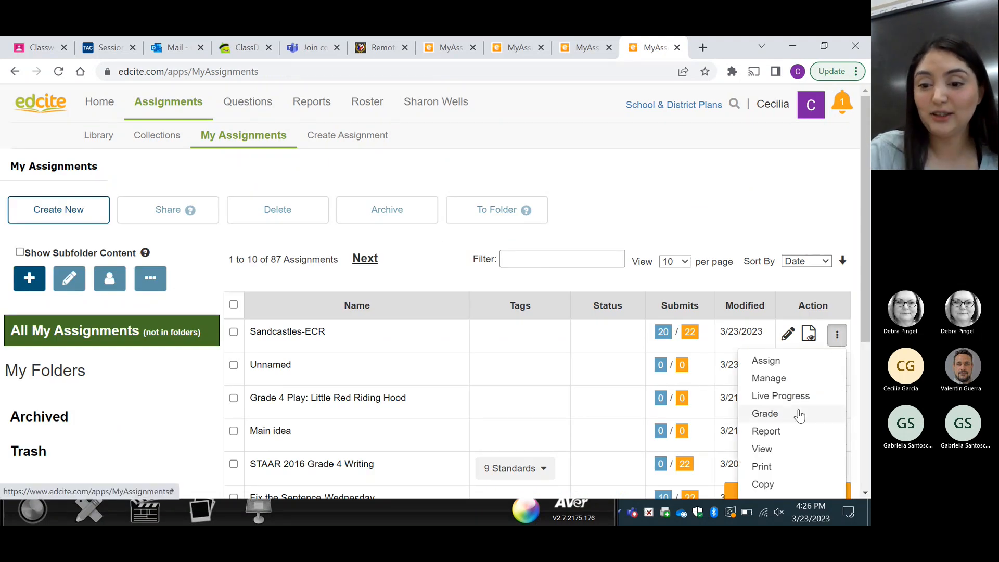
{"action": "scroll", "scroll_direction": "down", "scroll_amount": 3}
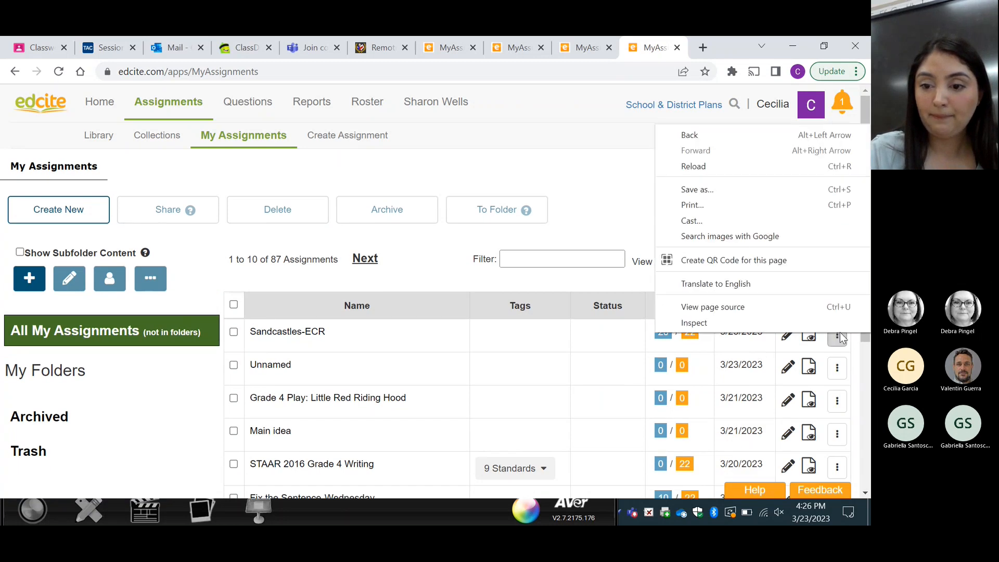
{"action": "left_click", "coordinate": [837, 334]}
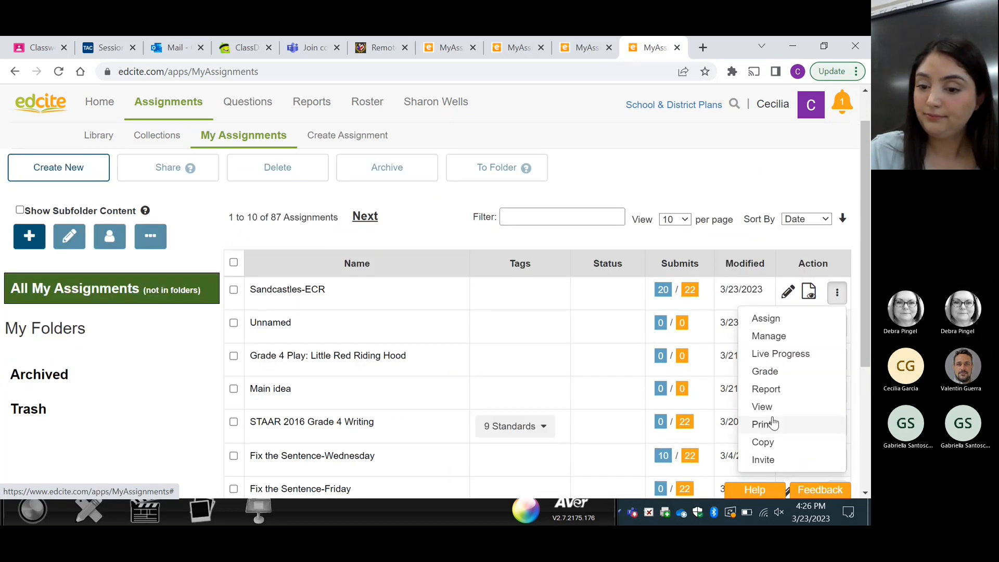
{"action": "mouse_move", "coordinate": [763, 459]}
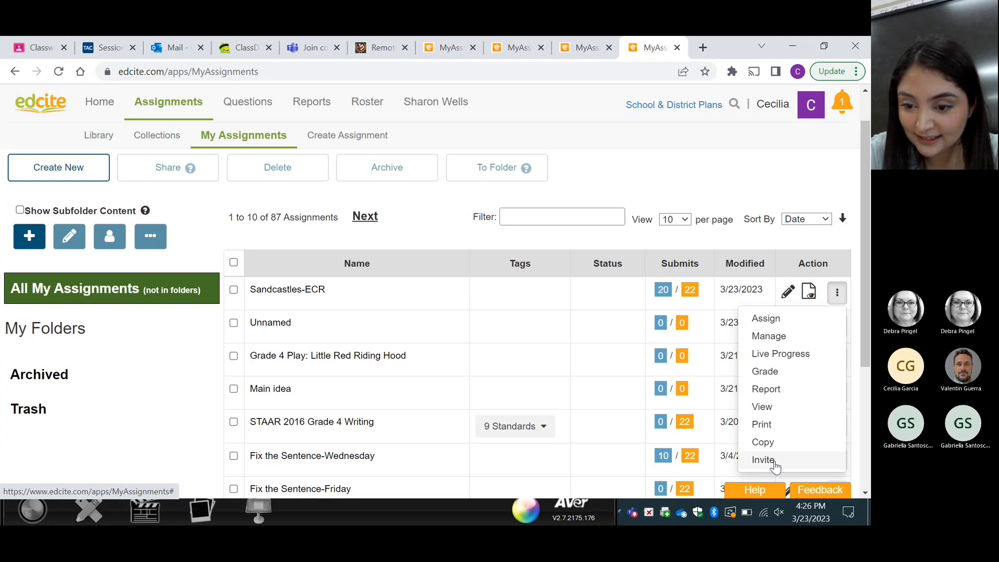
{"action": "left_click", "coordinate": [763, 460]}
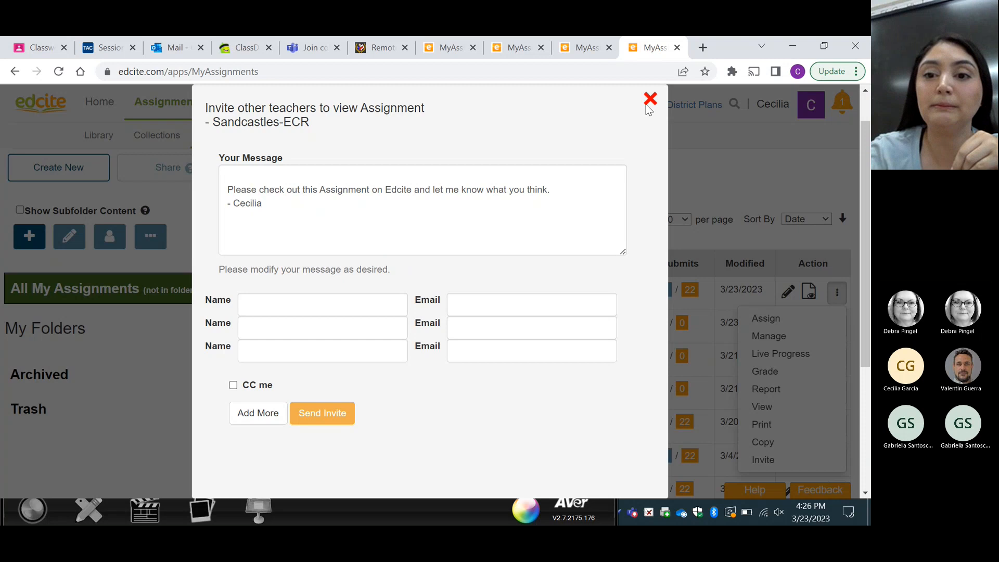
{"action": "left_click", "coordinate": [650, 99]}
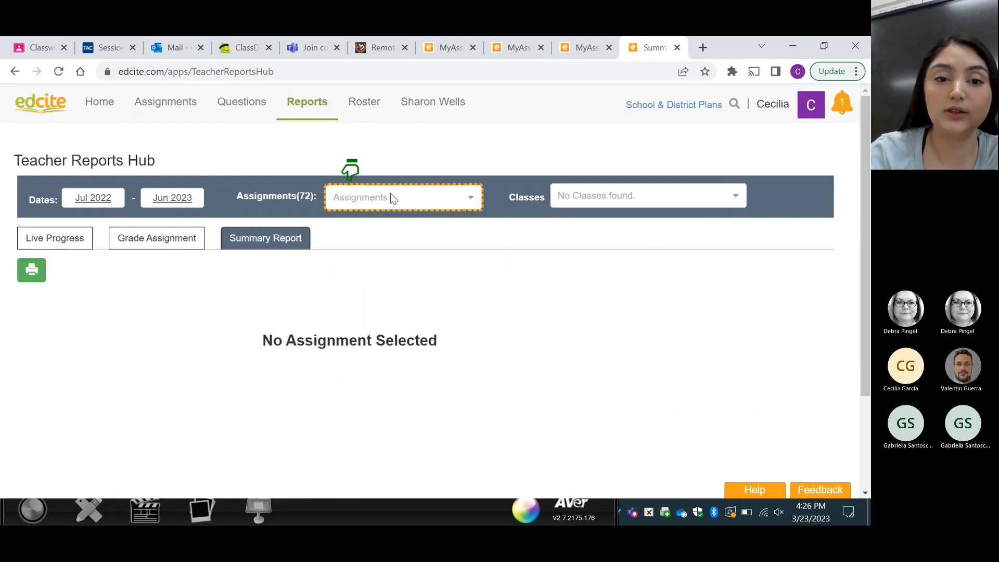
Step: Select Sandcastles-ECR in Reports and review the first student's individual report
{"action": "left_click", "coordinate": [401, 197]}
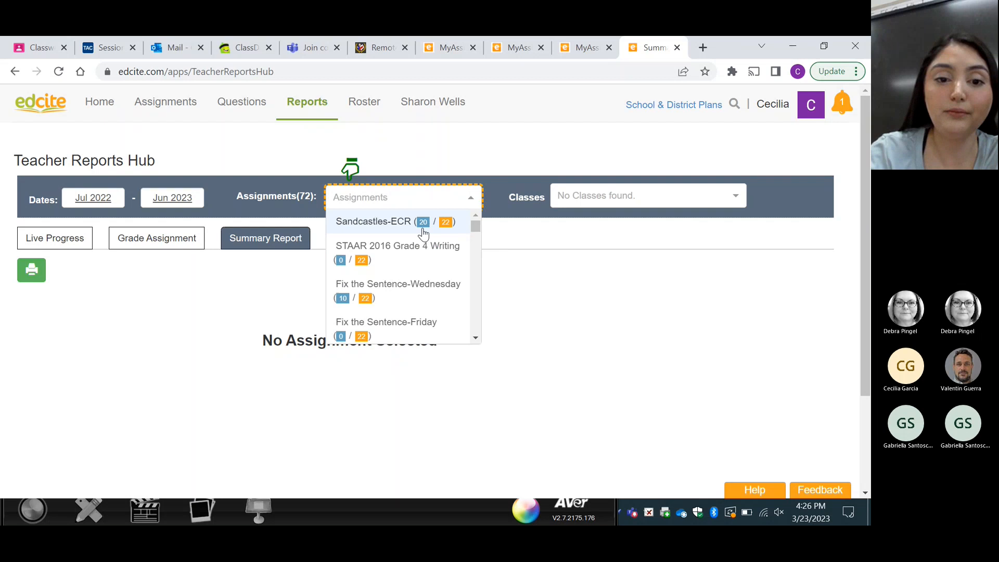
{"action": "left_click", "coordinate": [374, 221]}
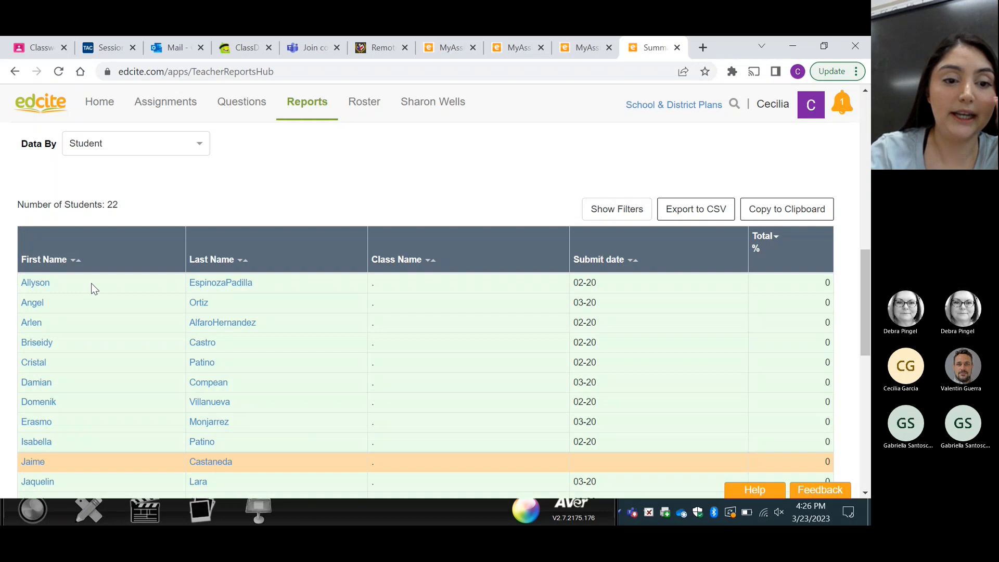
{"action": "left_click", "coordinate": [36, 282]}
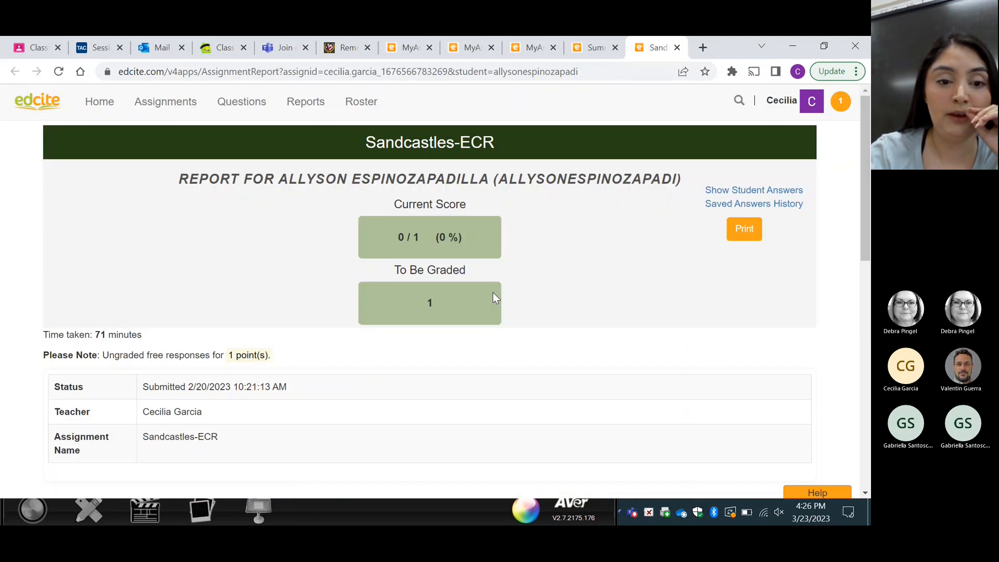
{"action": "scroll", "scroll_direction": "down", "scroll_amount": 3}
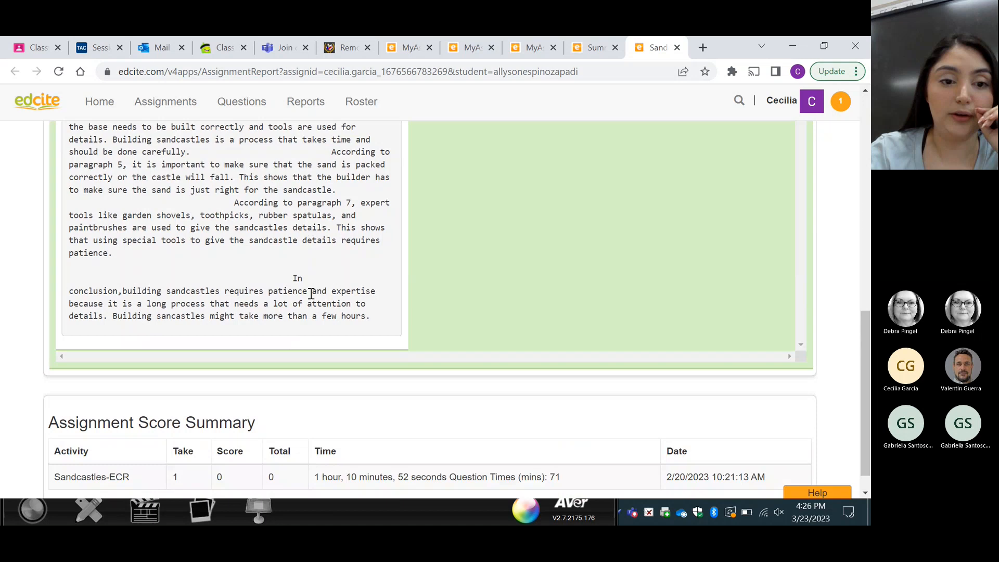
{"action": "scroll", "scroll_direction": "up", "scroll_amount": 3}
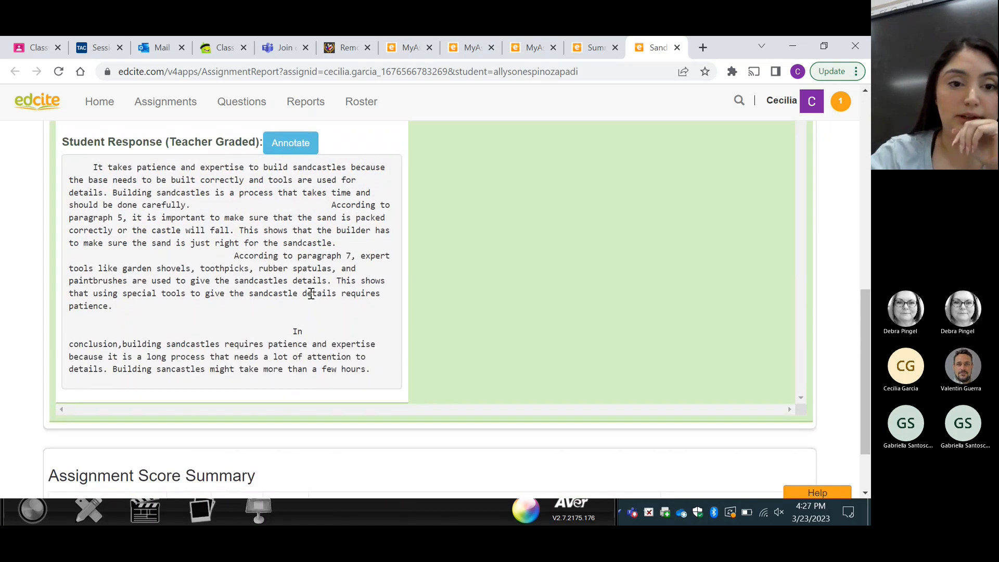
{"action": "scroll", "scroll_direction": "down", "scroll_amount": 3}
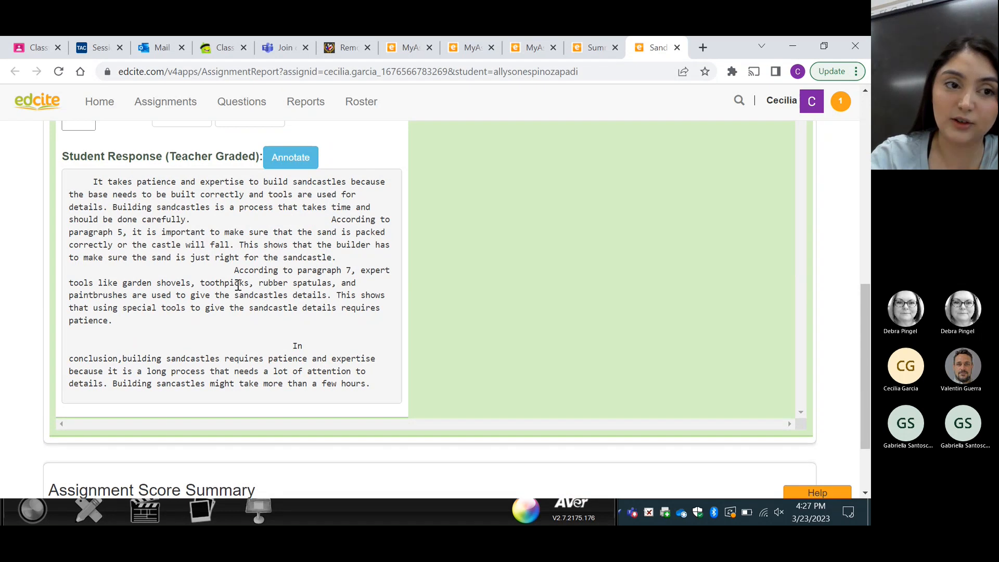
{"action": "scroll", "scroll_direction": "down", "scroll_amount": 3}
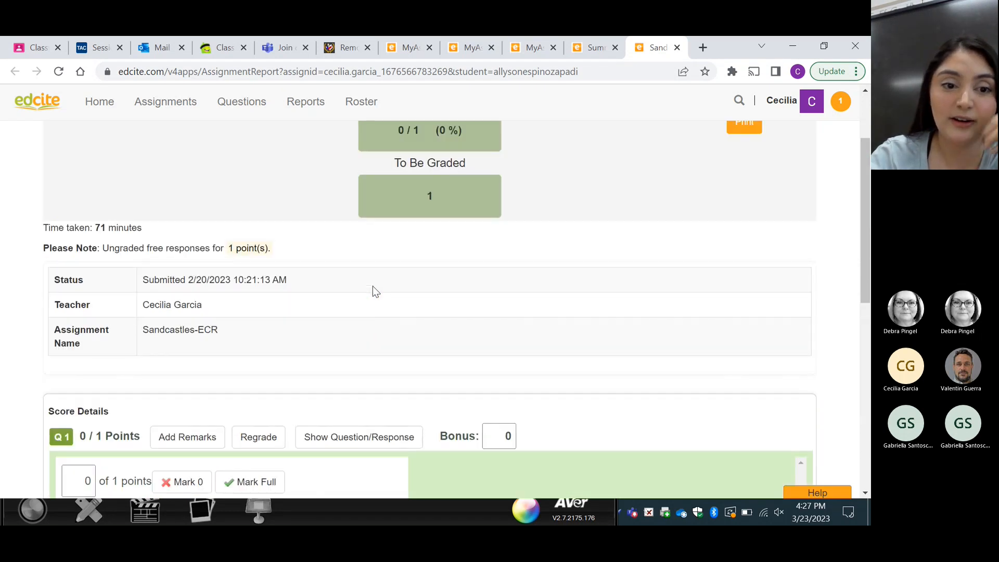
{"action": "scroll", "scroll_direction": "up", "scroll_amount": 3}
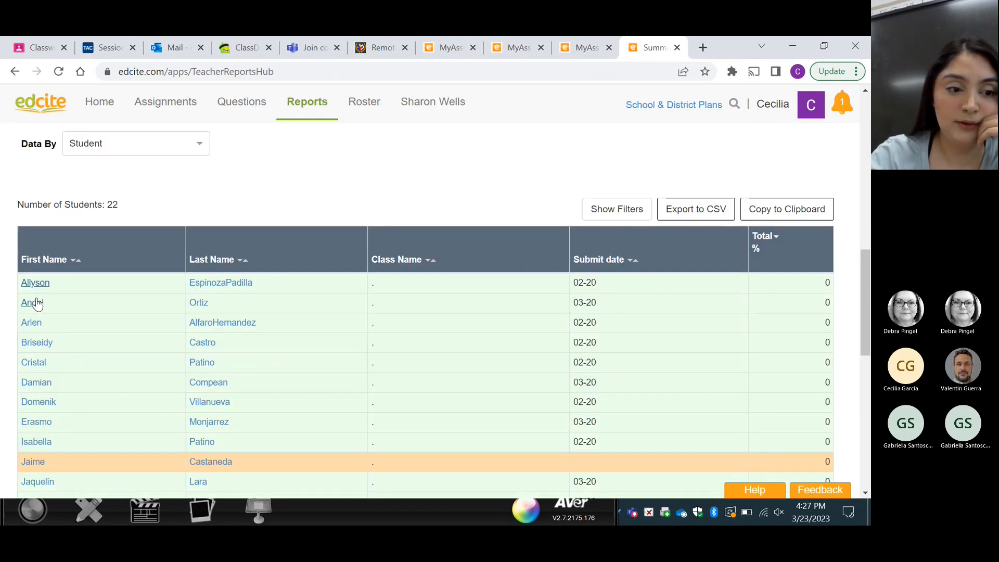
Step: Open the second student's report showing 0/1, one ungraded response and 84 minutes
{"action": "left_click", "coordinate": [30, 302]}
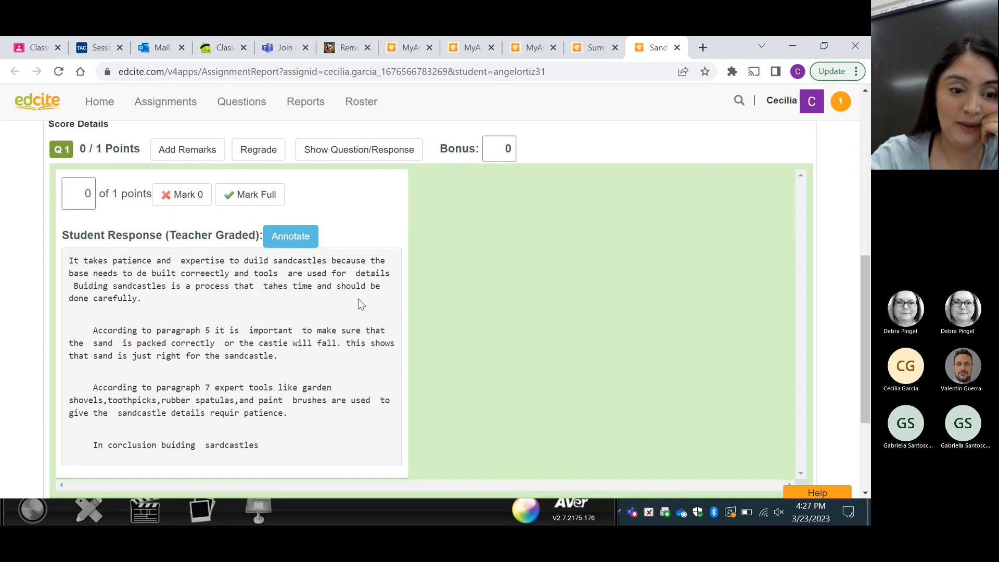
{"action": "mouse_move", "coordinate": [580, 349]}
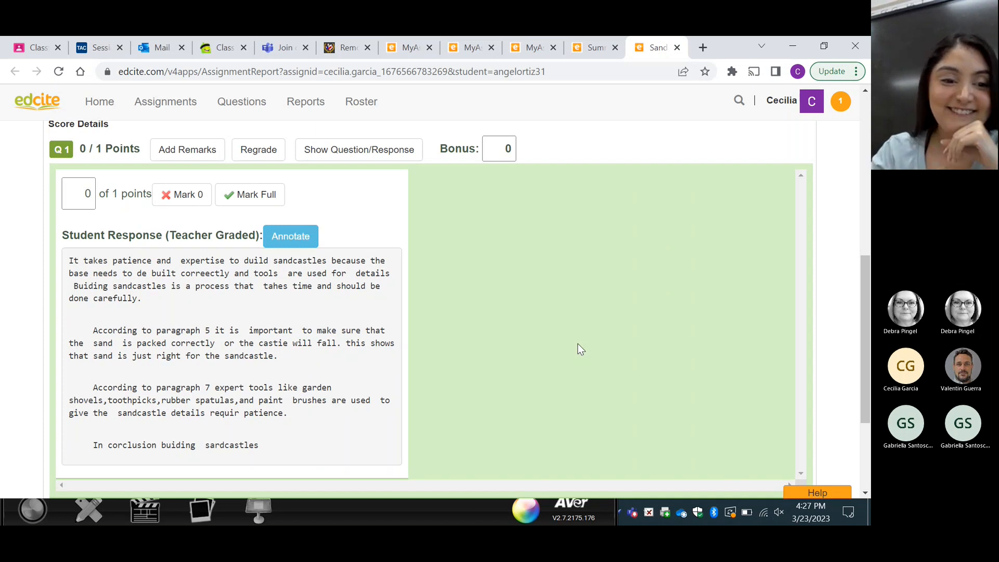
{"action": "scroll", "scroll_direction": "up", "scroll_amount": 3}
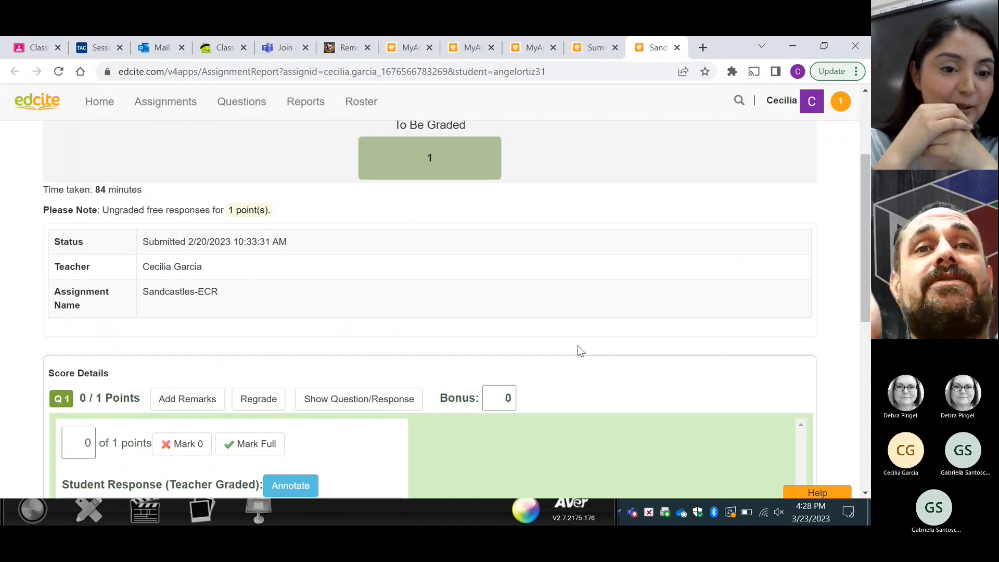
{"action": "scroll", "scroll_direction": "down", "scroll_amount": 3}
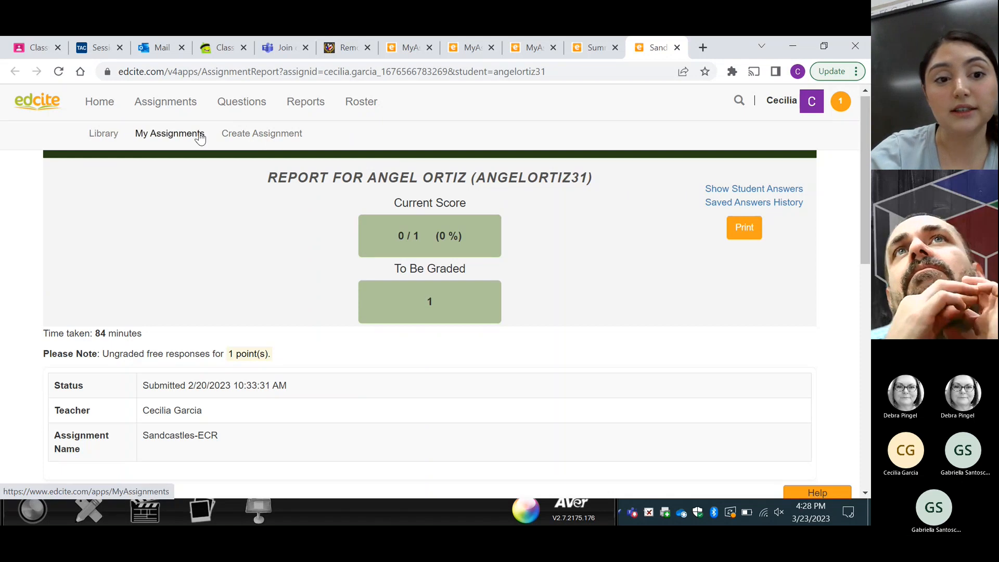
Step: Leave the Edcite assignment view so the deck's presenter introduction slide shows
{"action": "left_click", "coordinate": [169, 133]}
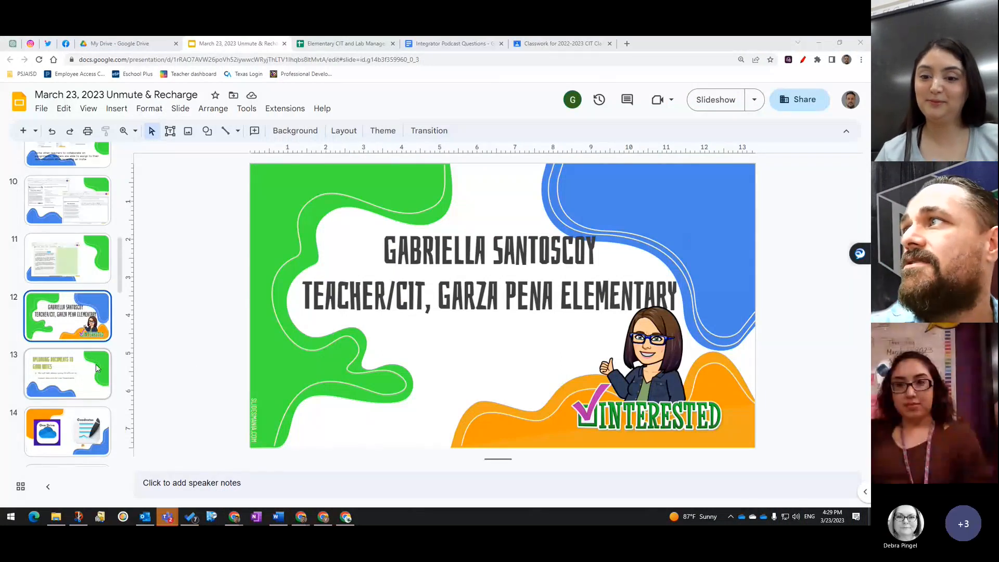
Step: Show the 'Uploading Documents to Good Notes' slide in the filmstrip
{"action": "left_click", "coordinate": [67, 374]}
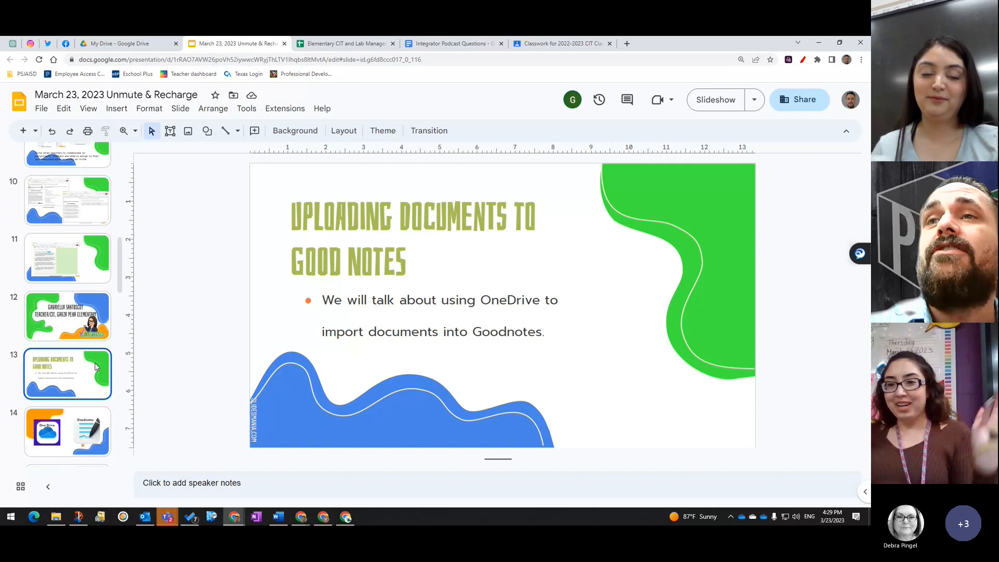
{"action": "mouse_move", "coordinate": [800, 375]}
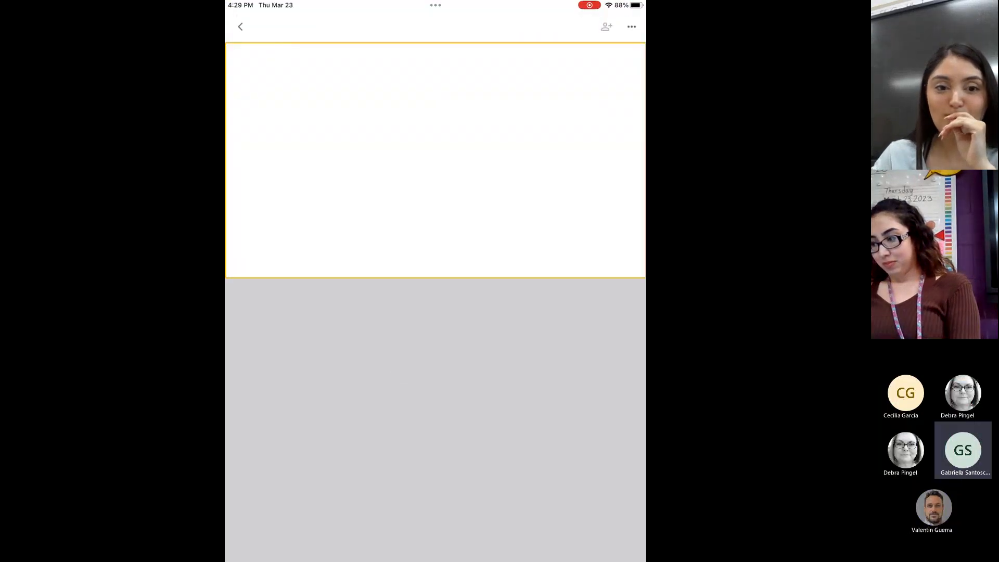
Step: Scroll through the deck in the Slides app before returning to the iPad home screen
{"action": "scroll", "scroll_direction": "up", "scroll_amount": 3}
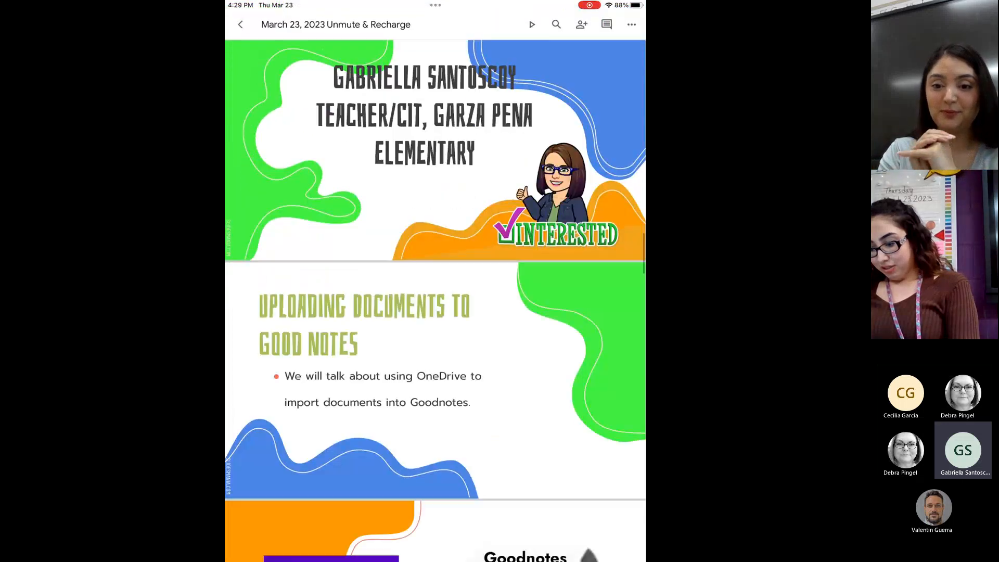
{"action": "scroll", "scroll_direction": "down", "scroll_amount": 3}
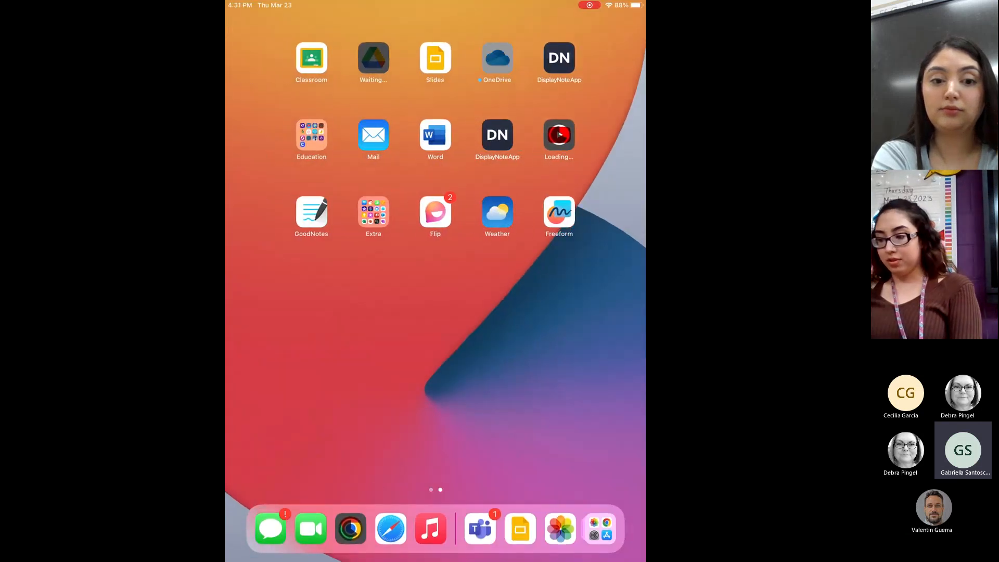
Step: Launch OneDrive and enter the shared Curriculum library
{"action": "left_click", "coordinate": [497, 56]}
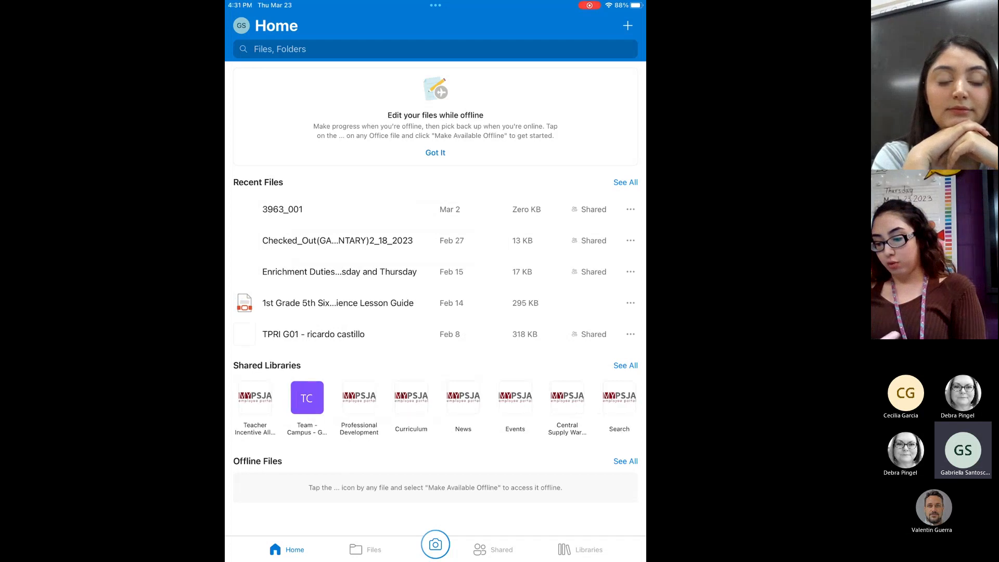
{"action": "scroll", "scroll_direction": "left", "scroll_amount": 3}
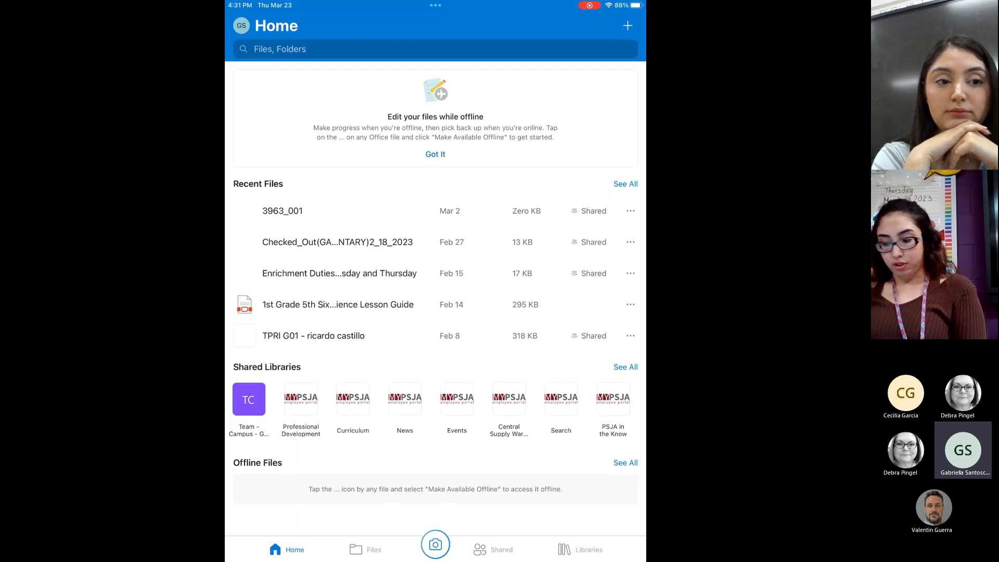
{"action": "left_click", "coordinate": [353, 398]}
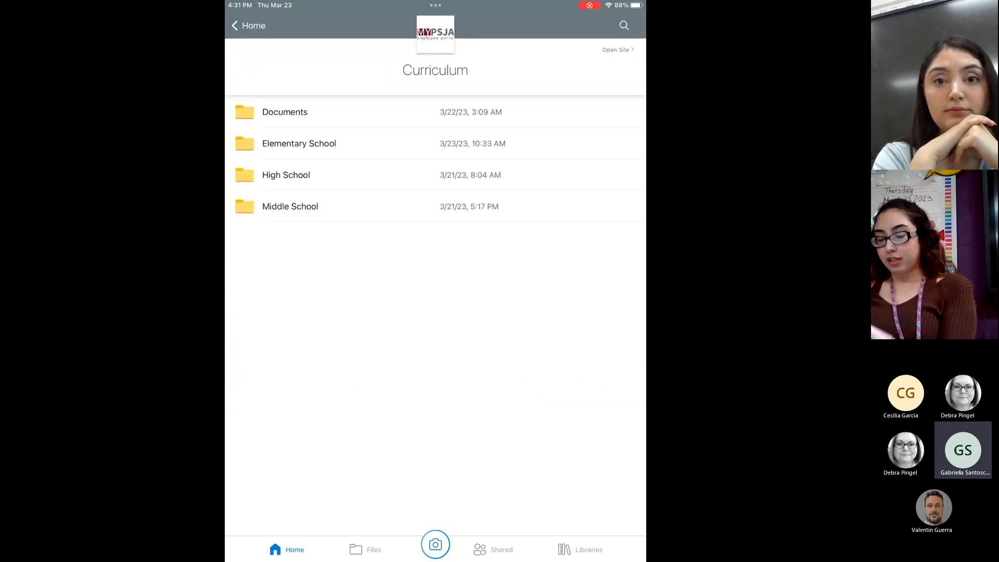
Step: Browse Elementary School > 2022-2023 MATHEMATICS > 1ST GRADE > 6TH SIX WEEKS copies
{"action": "left_click", "coordinate": [298, 143]}
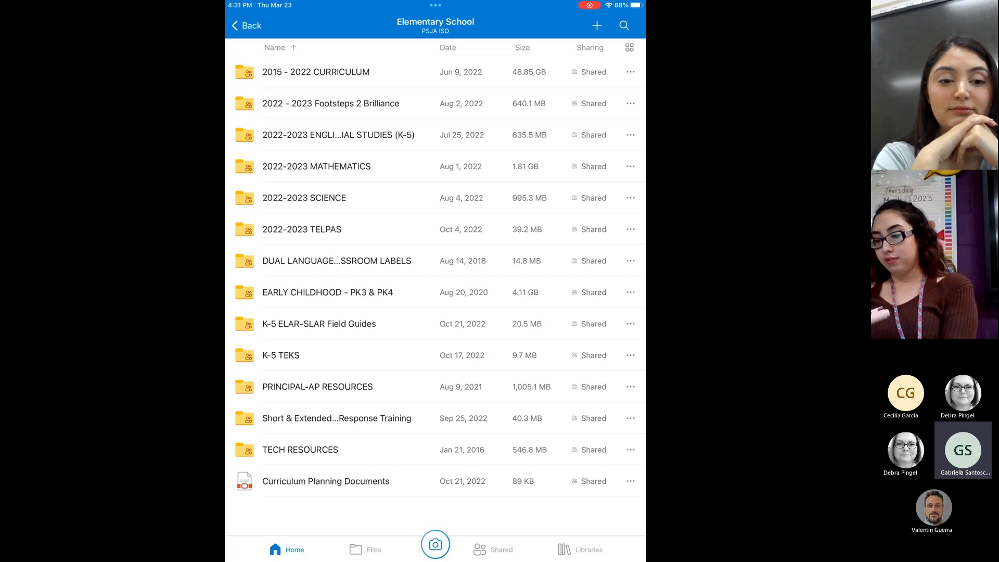
{"action": "left_click", "coordinate": [316, 166]}
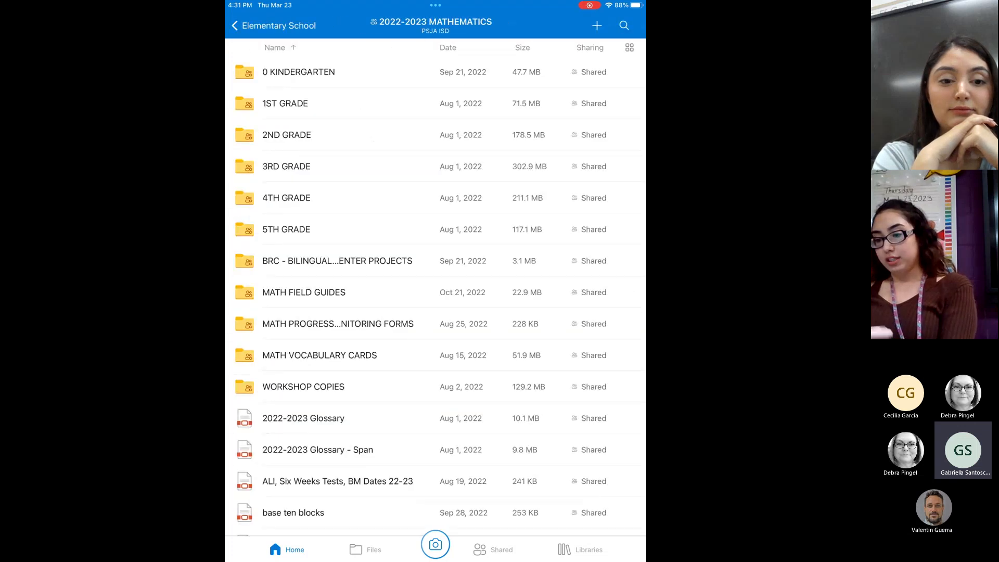
{"action": "left_click", "coordinate": [285, 103]}
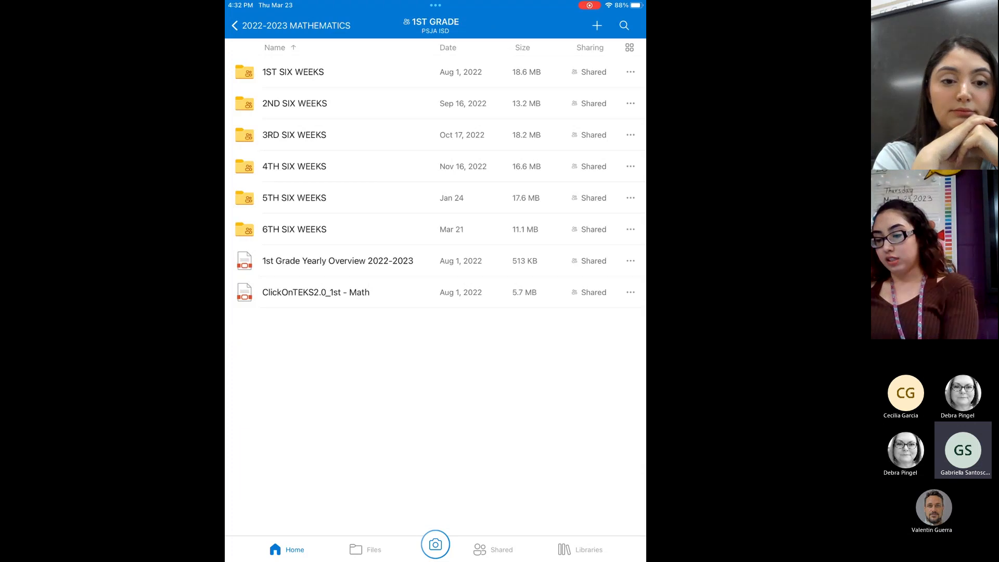
{"action": "left_click", "coordinate": [293, 229]}
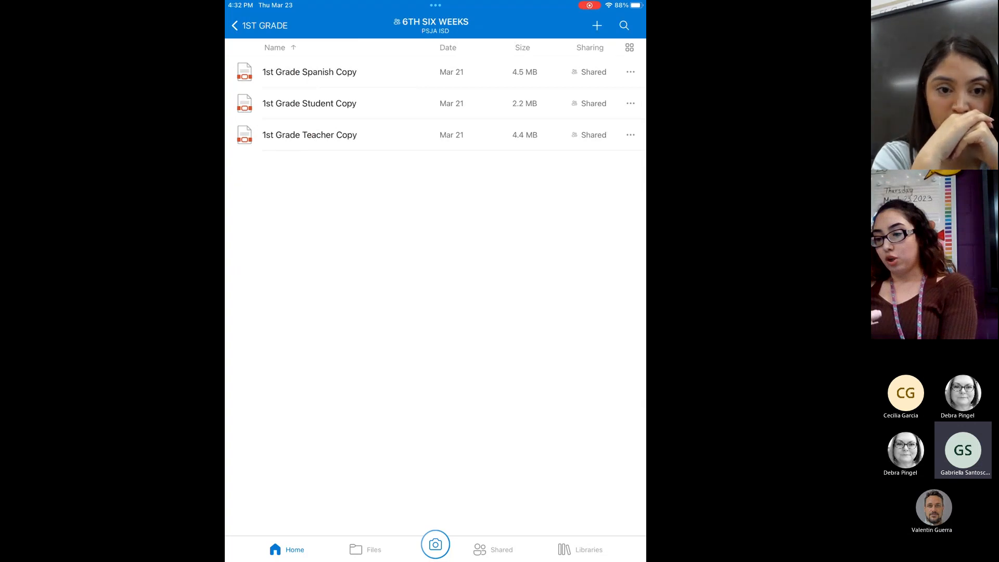
{"action": "left_click", "coordinate": [310, 103]}
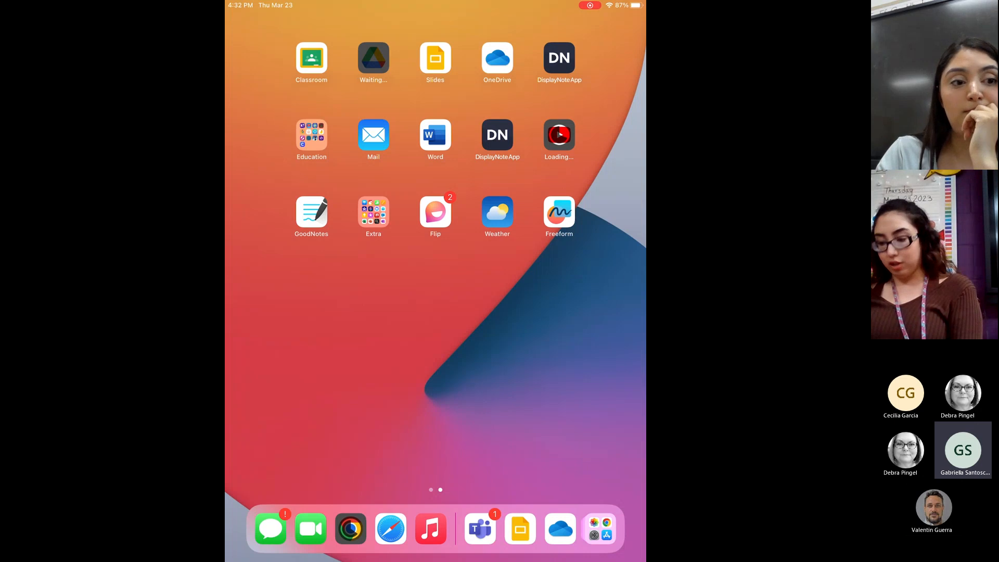
Step: In the GoodNotes documents library, start a New > Import
{"action": "left_click", "coordinate": [311, 211]}
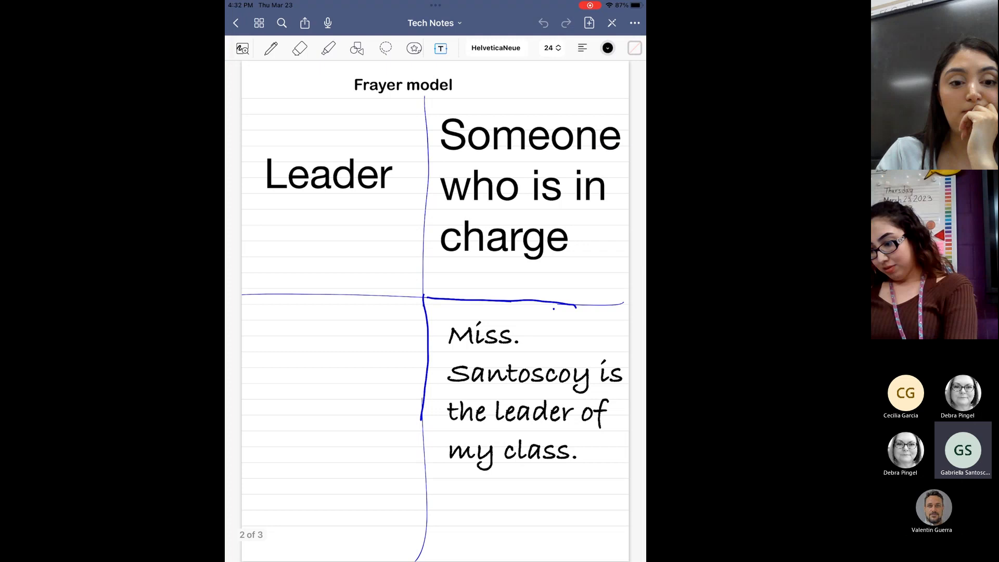
{"action": "left_click", "coordinate": [260, 23]}
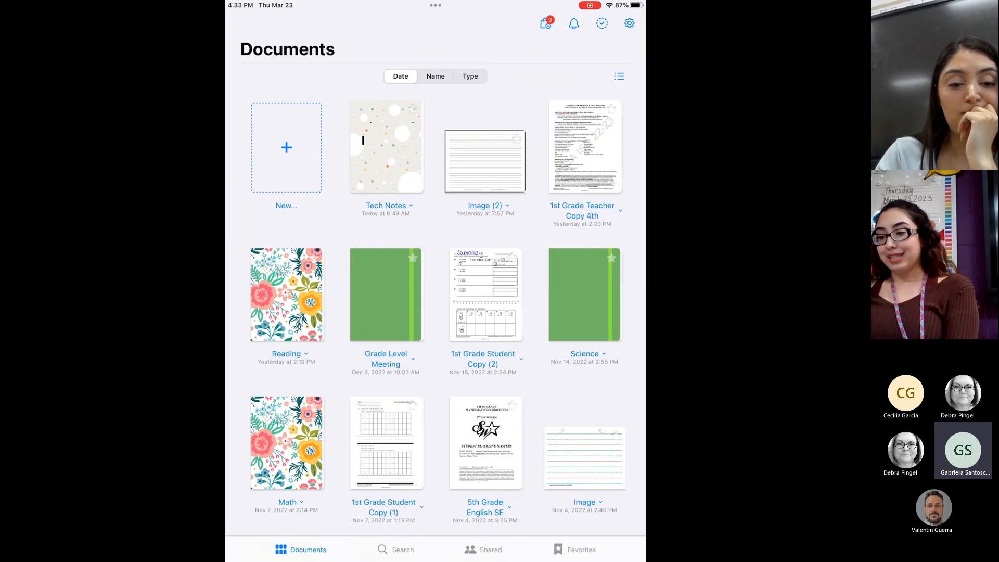
{"action": "left_click", "coordinate": [285, 147]}
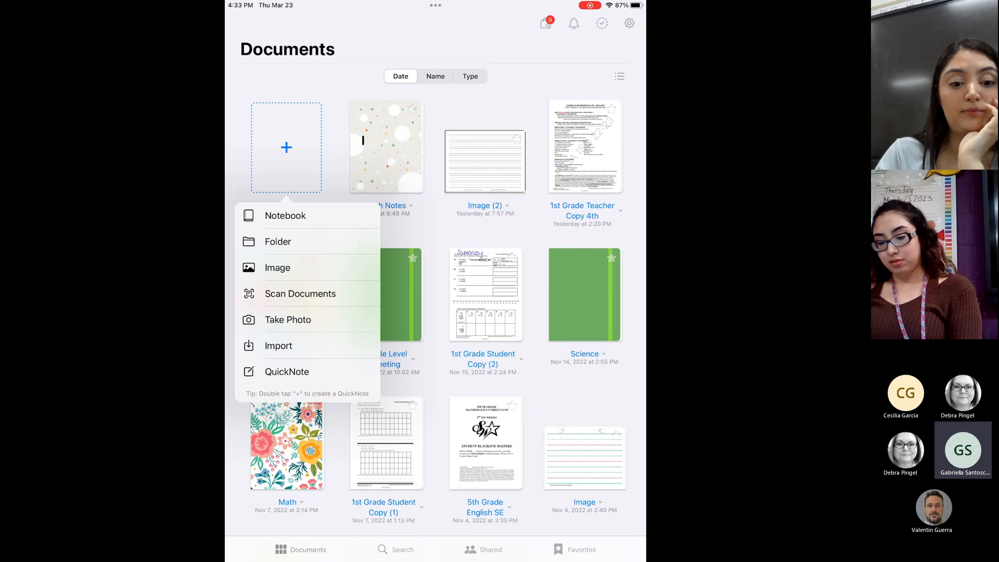
{"action": "left_click", "coordinate": [279, 345]}
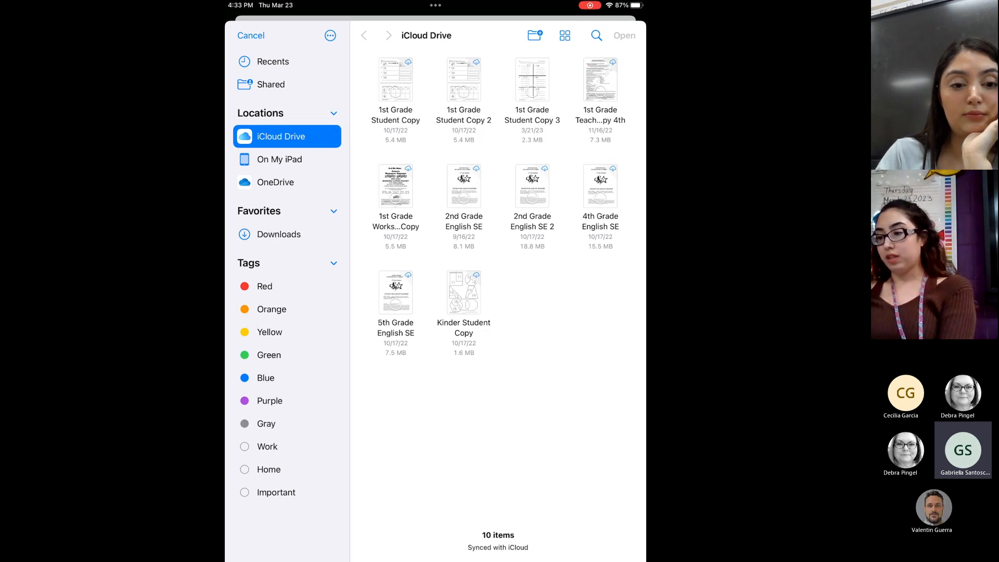
Step: Import '1st Grade Student Copy' from iCloud Drive and open the new document
{"action": "left_click", "coordinate": [395, 80]}
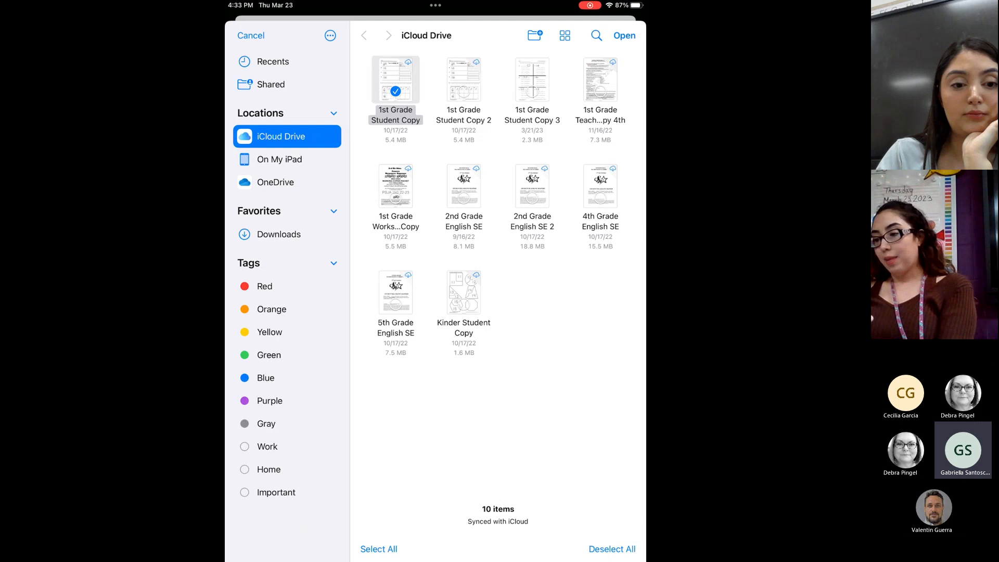
{"action": "left_click", "coordinate": [627, 35]}
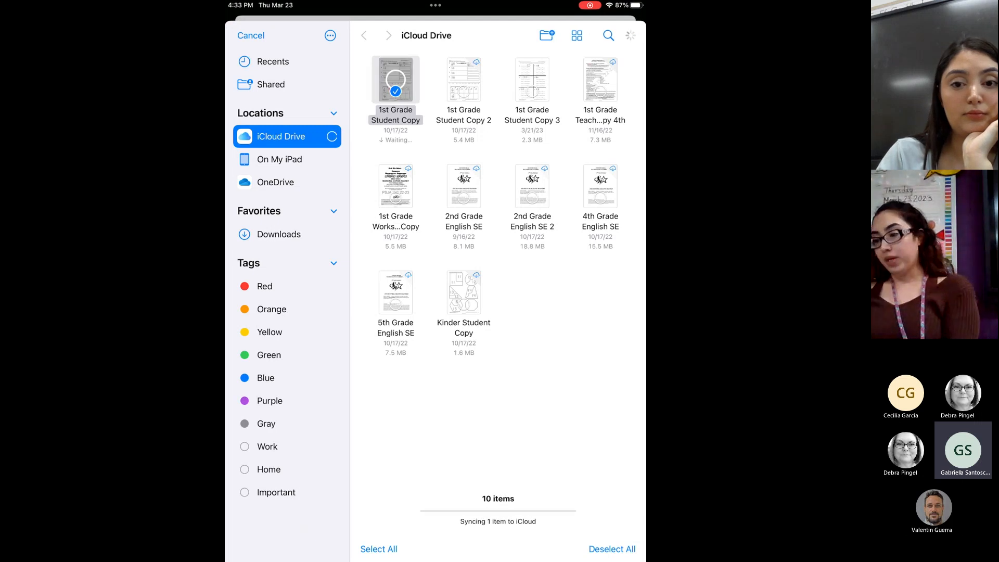
{"action": "left_click", "coordinate": [251, 36]}
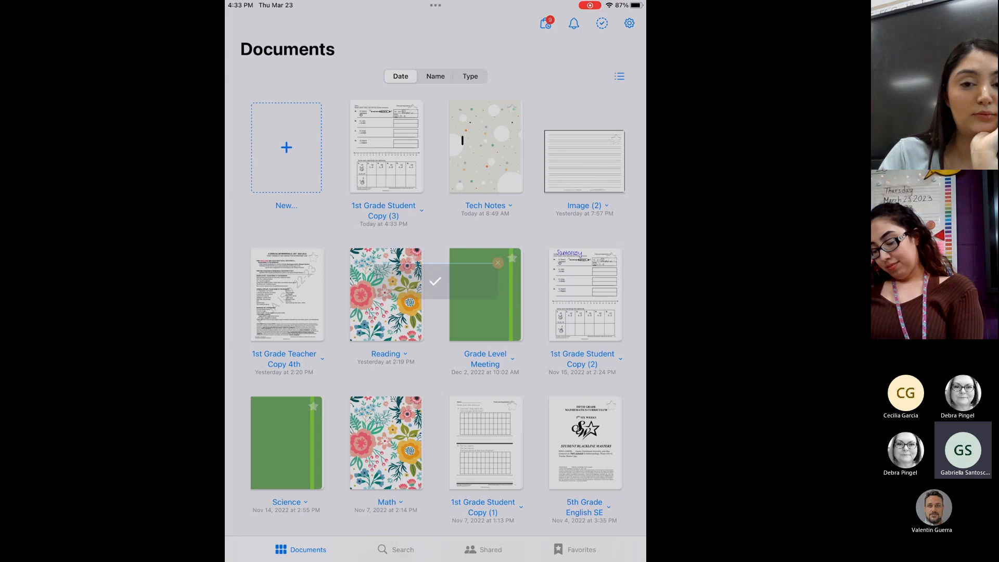
{"action": "left_click", "coordinate": [385, 146]}
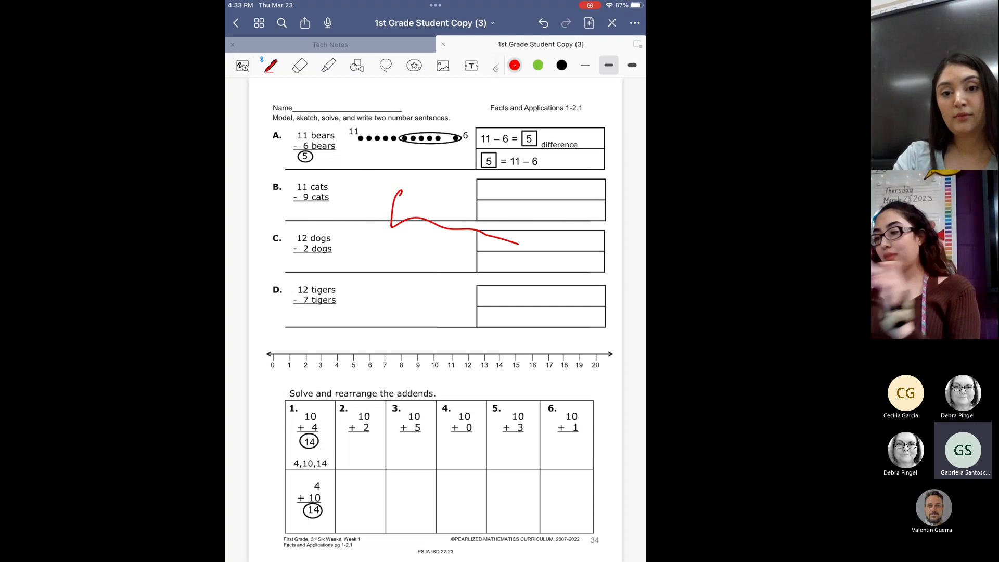
Step: Remove the red test stroke, page through the 230-page worksheet, and return to the library
{"action": "left_click", "coordinate": [299, 64]}
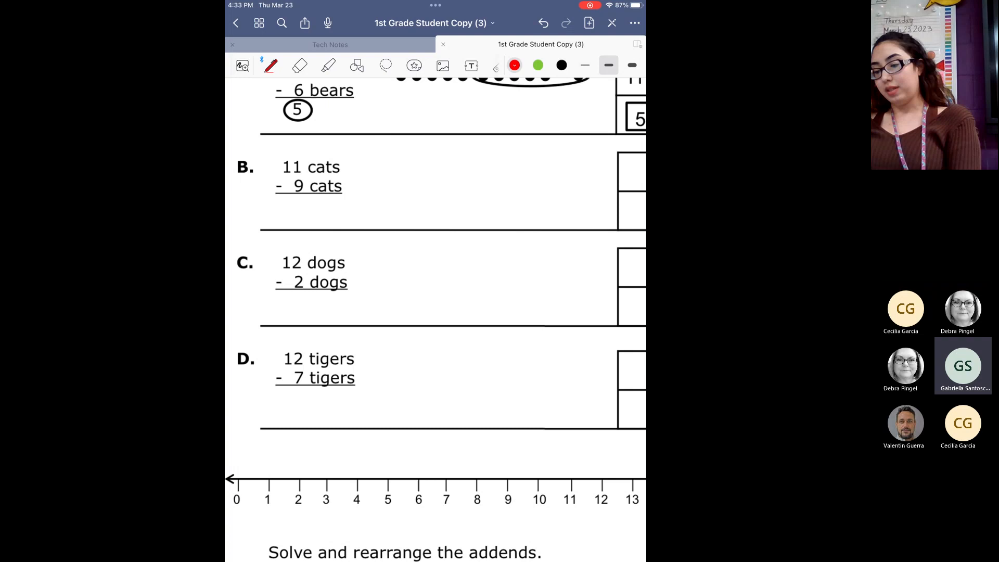
{"action": "scroll", "scroll_direction": "down", "scroll_amount": 3}
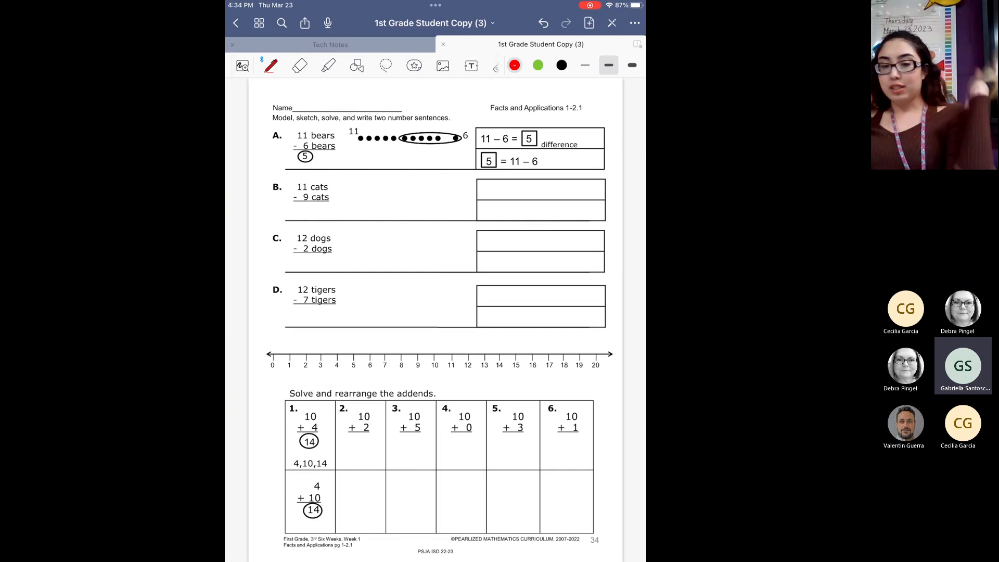
{"action": "scroll", "scroll_direction": "down", "scroll_amount": 3}
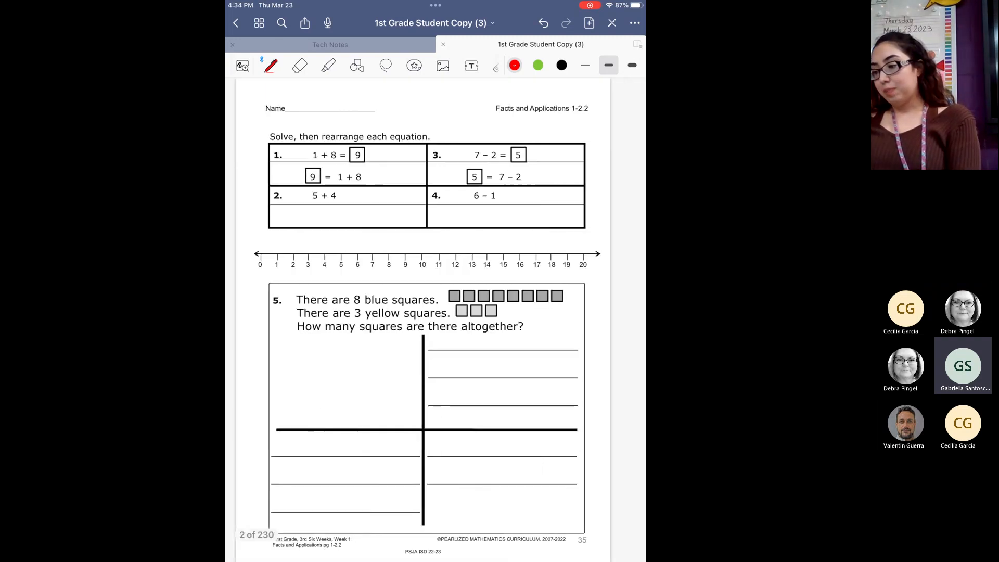
{"action": "scroll", "scroll_direction": "down", "scroll_amount": 3}
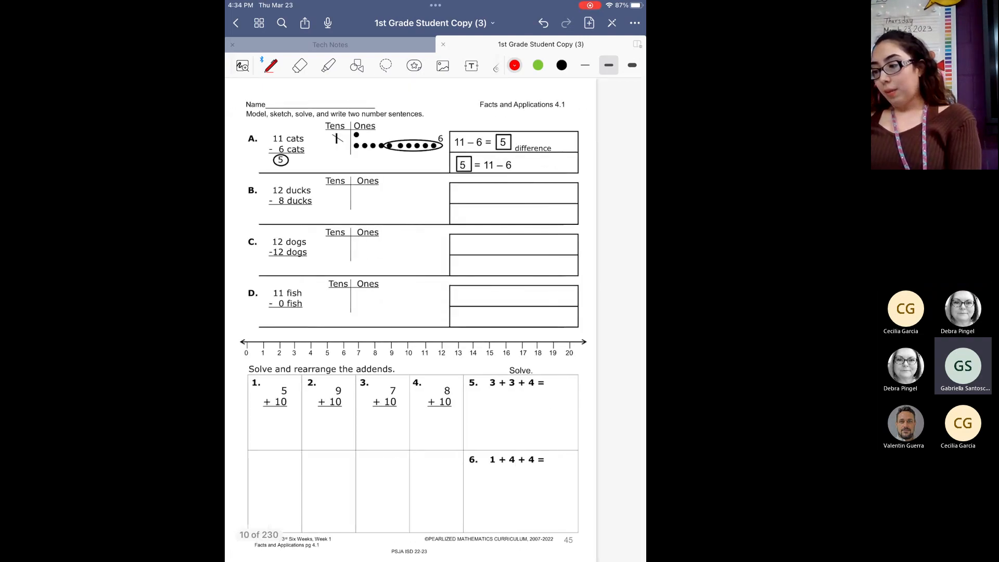
{"action": "scroll", "scroll_direction": "down", "scroll_amount": 3}
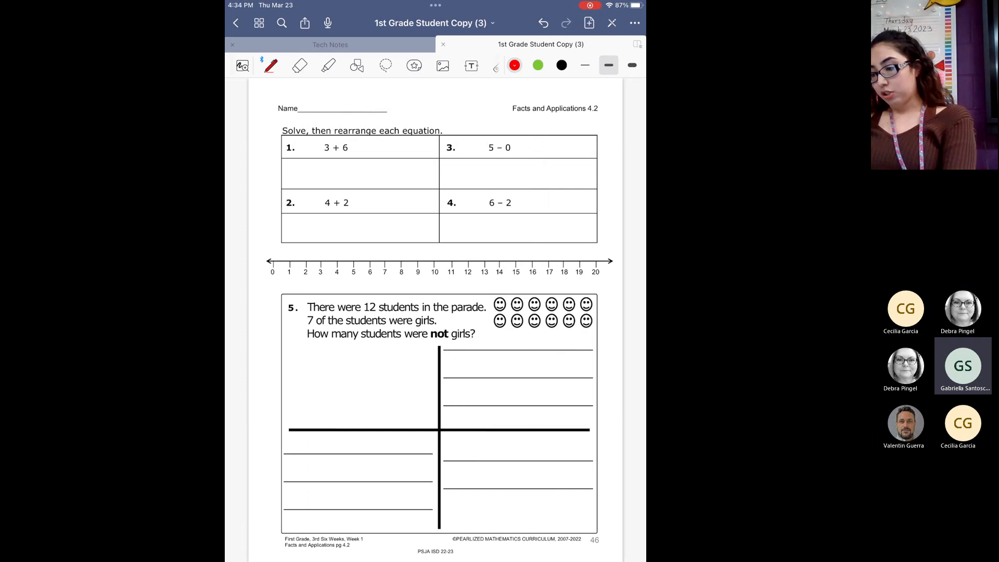
{"action": "left_click", "coordinate": [259, 23]}
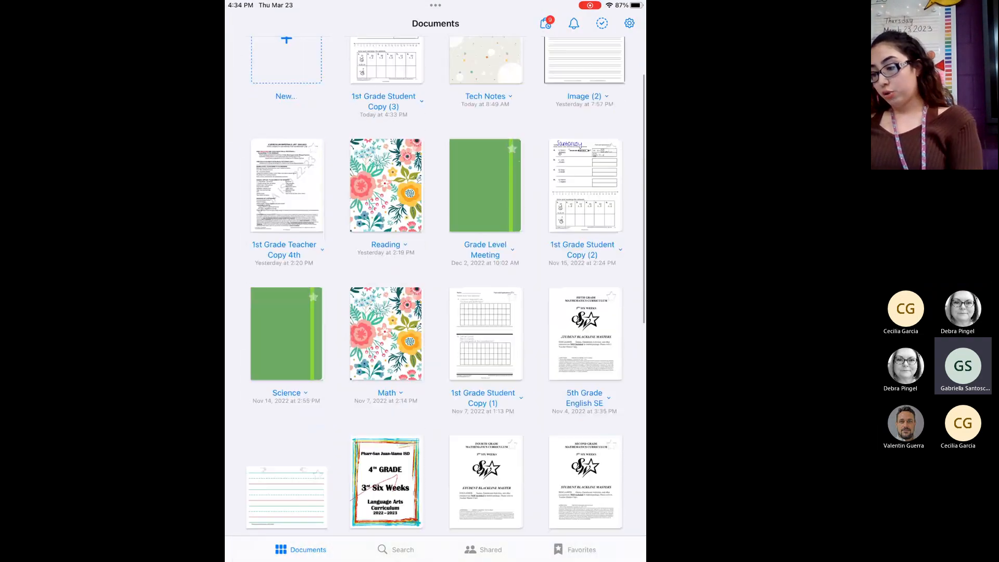
{"action": "scroll", "scroll_direction": "up", "scroll_amount": 3}
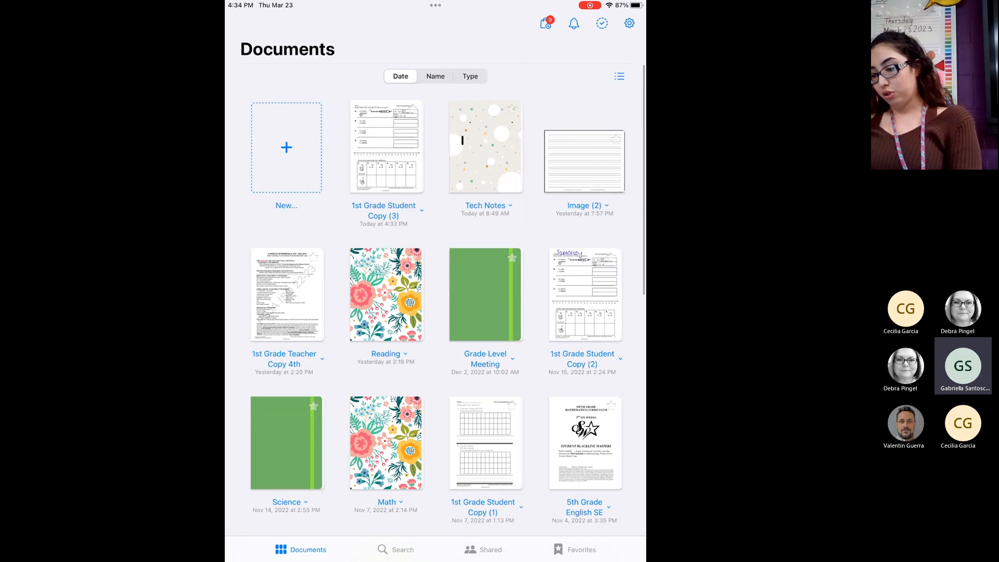
{"action": "scroll", "scroll_direction": "down", "scroll_amount": 3}
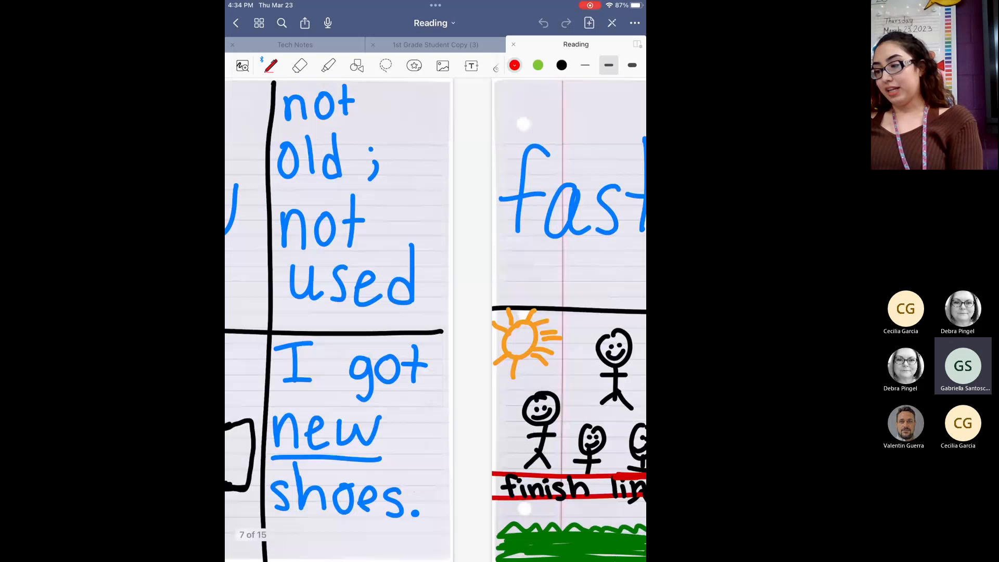
{"action": "left_click", "coordinate": [515, 65]}
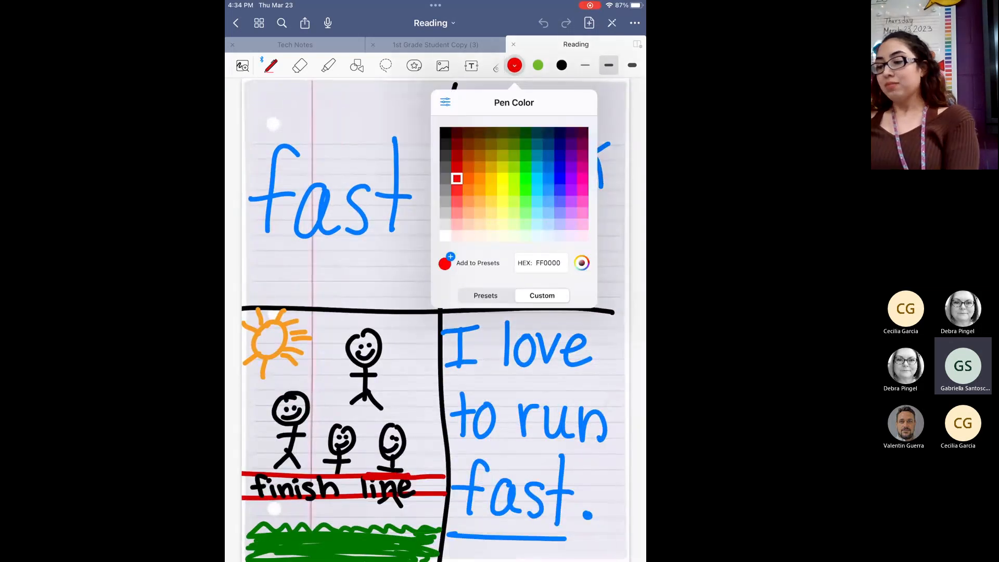
{"action": "left_click", "coordinate": [486, 294]}
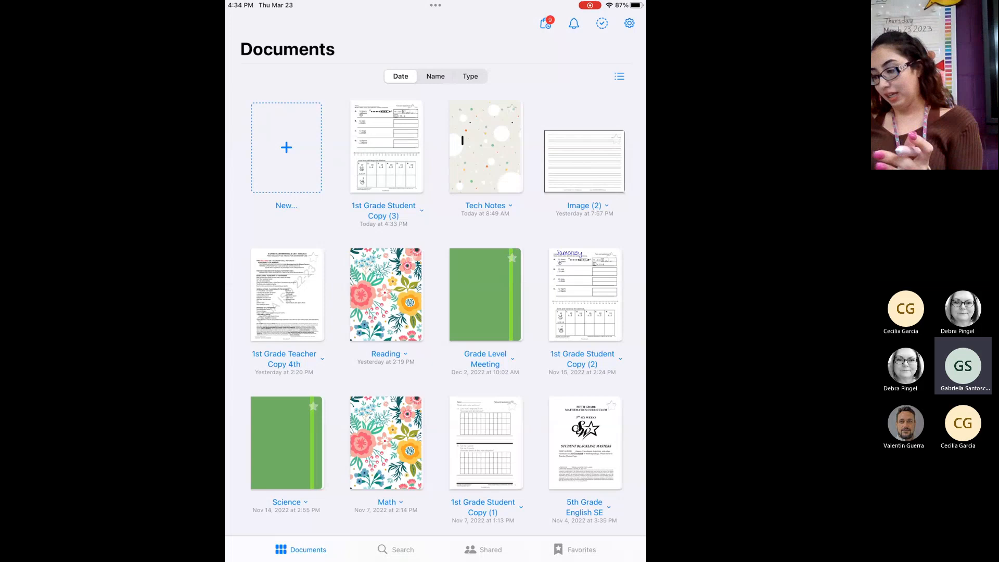
Step: Browse the GoodNotes library and the home screen before creating something new
{"action": "scroll", "scroll_direction": "down", "scroll_amount": 3}
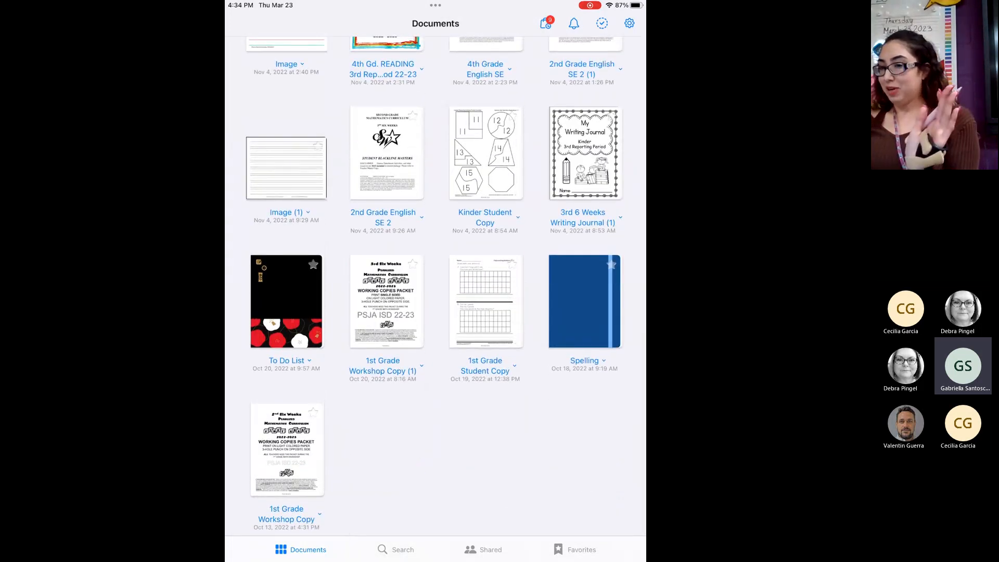
{"action": "scroll", "scroll_direction": "up", "scroll_amount": 3}
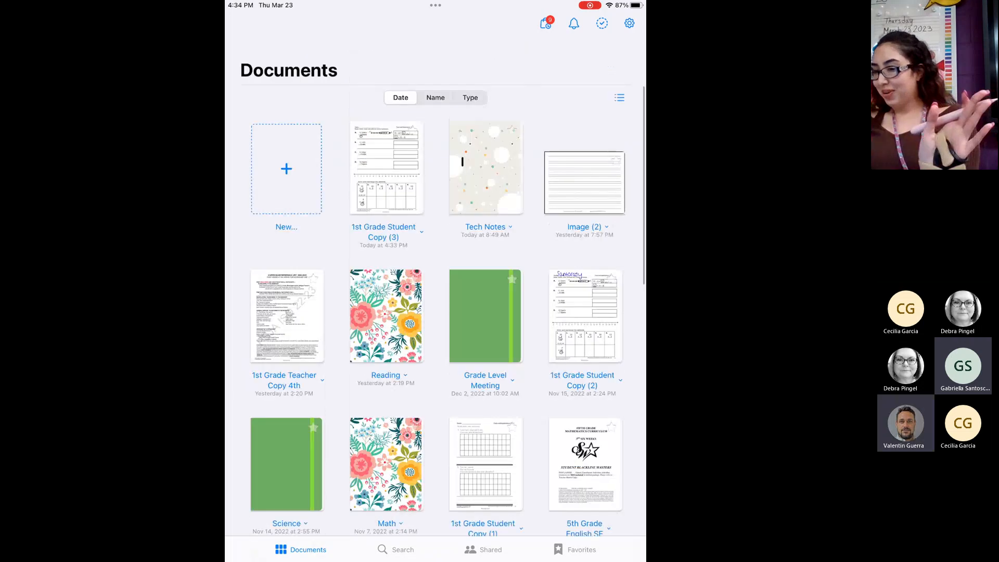
{"action": "scroll", "scroll_direction": "up", "scroll_amount": 3}
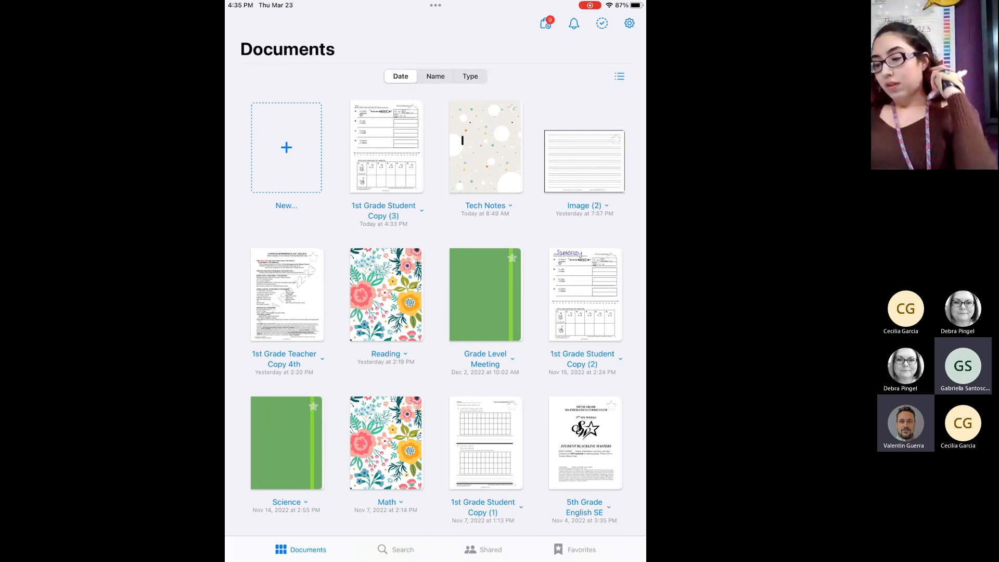
{"action": "left_click", "coordinate": [285, 146]}
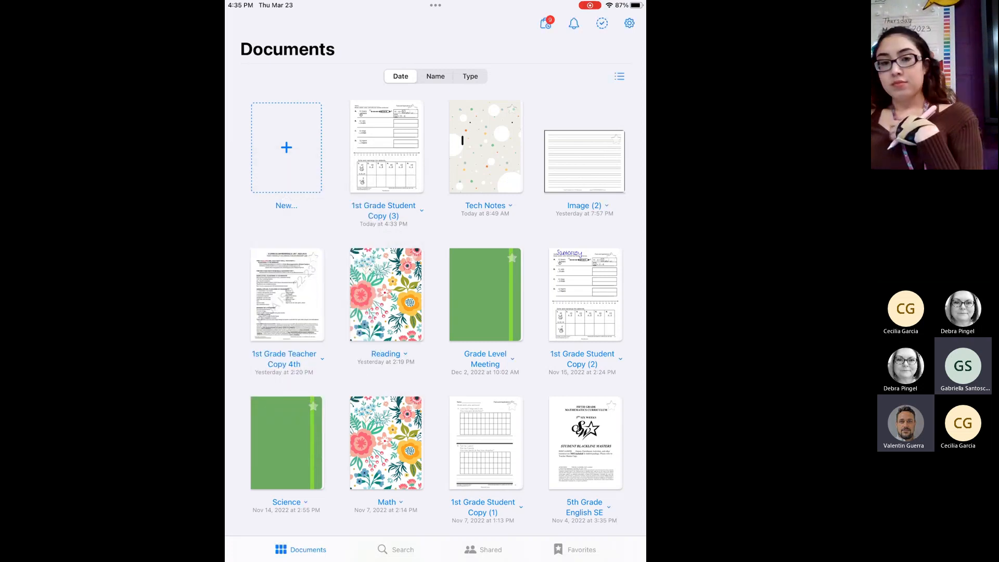
{"action": "key", "text": "home"}
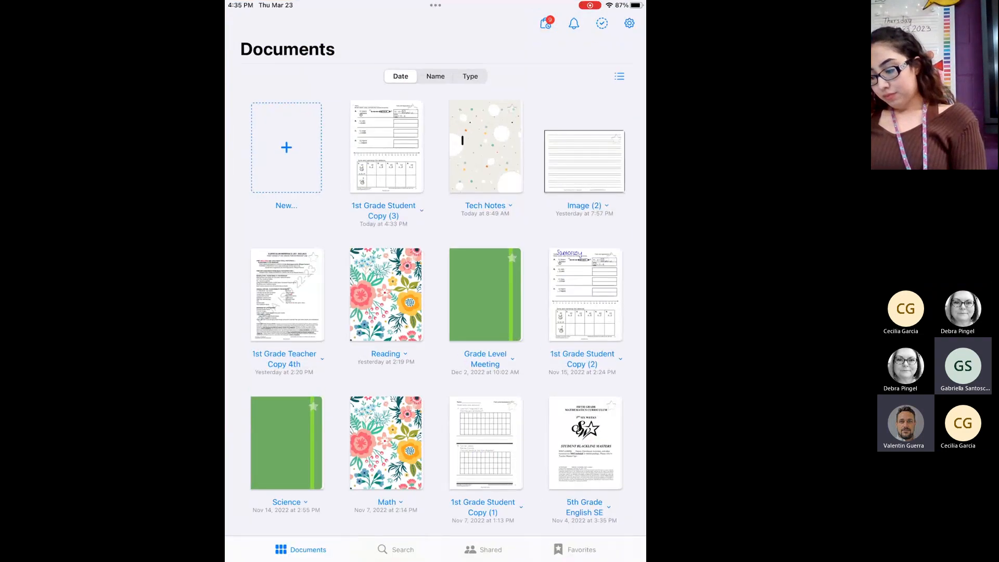
{"action": "key", "text": "home"}
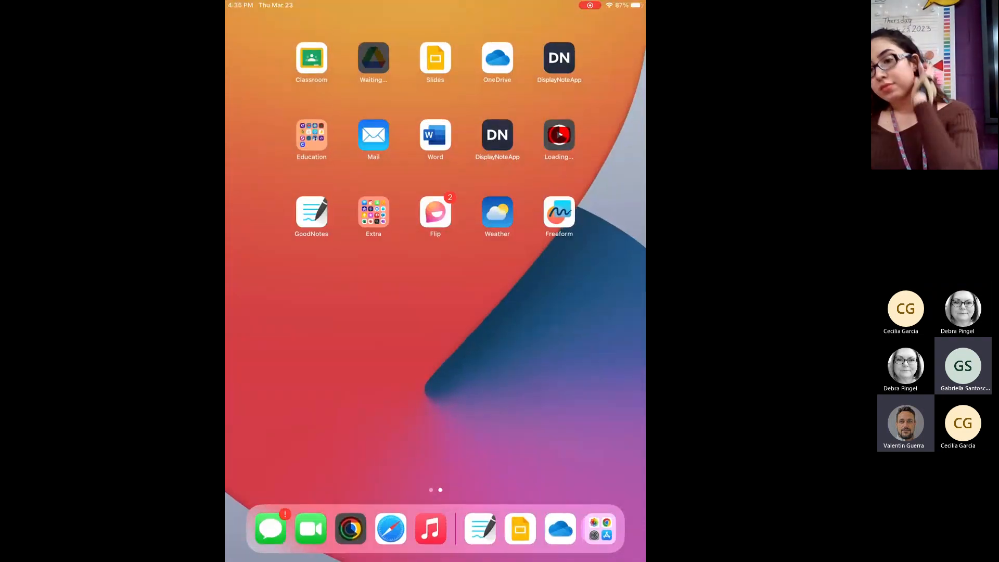
{"action": "scroll", "scroll_direction": "right", "scroll_amount": 3}
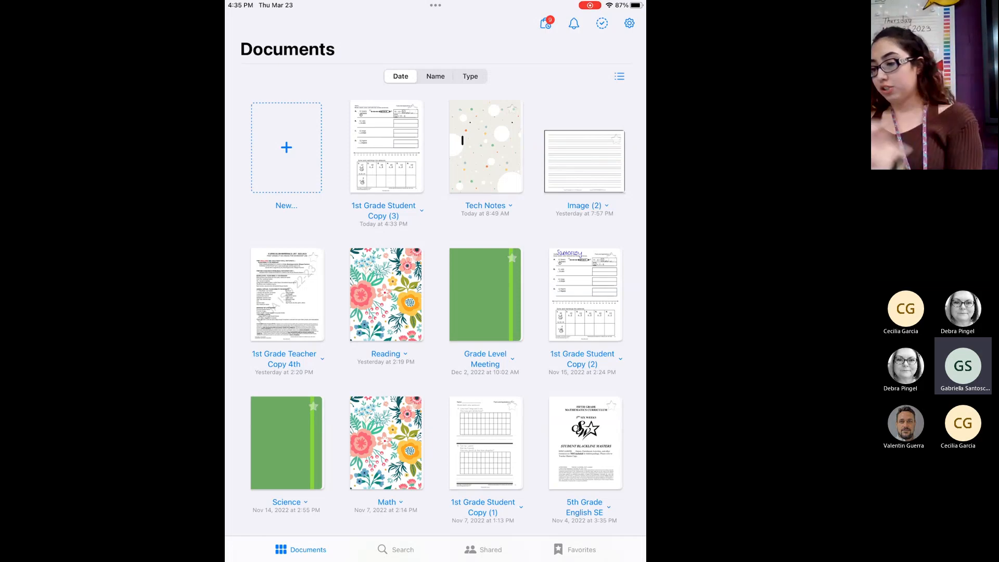
Step: Start a new Notebook from the + menu, look over its options, then cancel it
{"action": "left_click", "coordinate": [285, 147]}
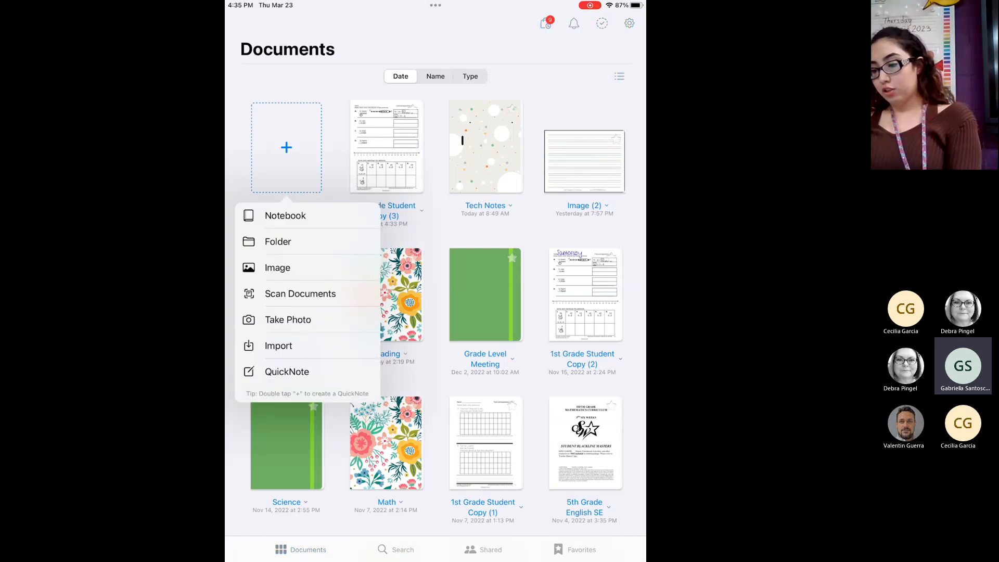
{"action": "left_click", "coordinate": [285, 215]}
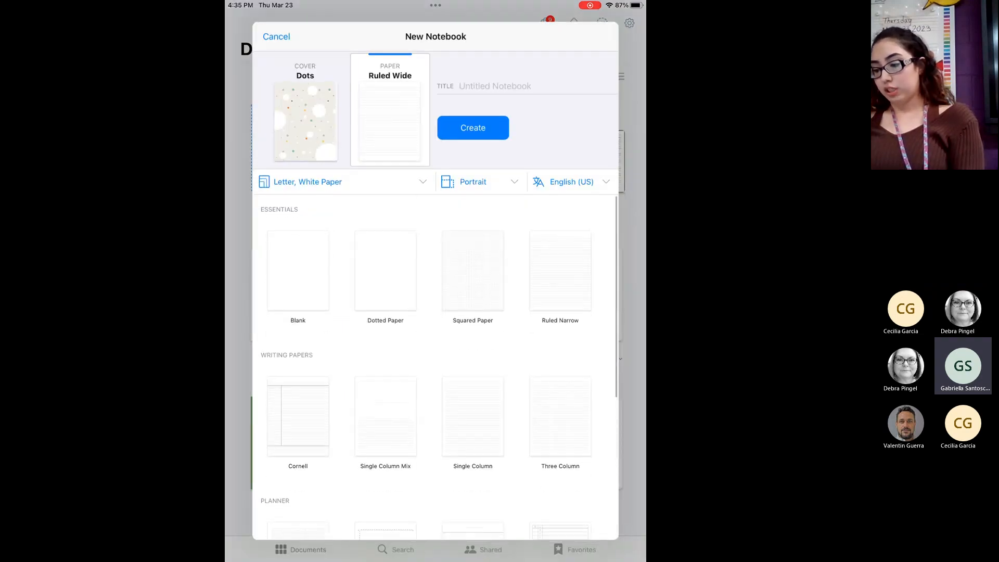
{"action": "scroll", "scroll_direction": "down", "scroll_amount": 3}
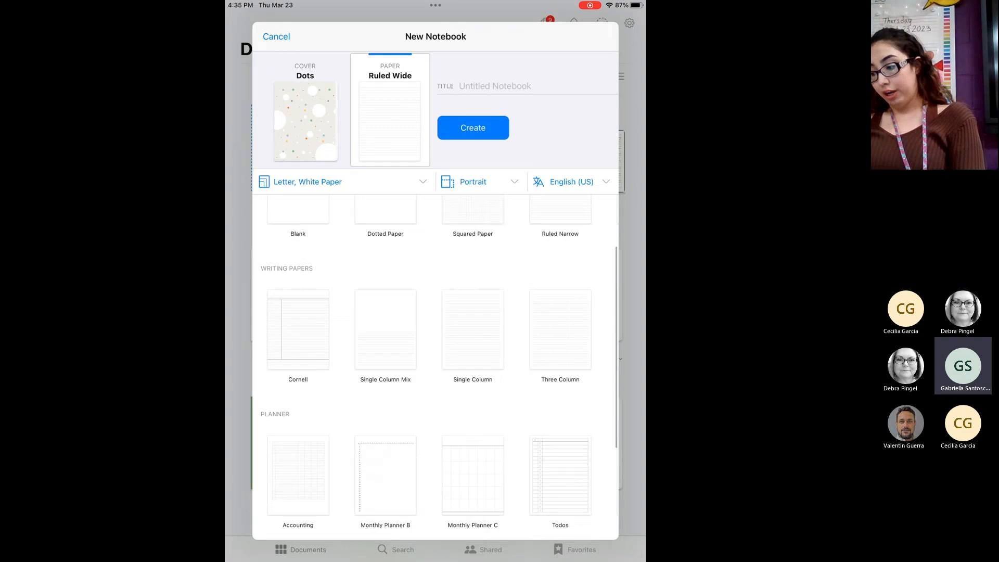
{"action": "scroll", "scroll_direction": "up", "scroll_amount": 3}
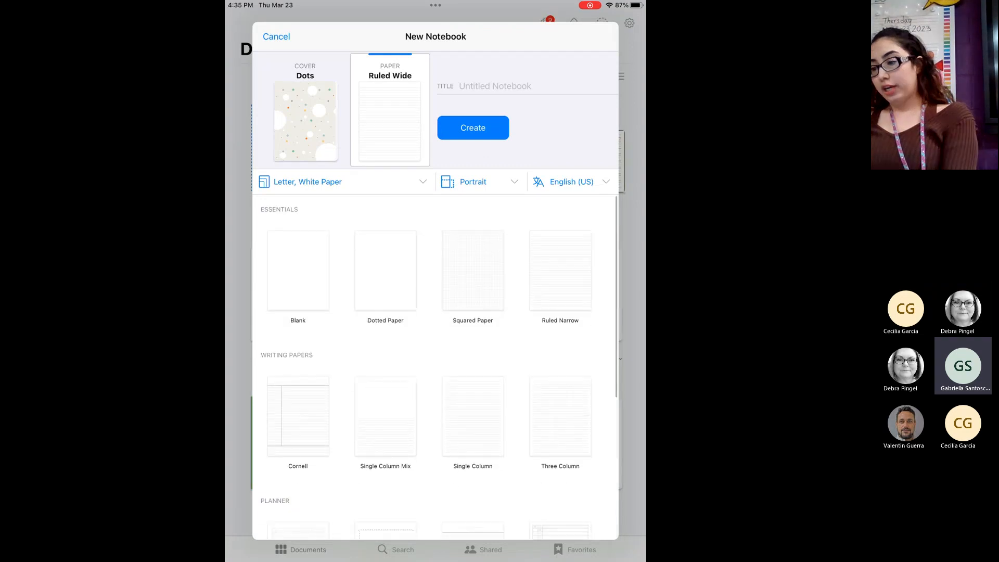
{"action": "left_click", "coordinate": [276, 36]}
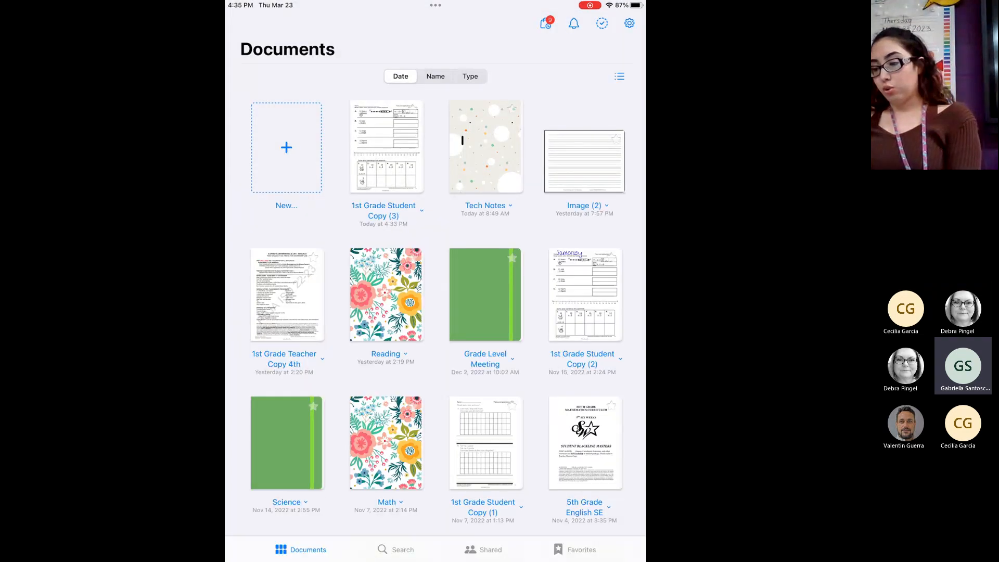
Step: Import the lined handwriting-paper photo from Photos as a new document, Image (3)
{"action": "left_click", "coordinate": [287, 146]}
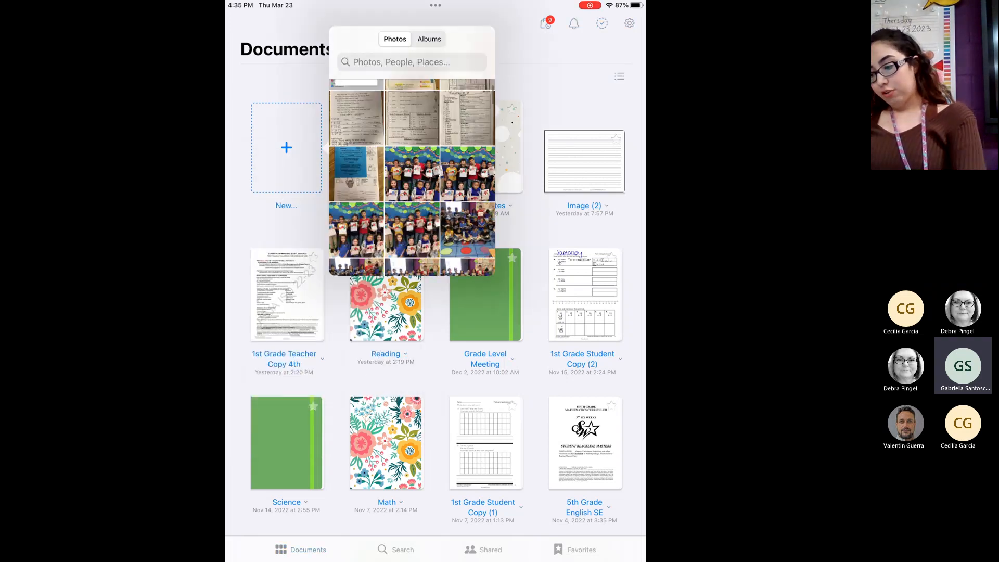
{"action": "scroll", "scroll_direction": "up", "scroll_amount": 3}
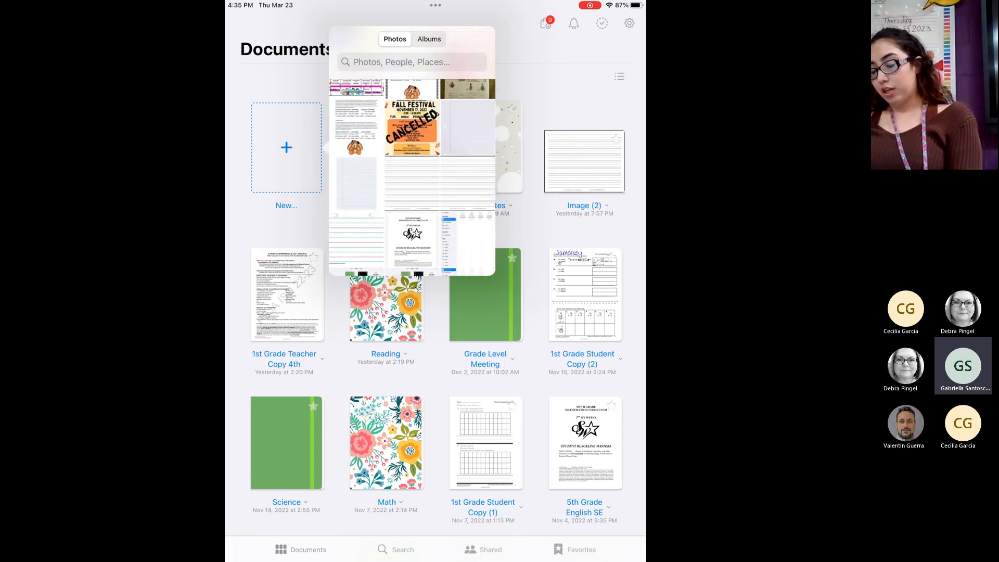
{"action": "left_click", "coordinate": [356, 245]}
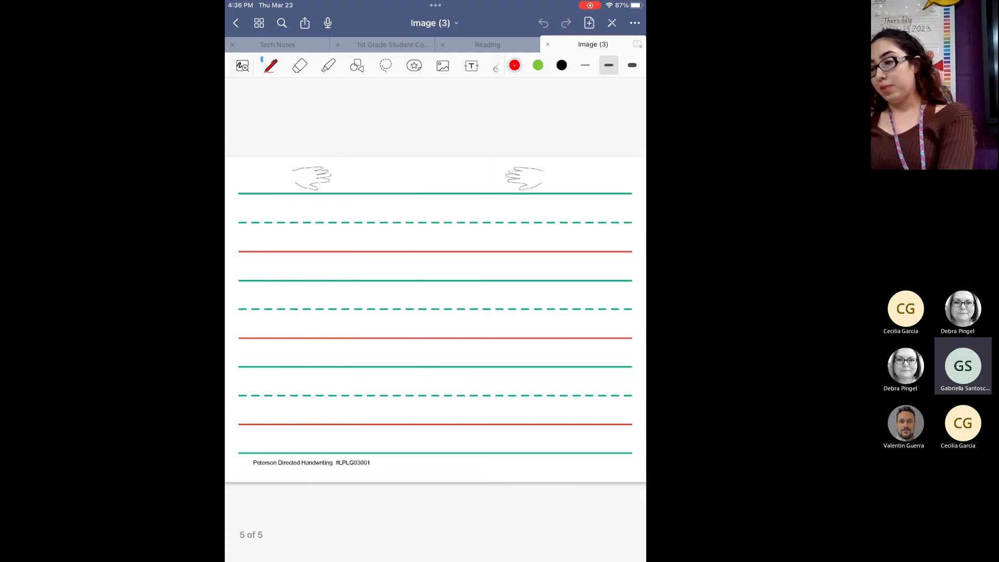
Step: Review the page thumbnails of Image (3), close them and browse the documents library
{"action": "left_click", "coordinate": [259, 23]}
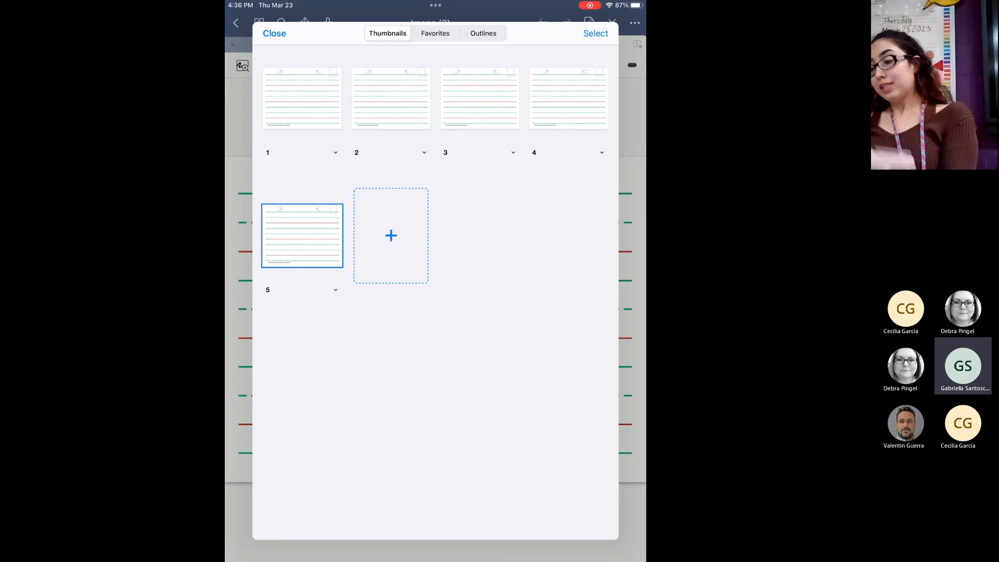
{"action": "left_click", "coordinate": [274, 33]}
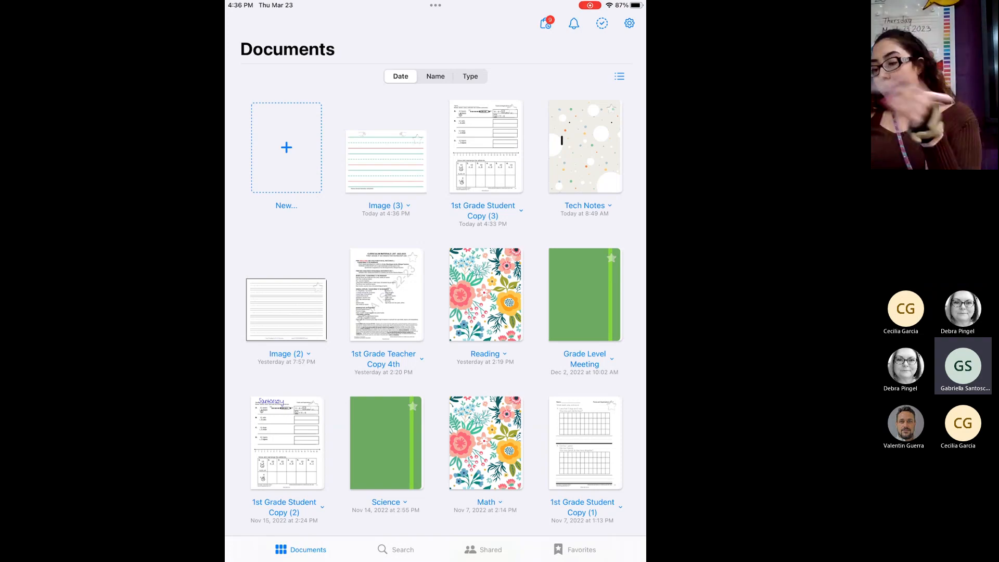
{"action": "scroll", "scroll_direction": "down", "scroll_amount": 3}
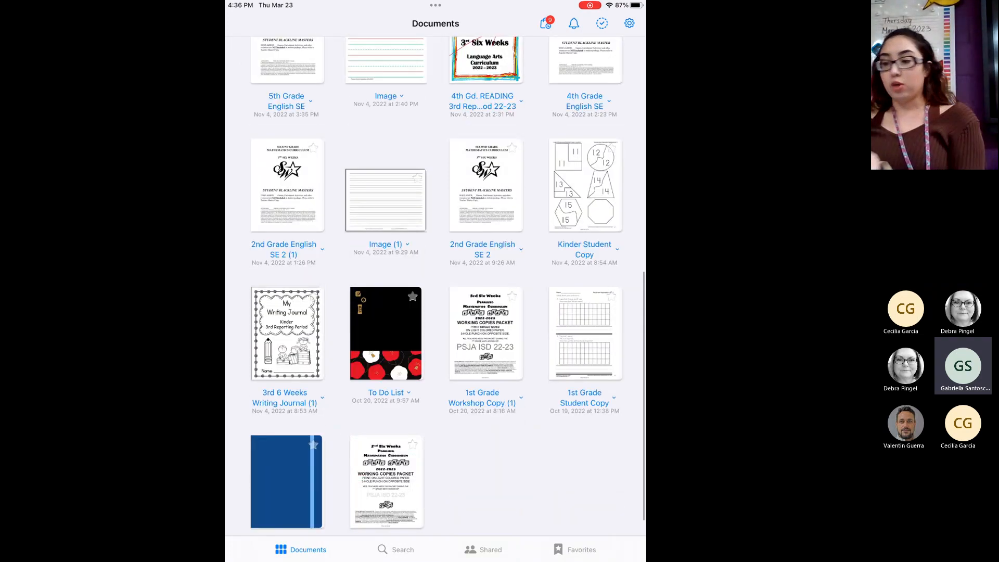
{"action": "scroll", "scroll_direction": "up", "scroll_amount": 3}
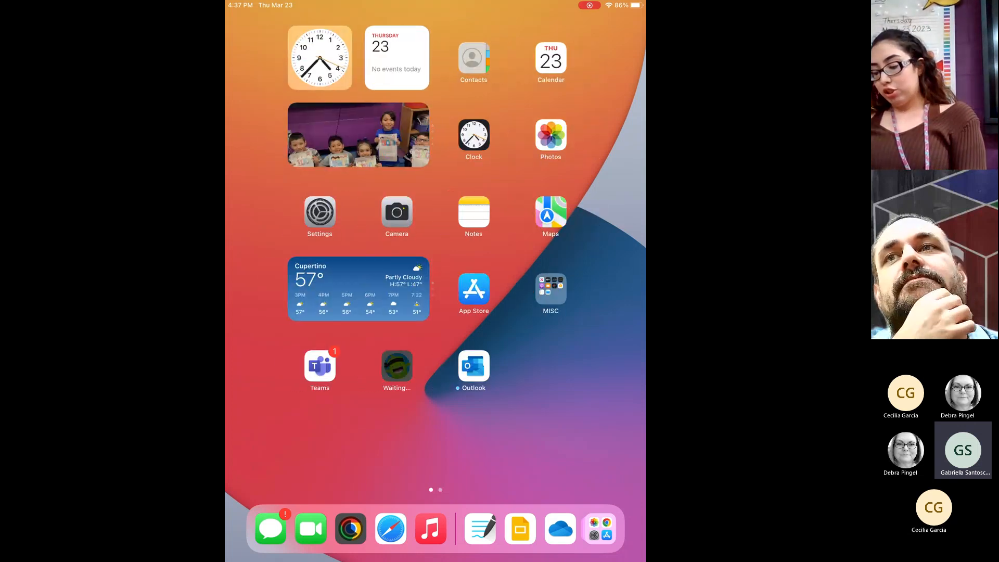
Step: Swipe between the home screen and the Scribble to Text slide, ending on the home screen
{"action": "scroll", "scroll_direction": "left", "scroll_amount": 3}
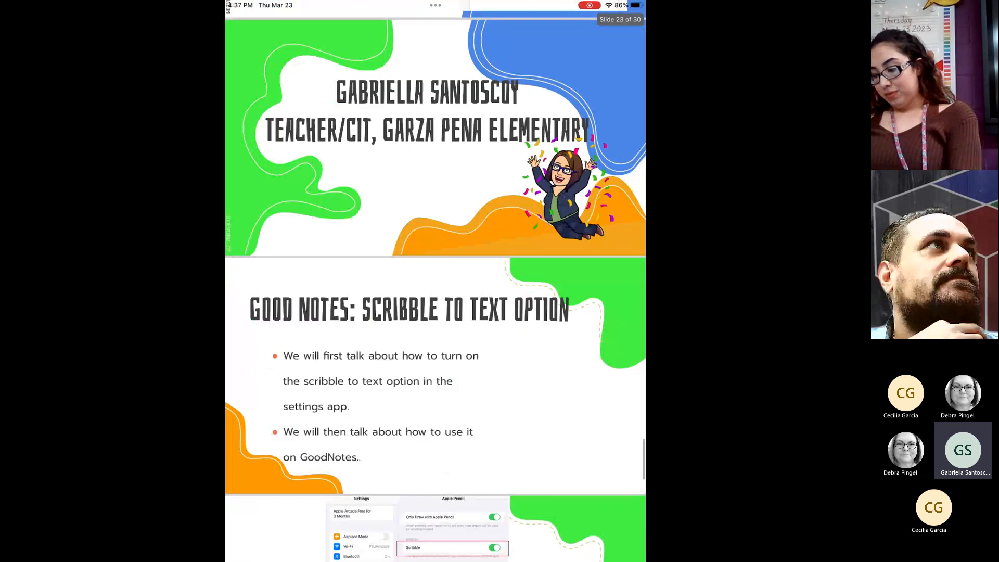
{"action": "scroll", "scroll_direction": "down", "scroll_amount": 3}
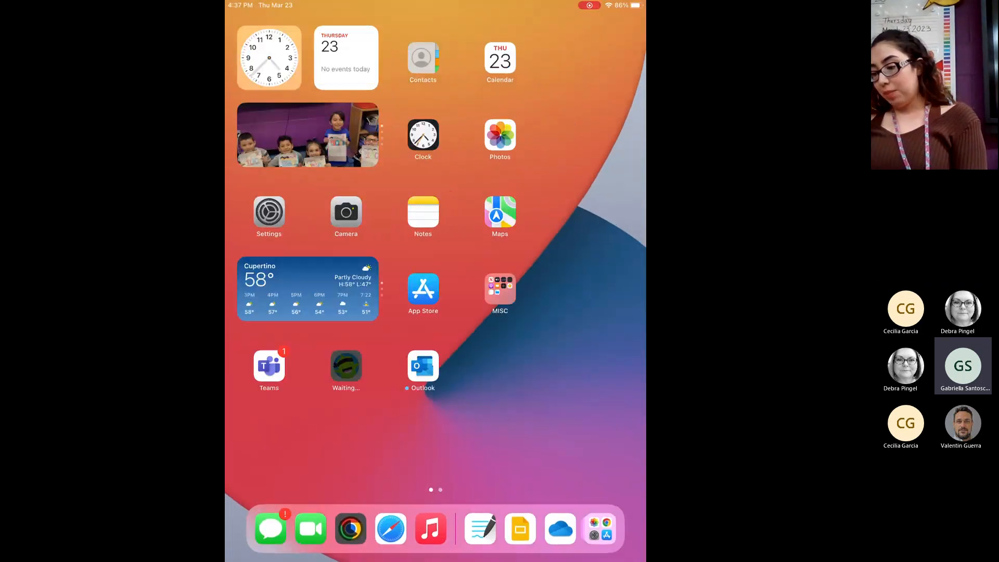
Step: In Settings > Apple Pencil, switch Scribble off and back on
{"action": "left_click", "coordinate": [268, 216]}
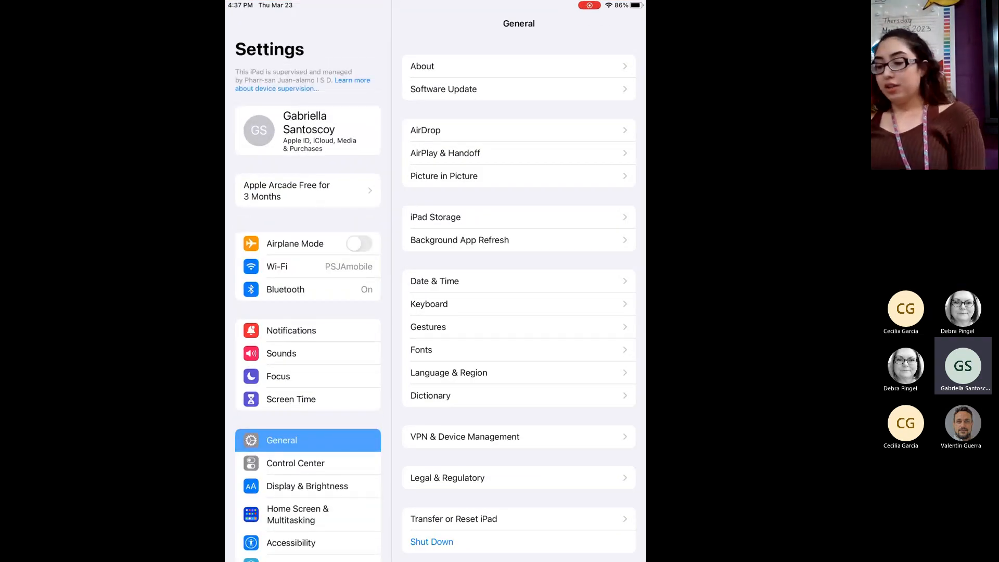
{"action": "scroll", "scroll_direction": "down", "scroll_amount": 3}
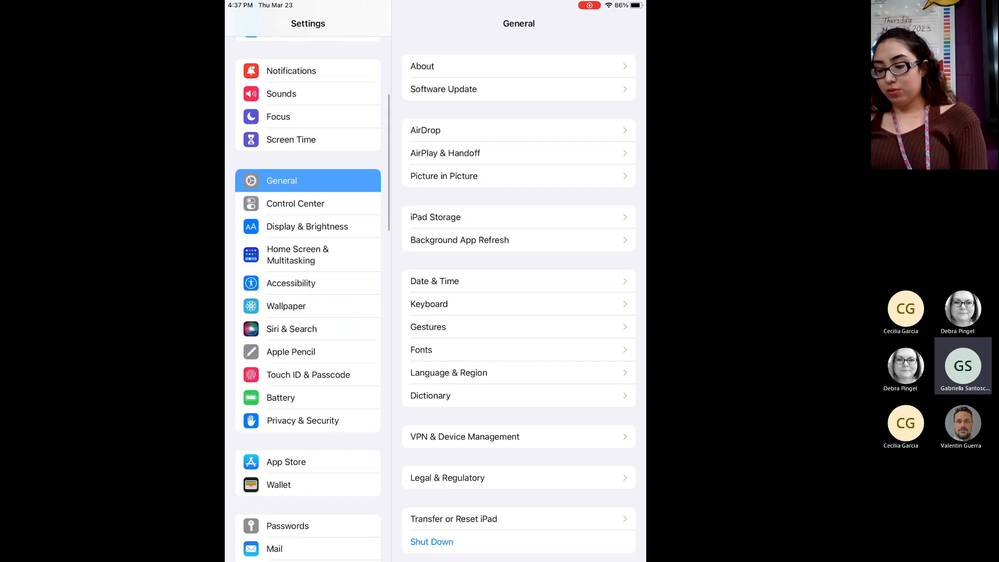
{"action": "left_click", "coordinate": [291, 351]}
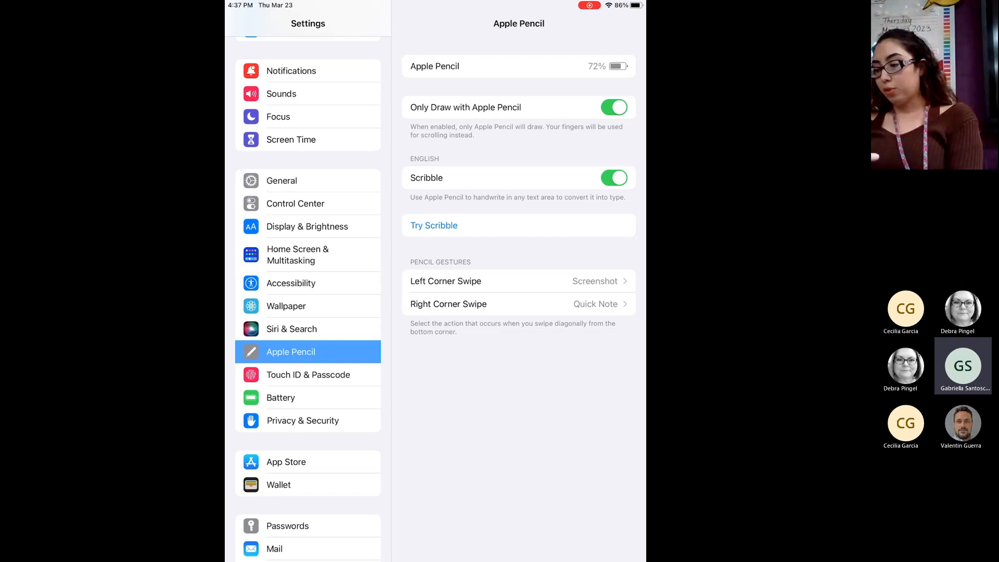
{"action": "left_click", "coordinate": [614, 177]}
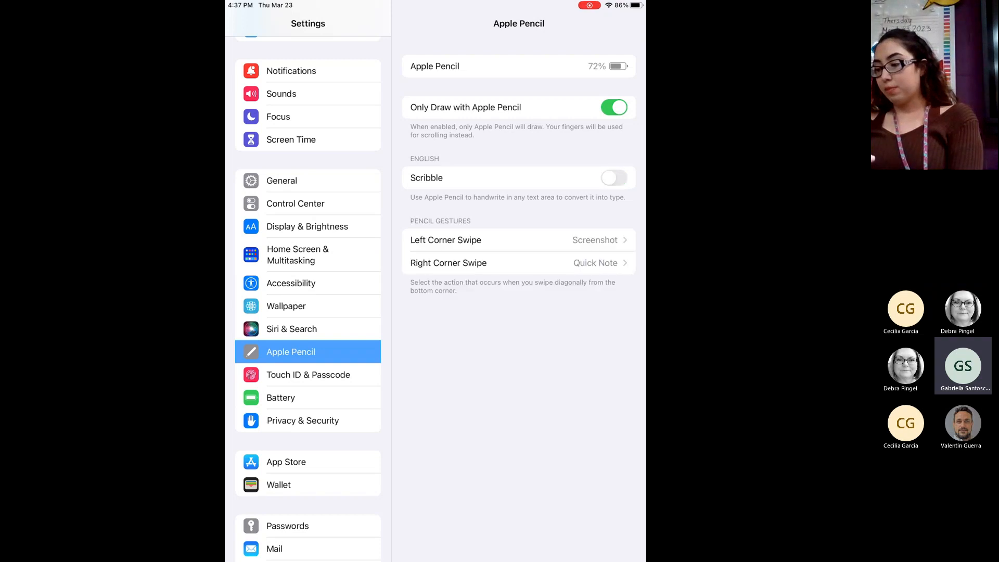
{"action": "left_click", "coordinate": [614, 178]}
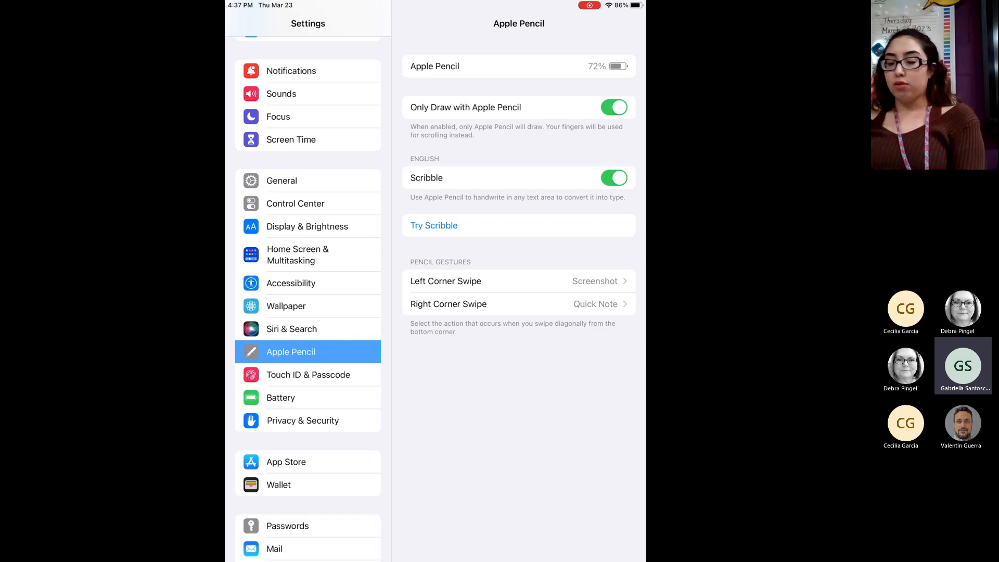
Step: In the Try Scribble sheet, practise deleting by scratching out the word 'delete'
{"action": "left_click", "coordinate": [434, 225]}
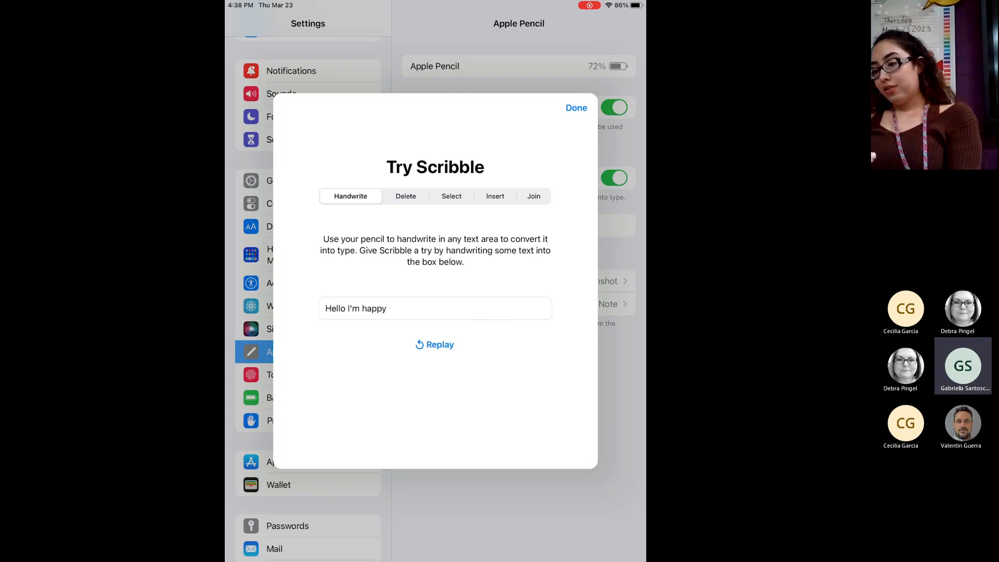
{"action": "left_click", "coordinate": [406, 195]}
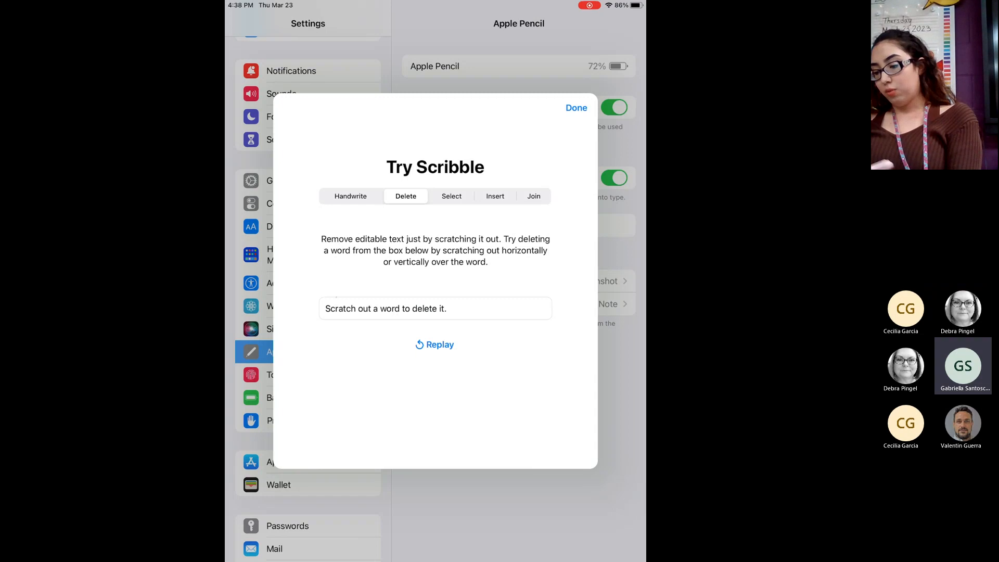
{"action": "double_click", "coordinate": [342, 308]}
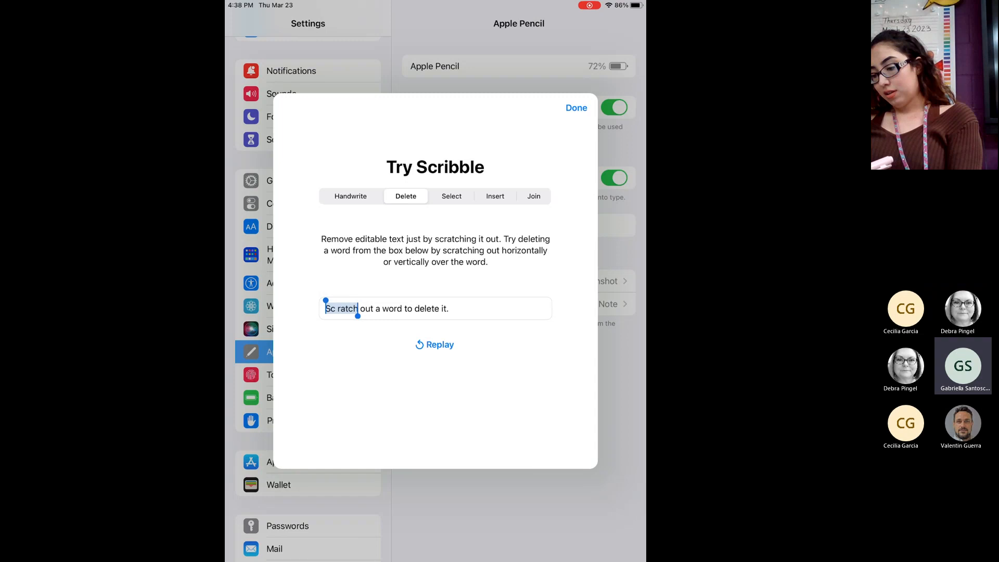
{"action": "double_click", "coordinate": [421, 308]}
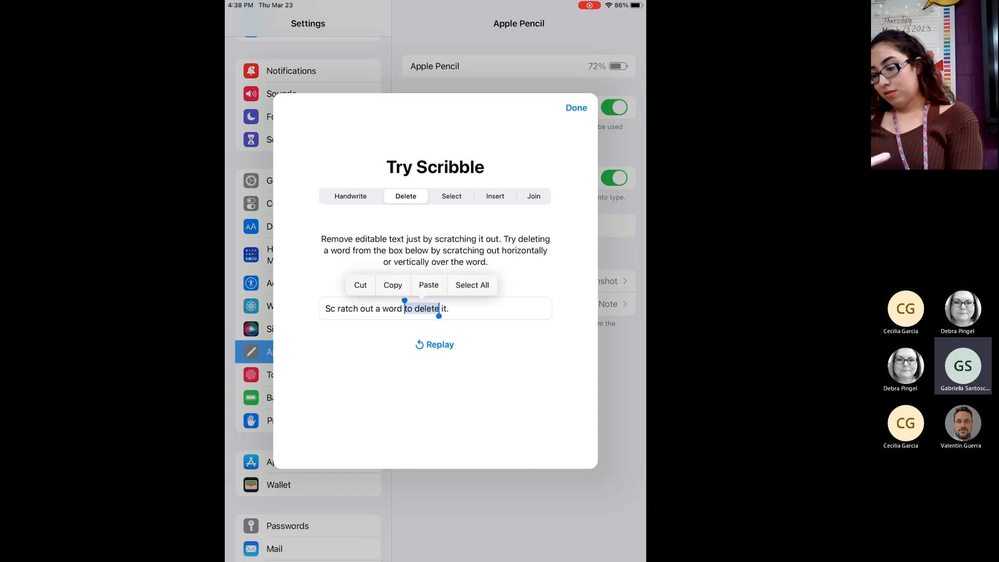
{"action": "left_click", "coordinate": [360, 285]}
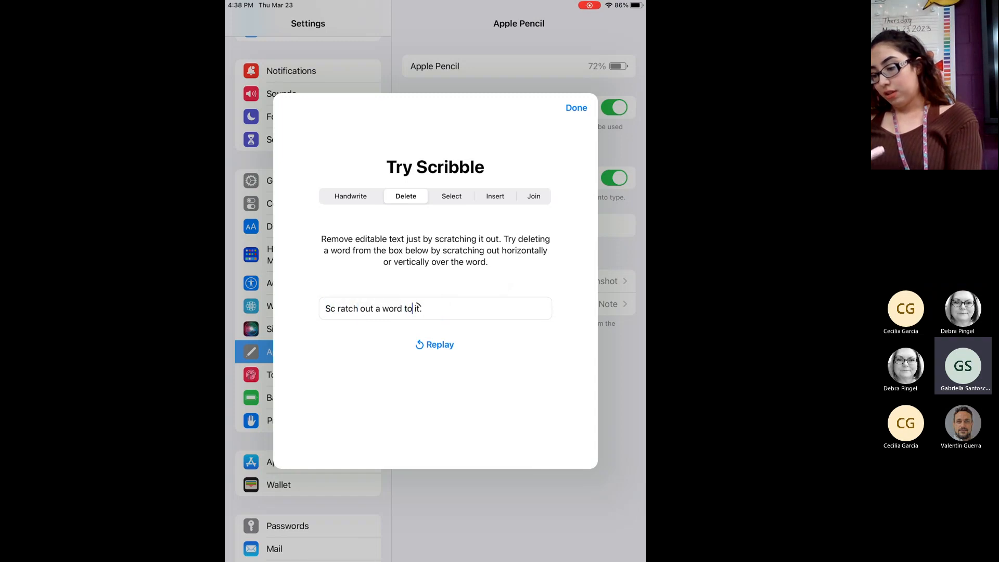
Step: Work through the Select, Insert and Join exercises, then return to the home screen
{"action": "left_click", "coordinate": [450, 195]}
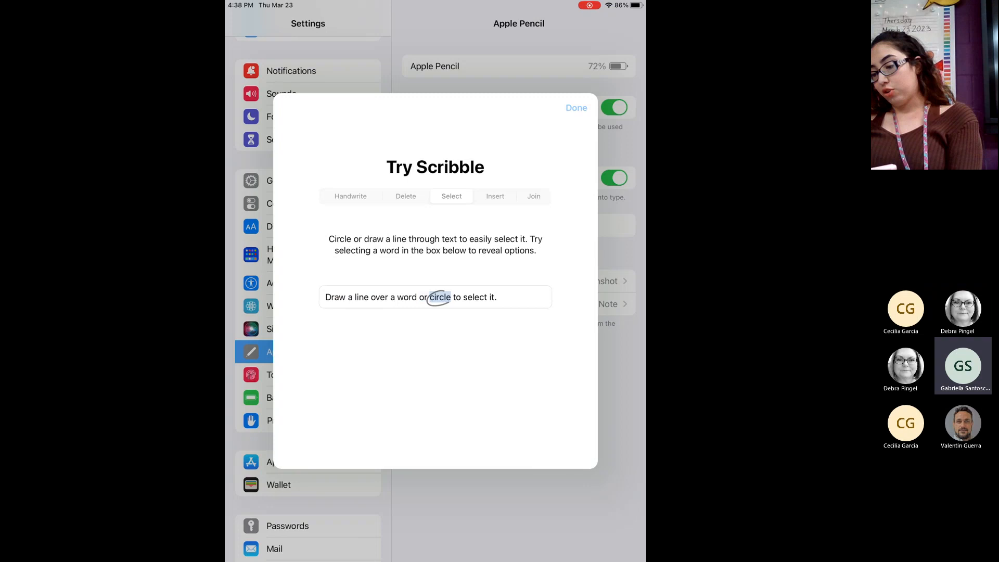
{"action": "double_click", "coordinate": [362, 296]}
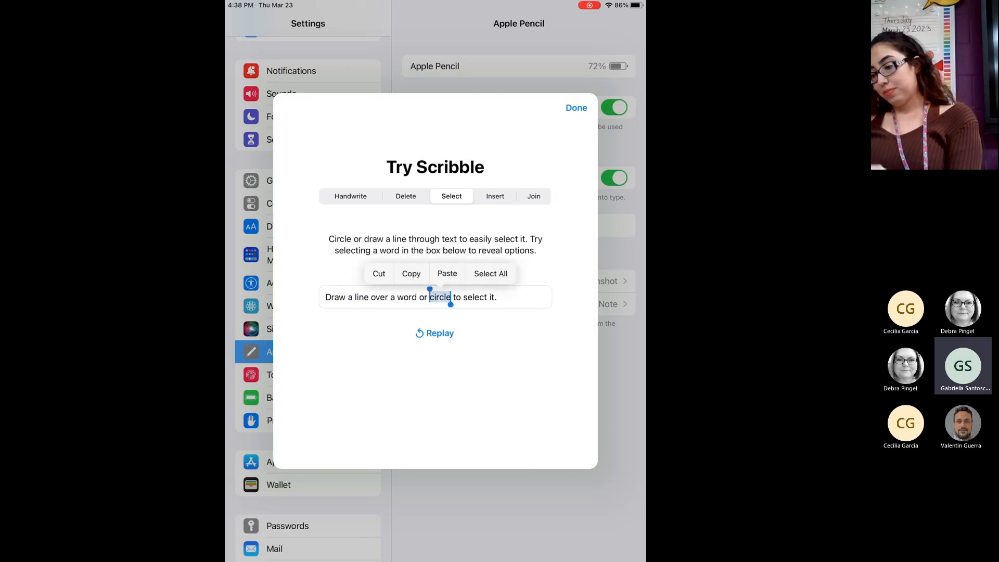
{"action": "left_click", "coordinate": [495, 196]}
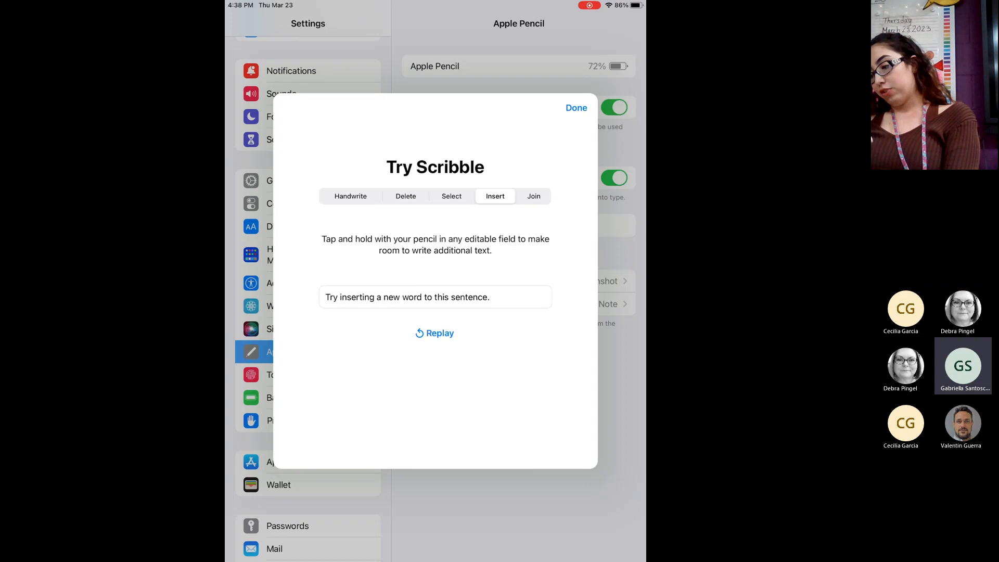
{"action": "left_click", "coordinate": [404, 197]}
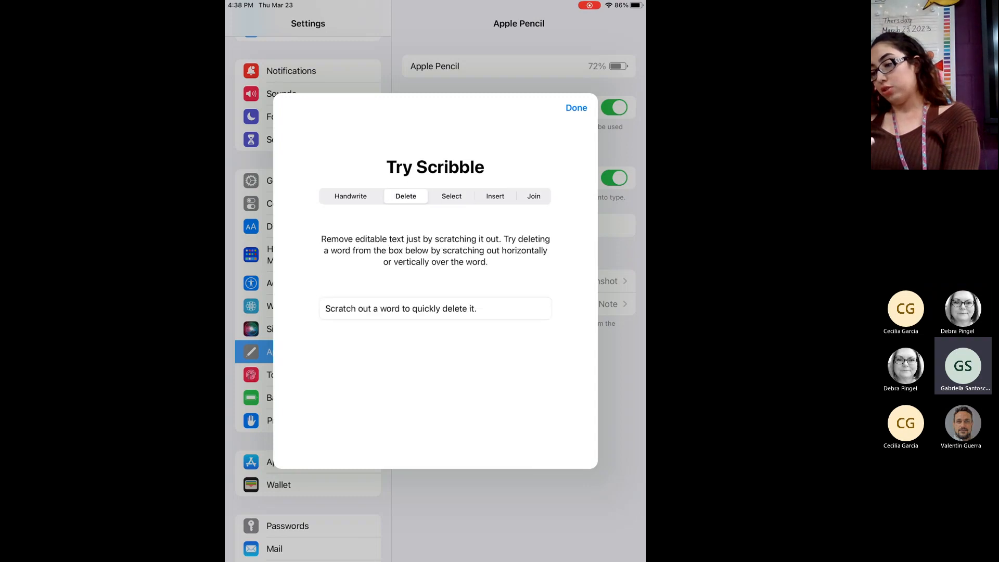
{"action": "left_click", "coordinate": [495, 196]}
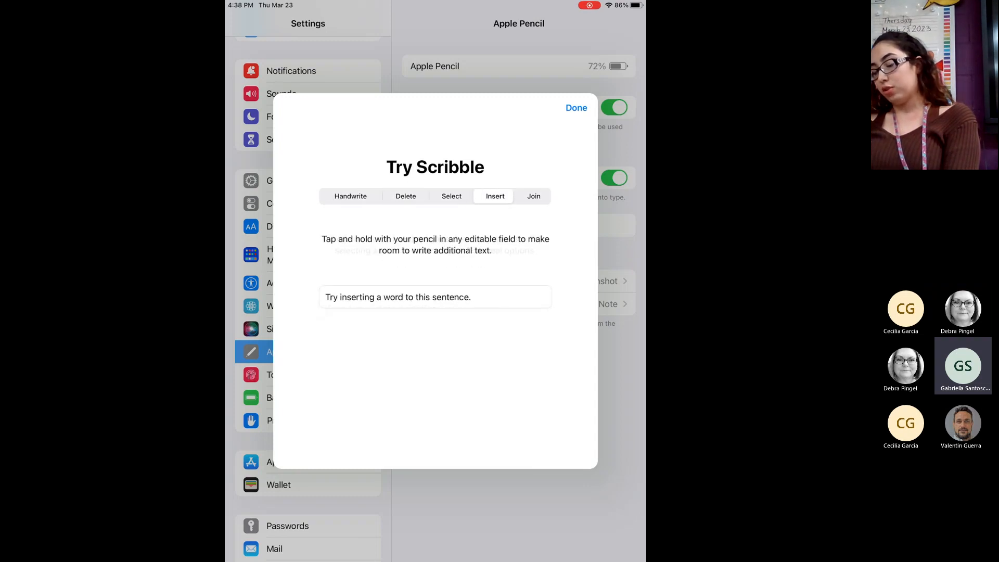
{"action": "left_click", "coordinate": [533, 196]}
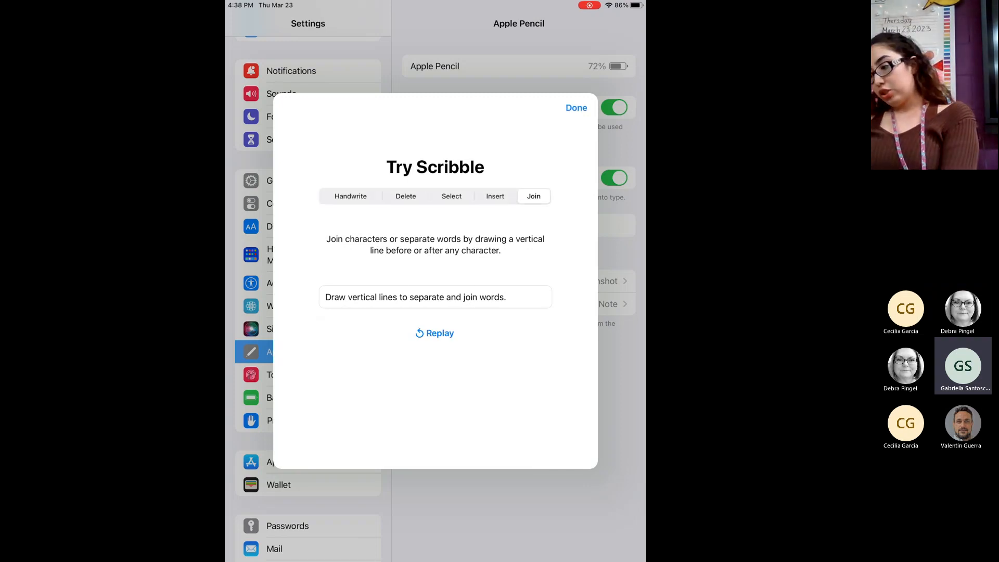
{"action": "left_click", "coordinate": [575, 107]}
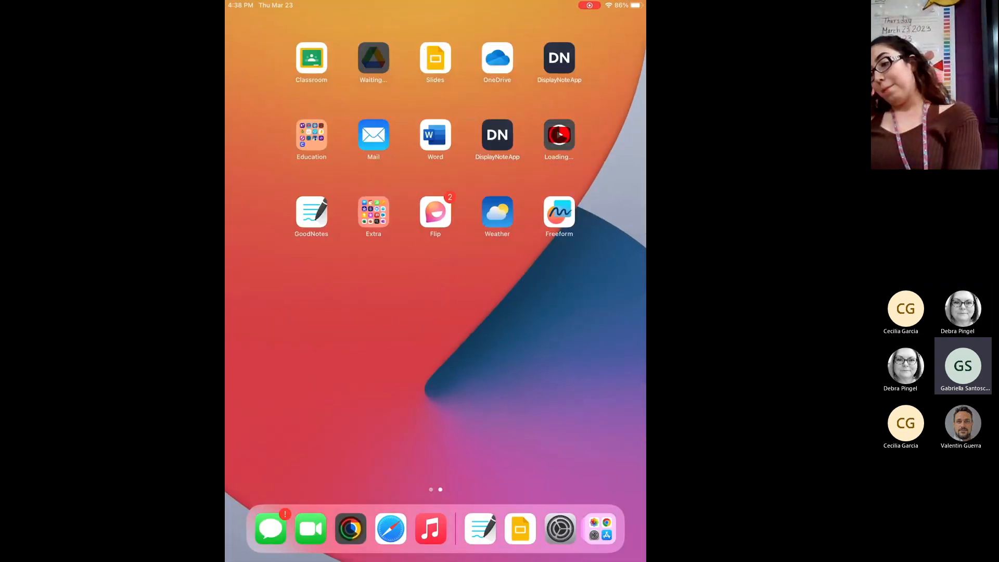
Step: Launch GoodNotes and reopen the Reading notebook from the documents list
{"action": "left_click", "coordinate": [312, 215]}
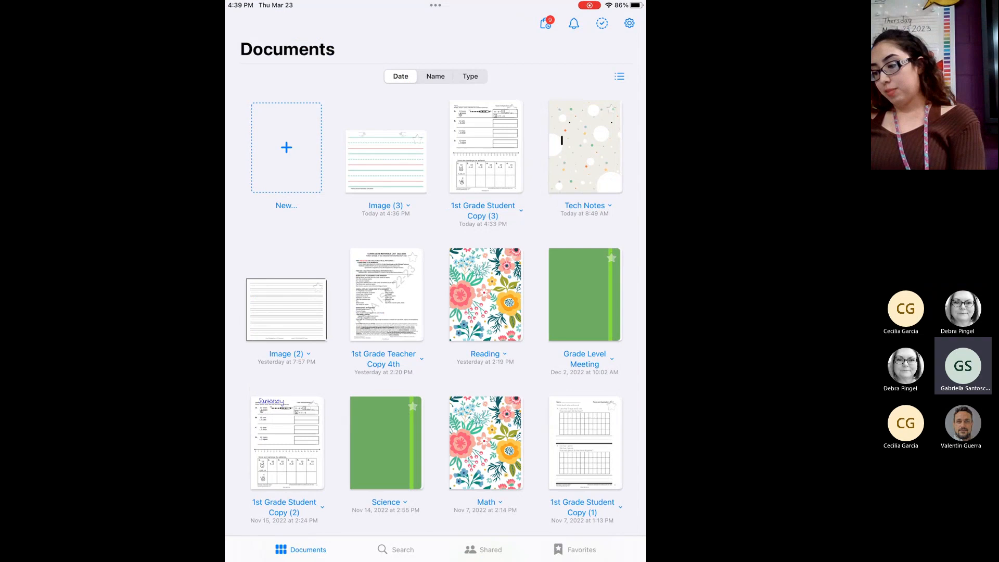
{"action": "scroll", "scroll_direction": "down", "scroll_amount": 3}
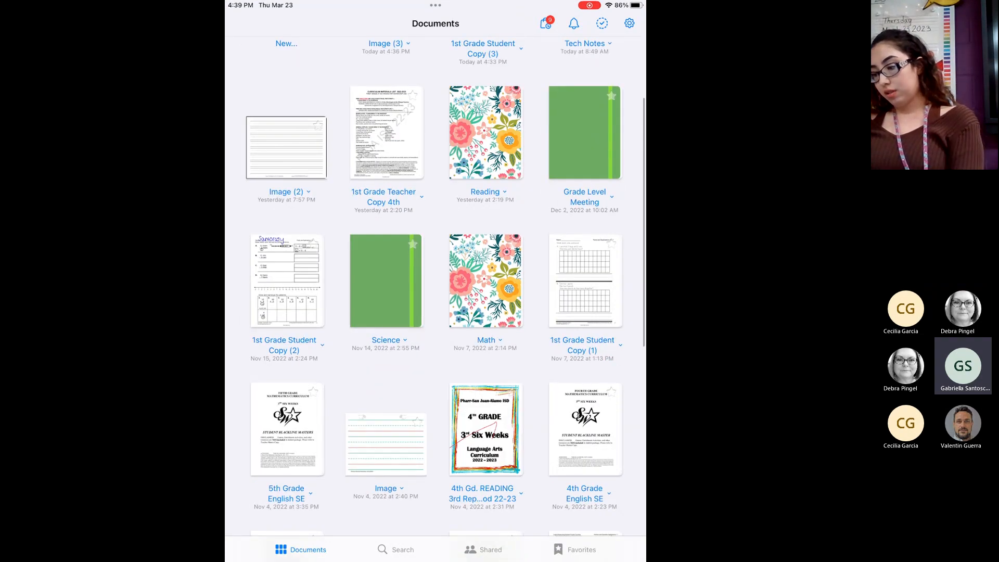
{"action": "left_click", "coordinate": [485, 132]}
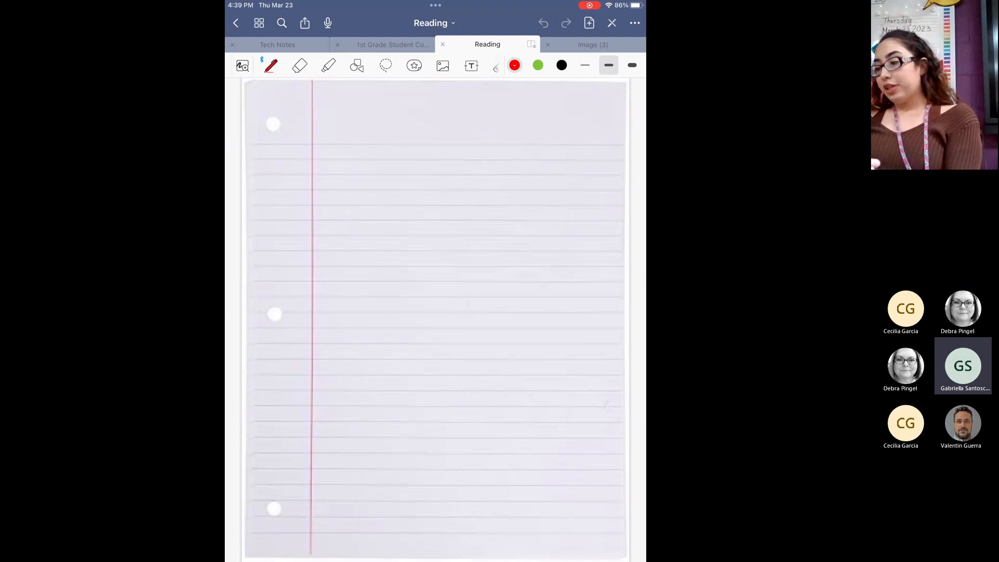
Step: Set the pen style to Brush Pen, then erase the stray red mark at the top
{"action": "left_click", "coordinate": [270, 64]}
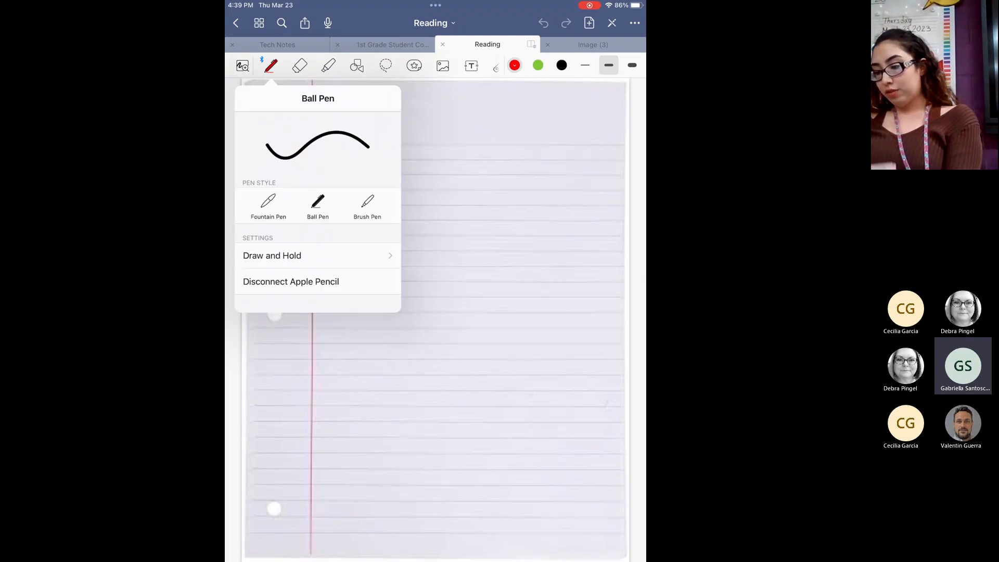
{"action": "left_click", "coordinate": [368, 204]}
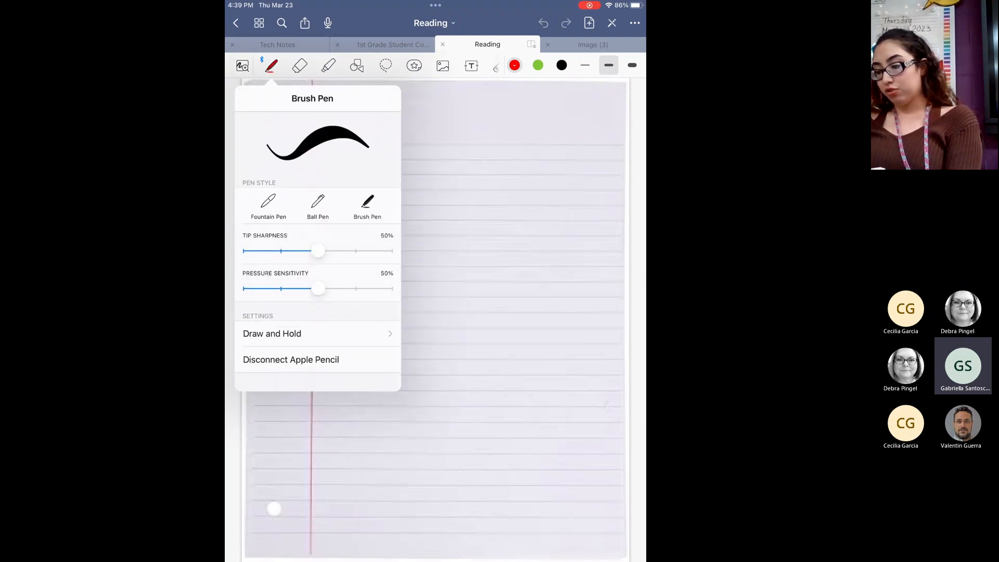
{"action": "left_click", "coordinate": [318, 204]}
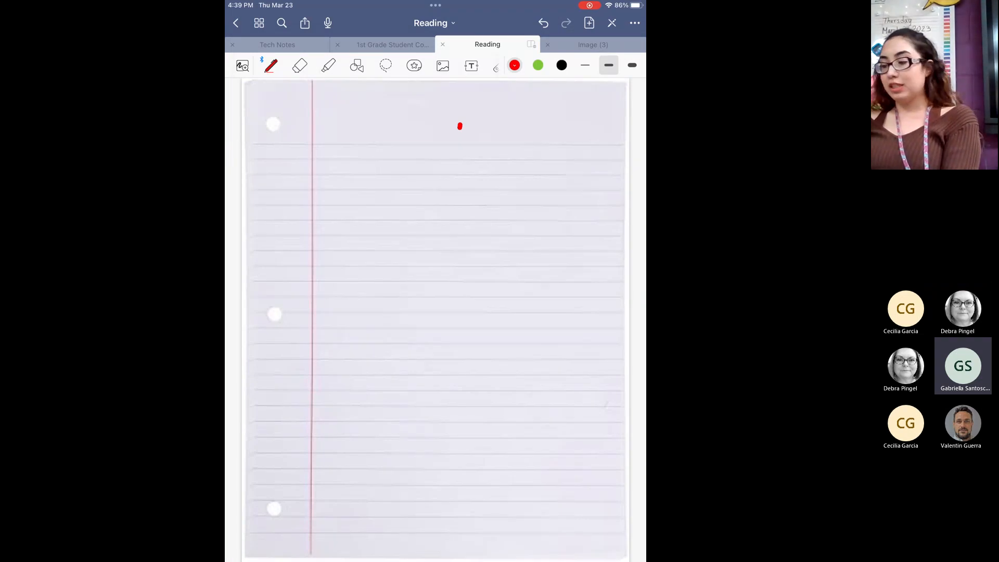
{"action": "left_click", "coordinate": [300, 65]}
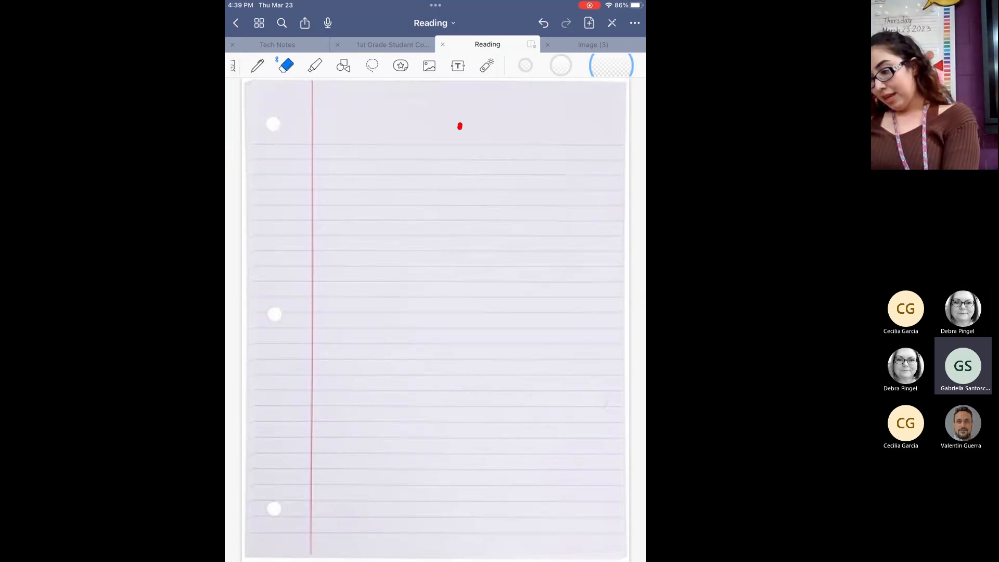
{"action": "left_click", "coordinate": [257, 65]}
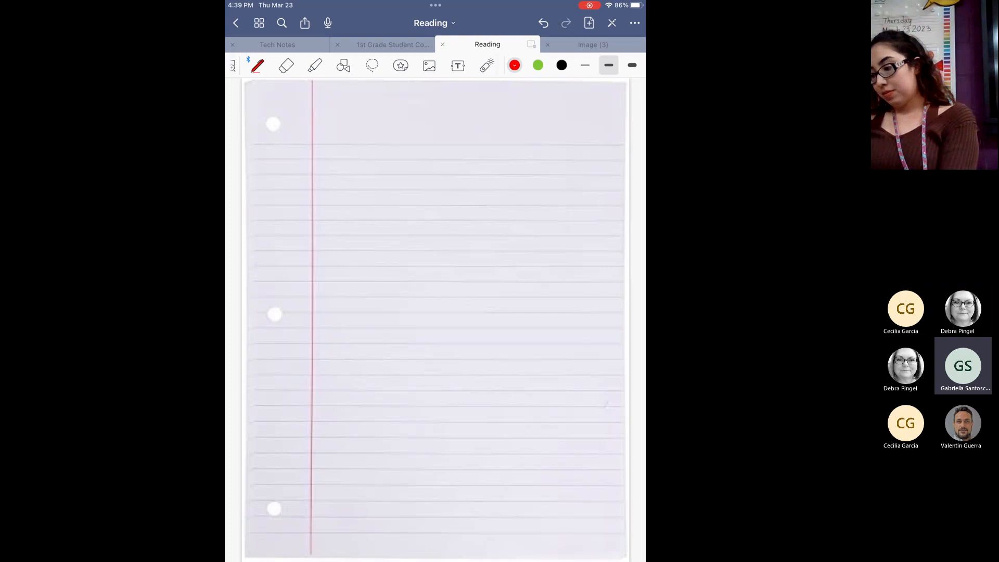
{"action": "left_click", "coordinate": [458, 64]}
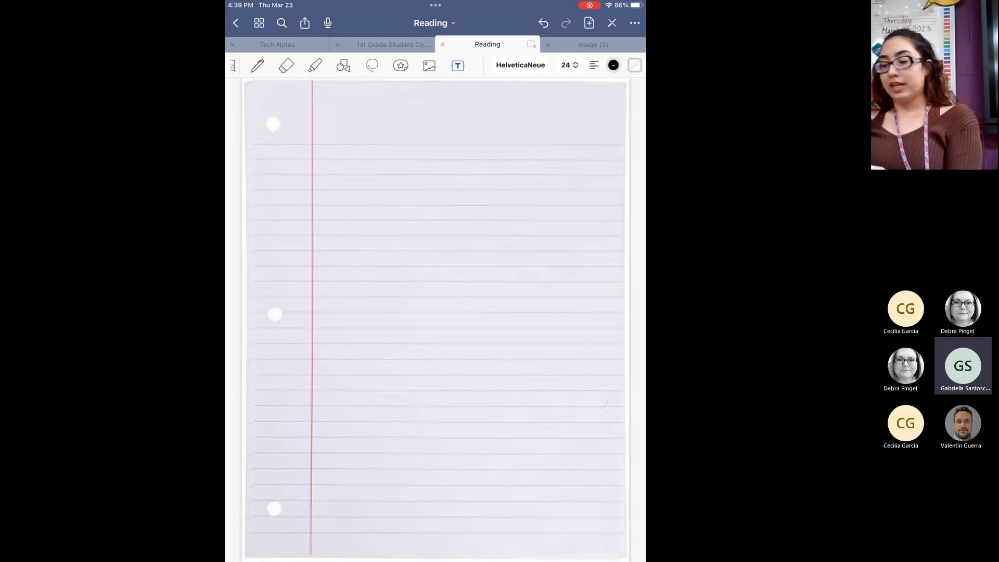
{"action": "left_click", "coordinate": [520, 65]}
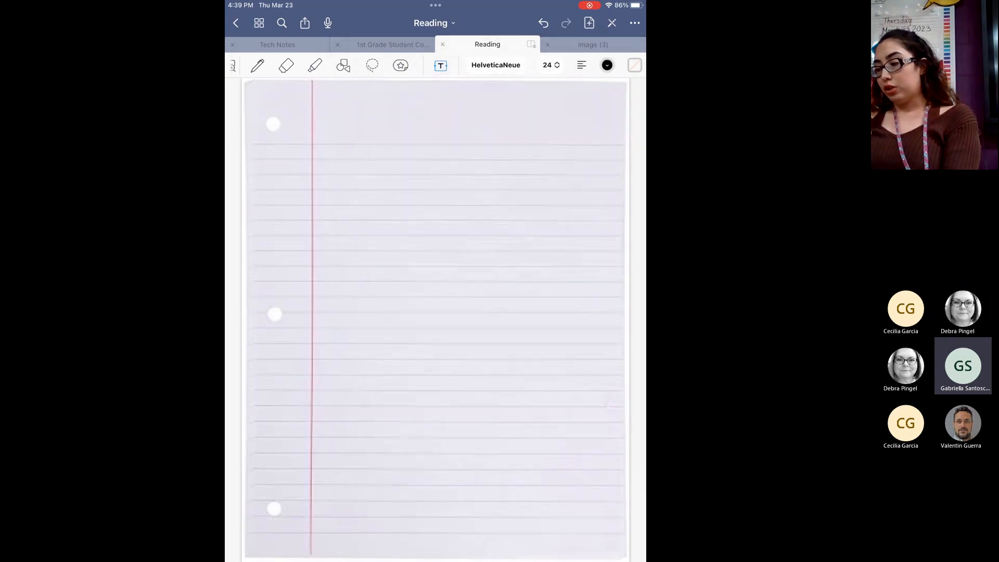
{"action": "left_click", "coordinate": [550, 65]}
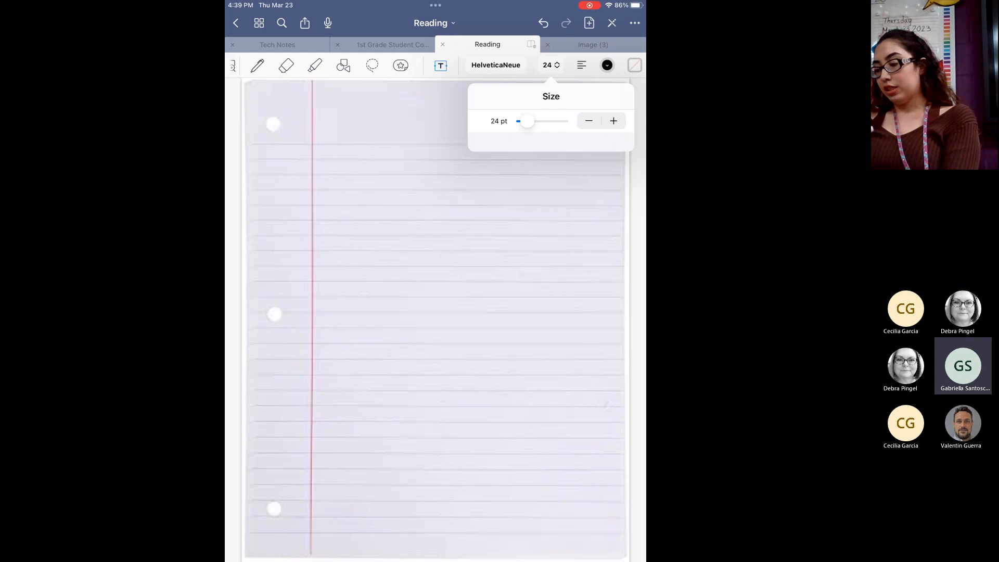
{"action": "left_click", "coordinate": [607, 65]}
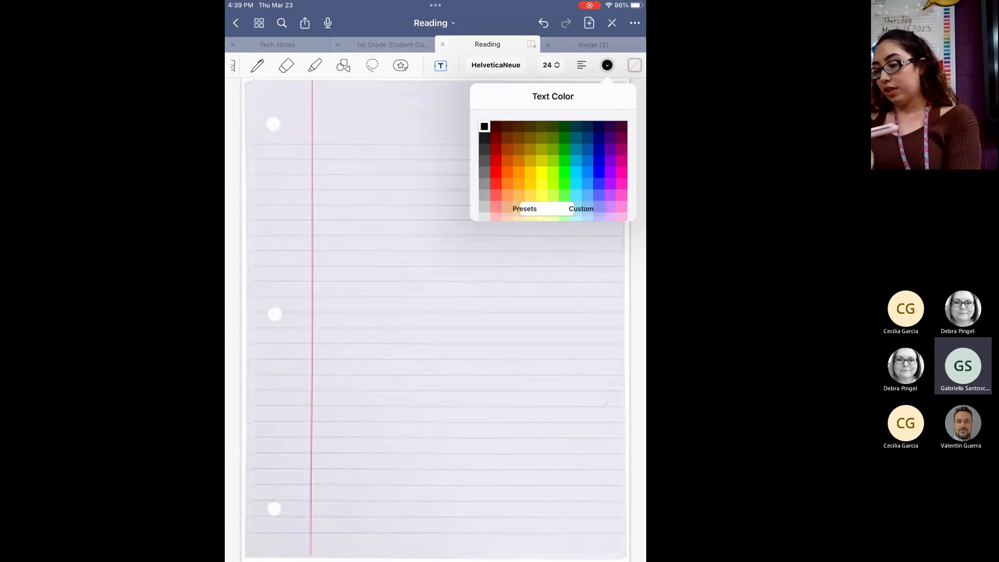
{"action": "left_click", "coordinate": [524, 208]}
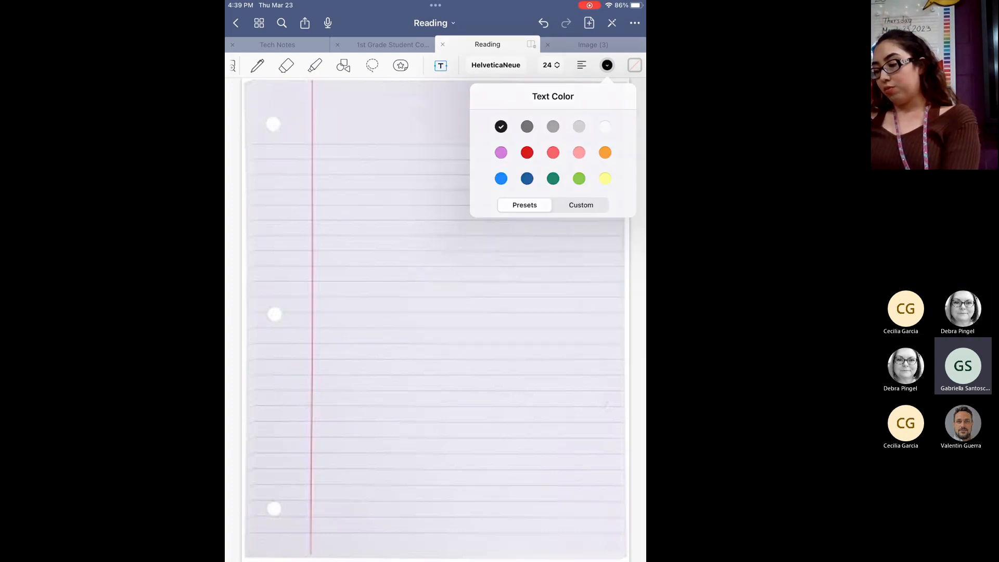
{"action": "left_click", "coordinate": [441, 64]}
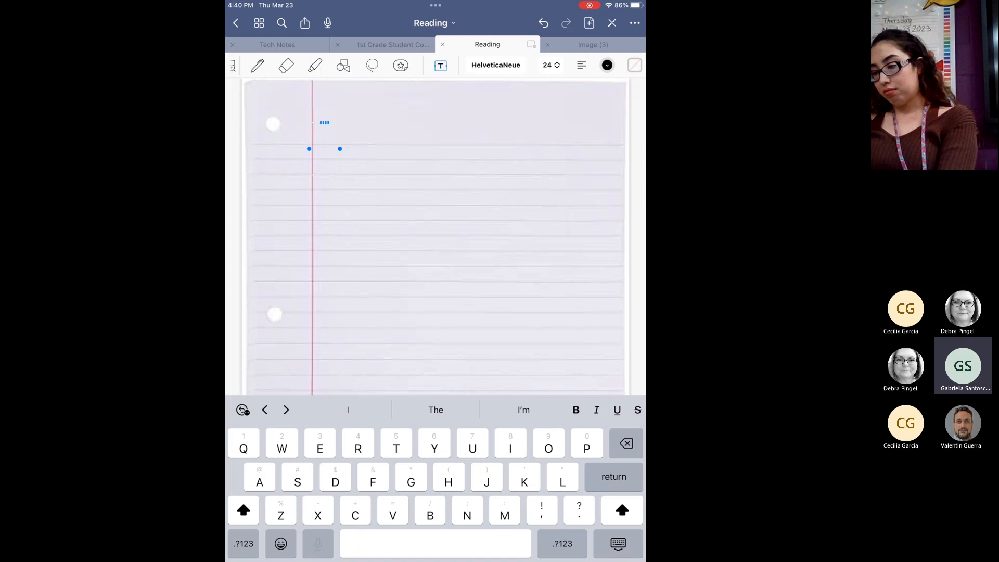
{"action": "left_click", "coordinate": [257, 66]}
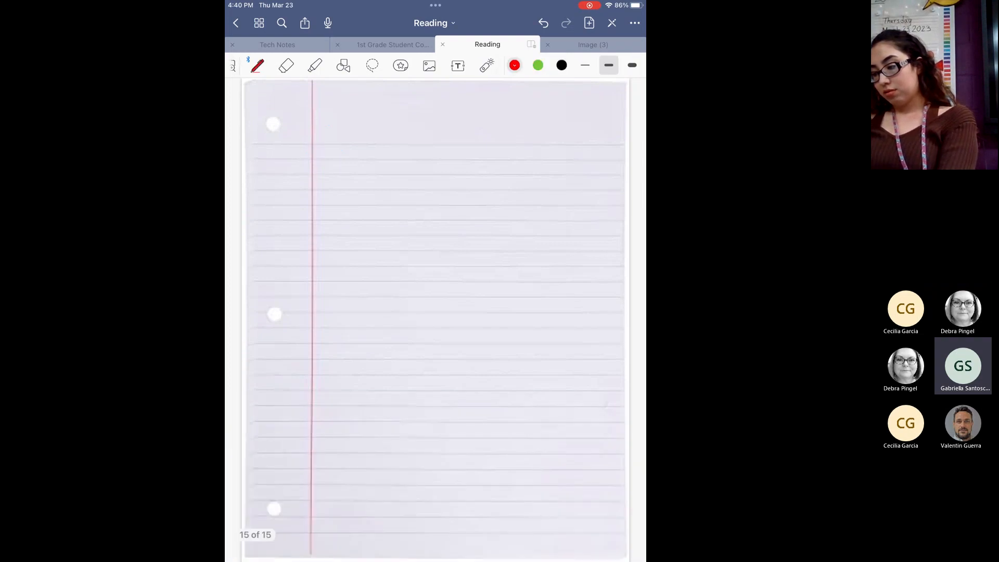
{"action": "left_click", "coordinate": [458, 64]}
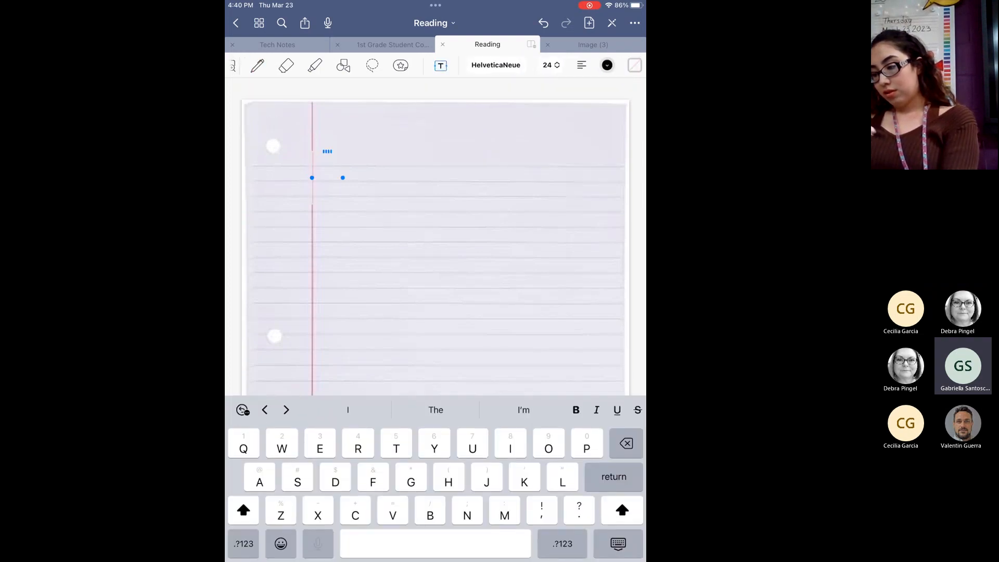
{"action": "scroll", "scroll_direction": "down", "scroll_amount": 3}
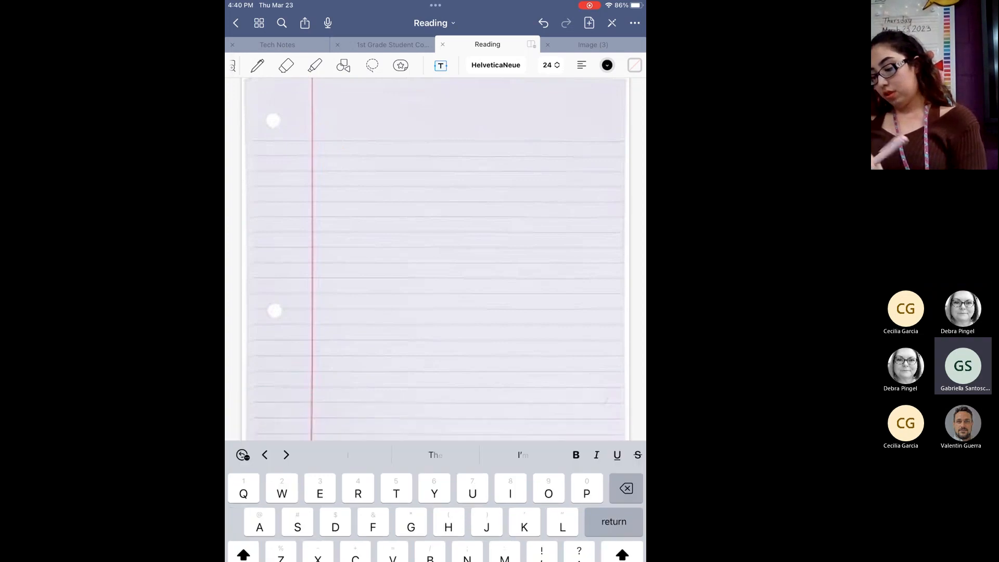
{"action": "left_click", "coordinate": [257, 65]}
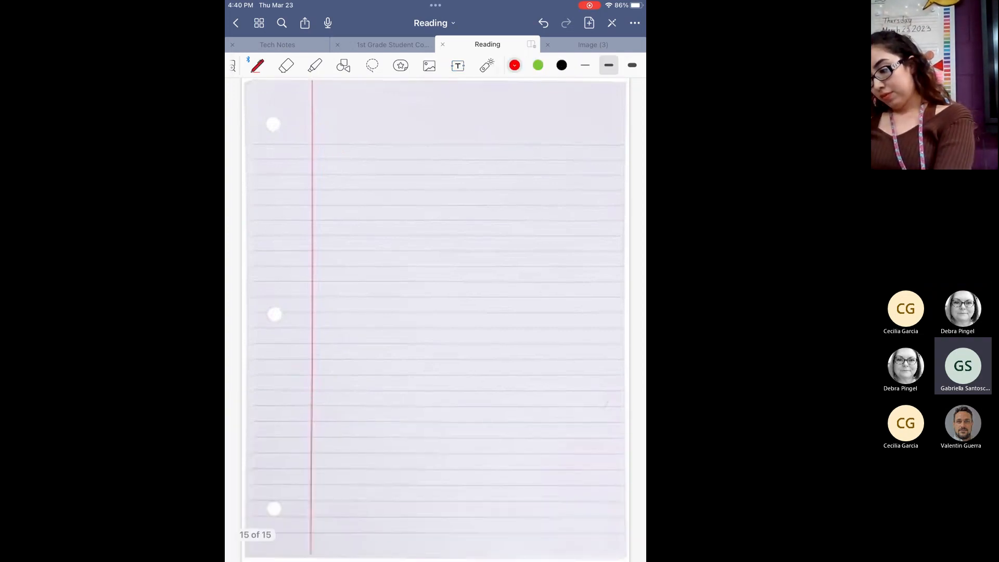
{"action": "left_click", "coordinate": [458, 64]}
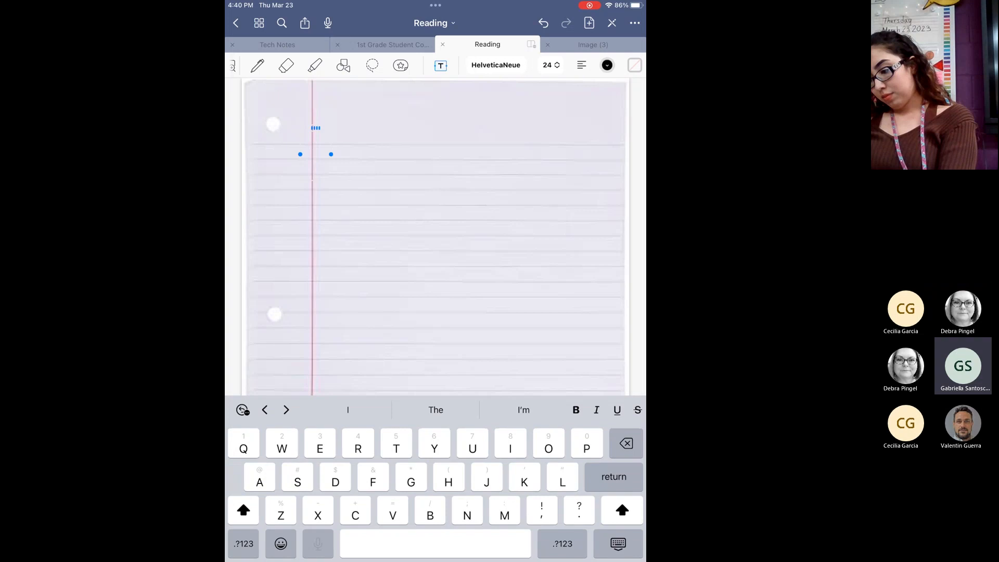
{"action": "left_click", "coordinate": [312, 153]}
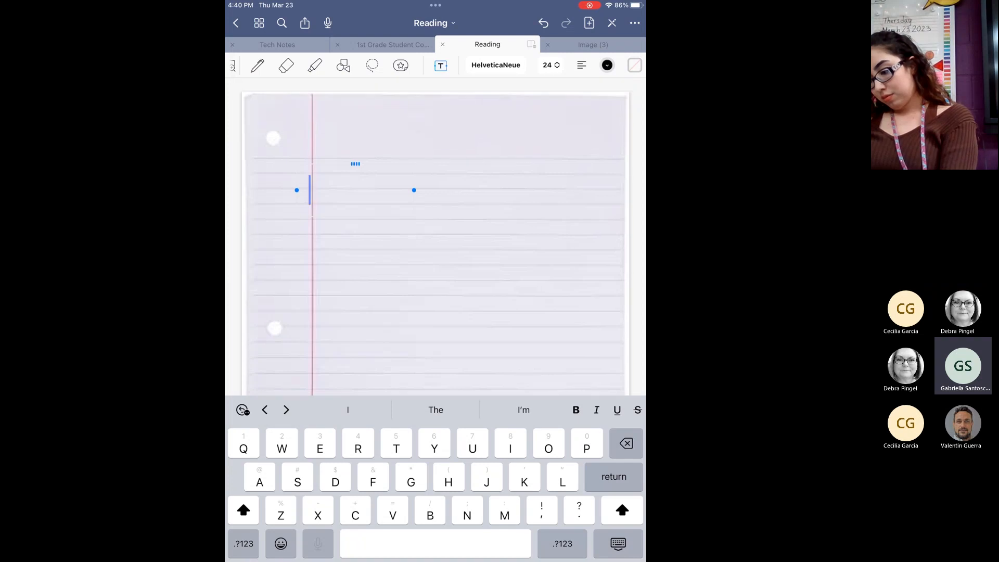
{"action": "left_click", "coordinate": [256, 65]}
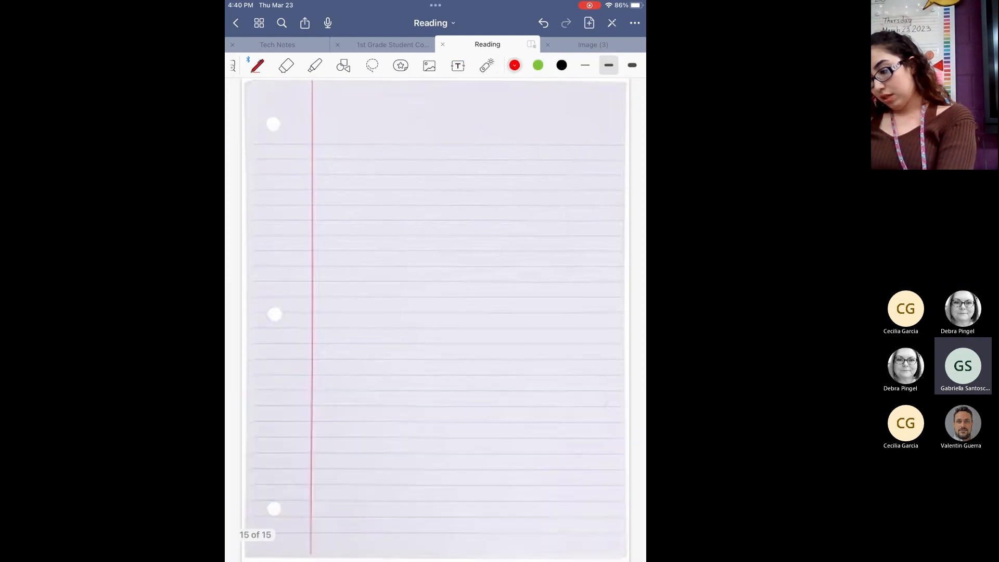
{"action": "left_click", "coordinate": [458, 65]}
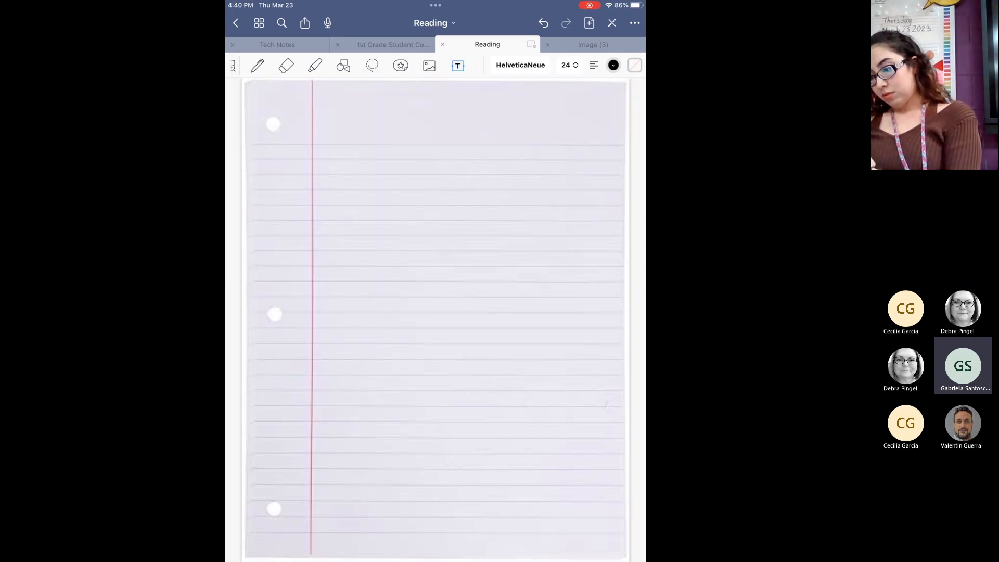
{"action": "left_click", "coordinate": [257, 64]}
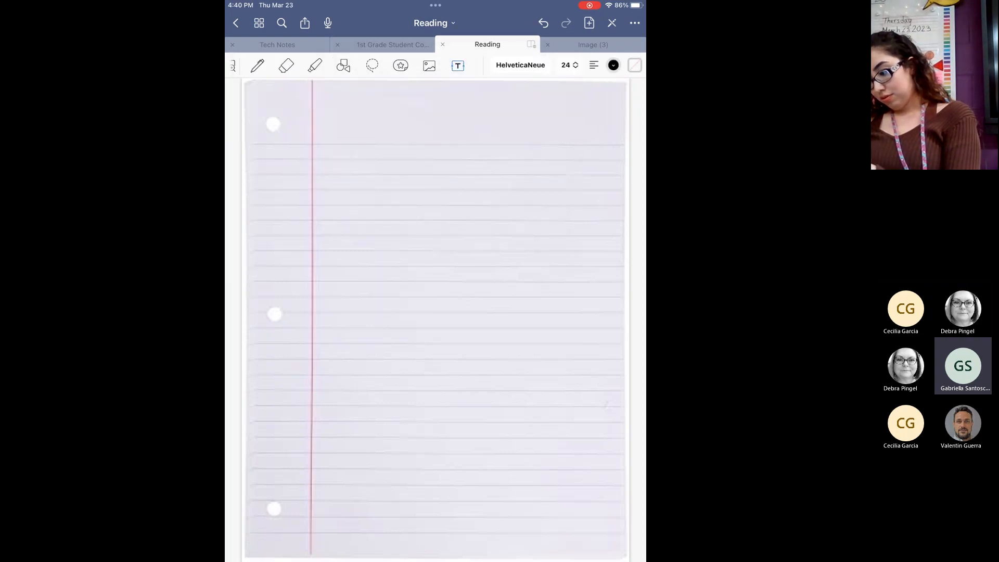
{"action": "left_click", "coordinate": [458, 65]}
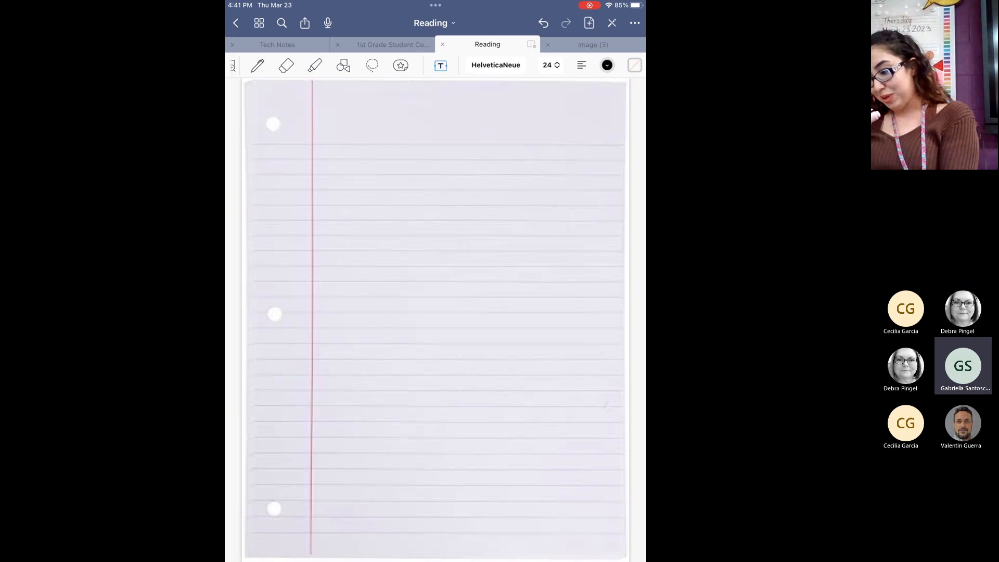
{"action": "left_click", "coordinate": [324, 141]}
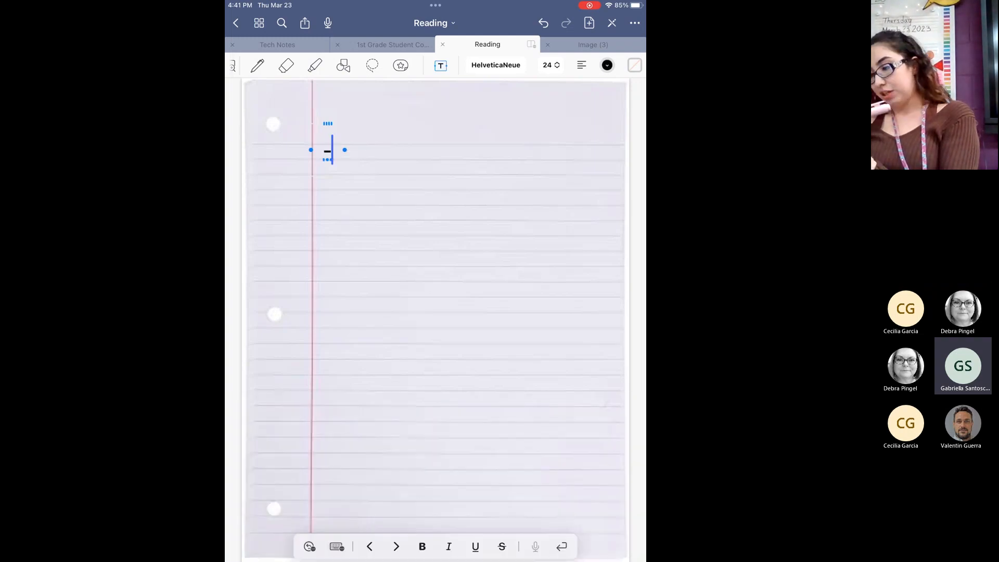
{"action": "left_click", "coordinate": [286, 64]}
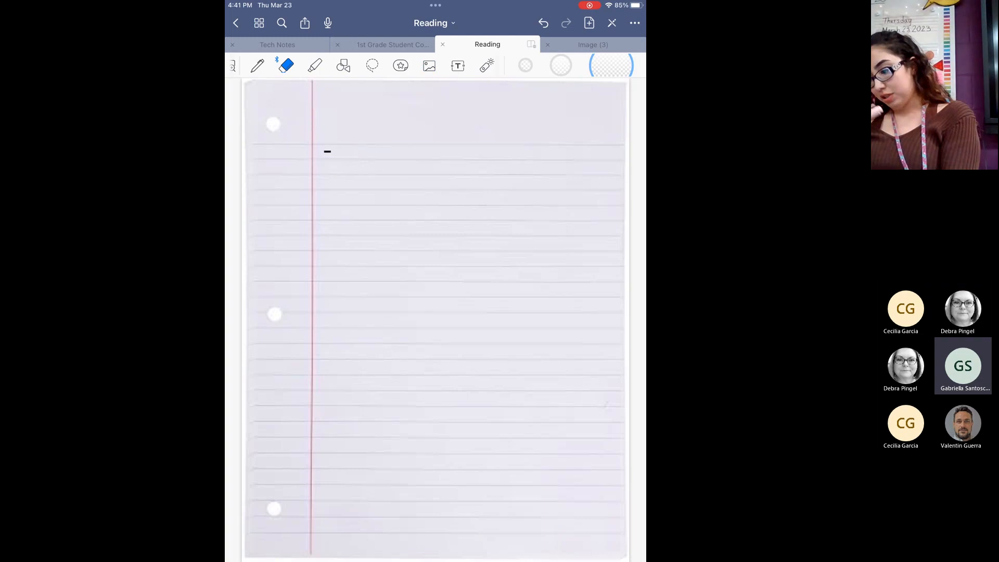
{"action": "left_click", "coordinate": [458, 64]}
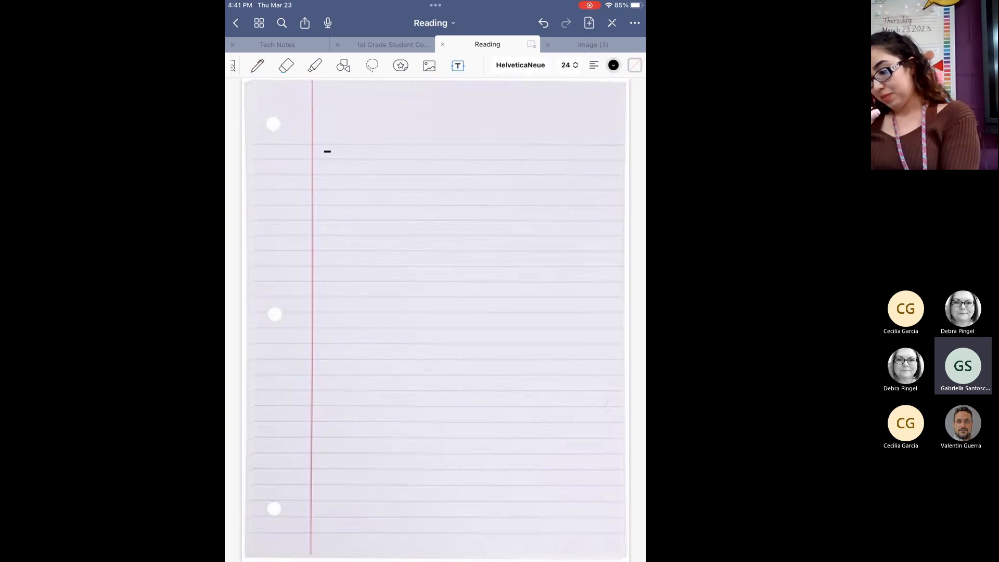
Step: Handwrite 'Hello today is Thursday' with Scribble into a text box on the first line
{"action": "left_click", "coordinate": [326, 151]}
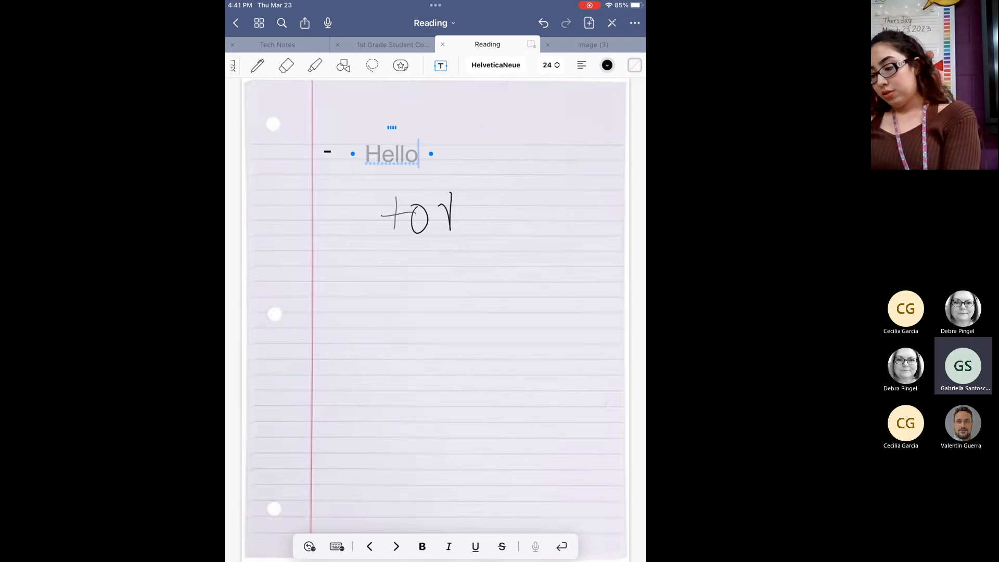
{"action": "type", "text": "today"}
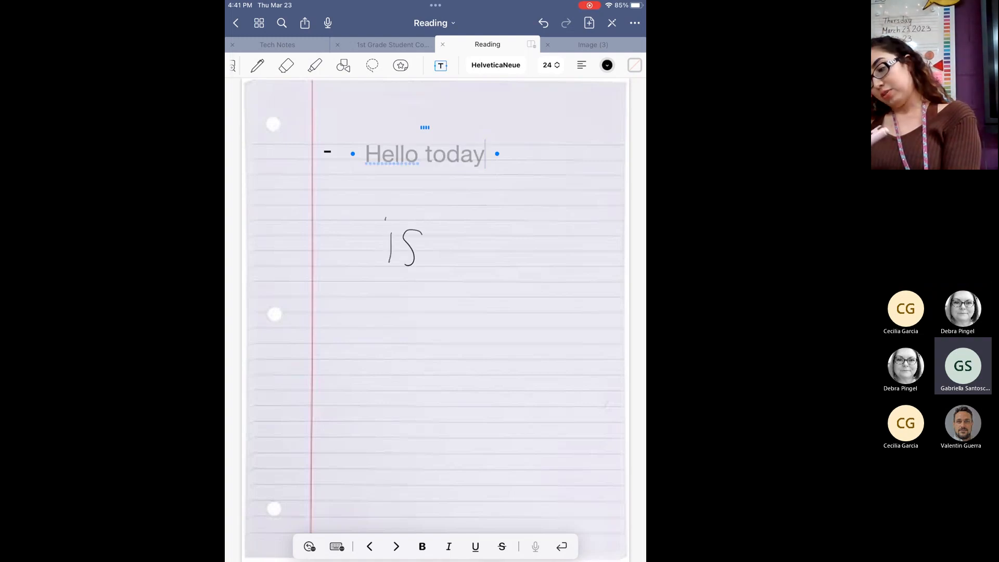
{"action": "type", "text": "is"}
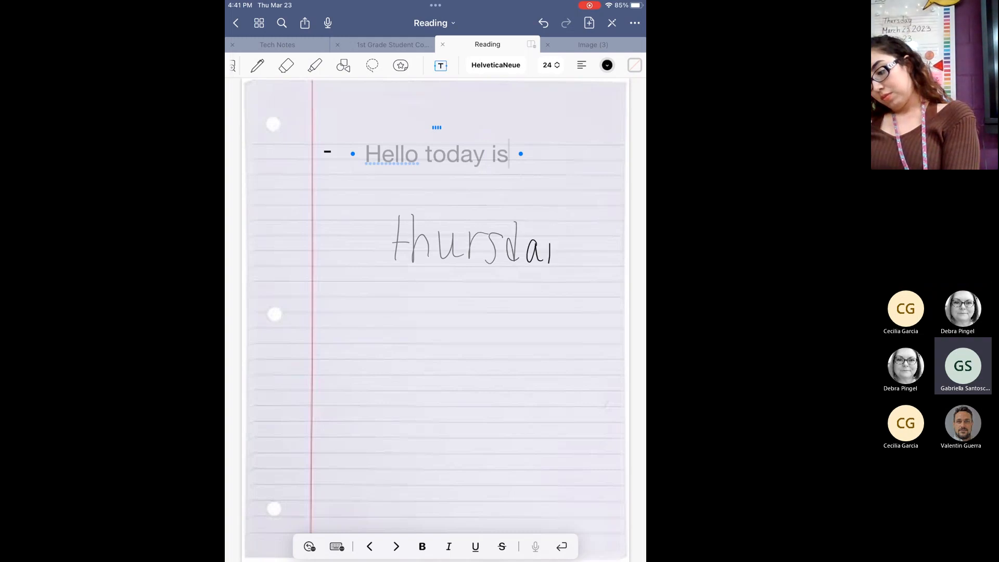
{"action": "type", "text": "Thursday"}
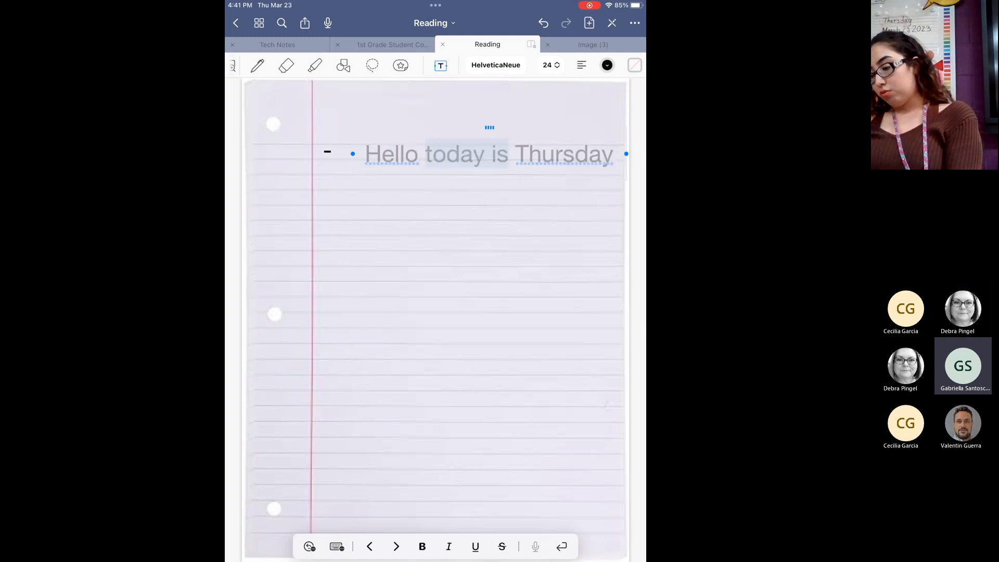
Step: Set the whole sentence in Marker Felt and enlarge it to size 69
{"action": "double_click", "coordinate": [466, 154]}
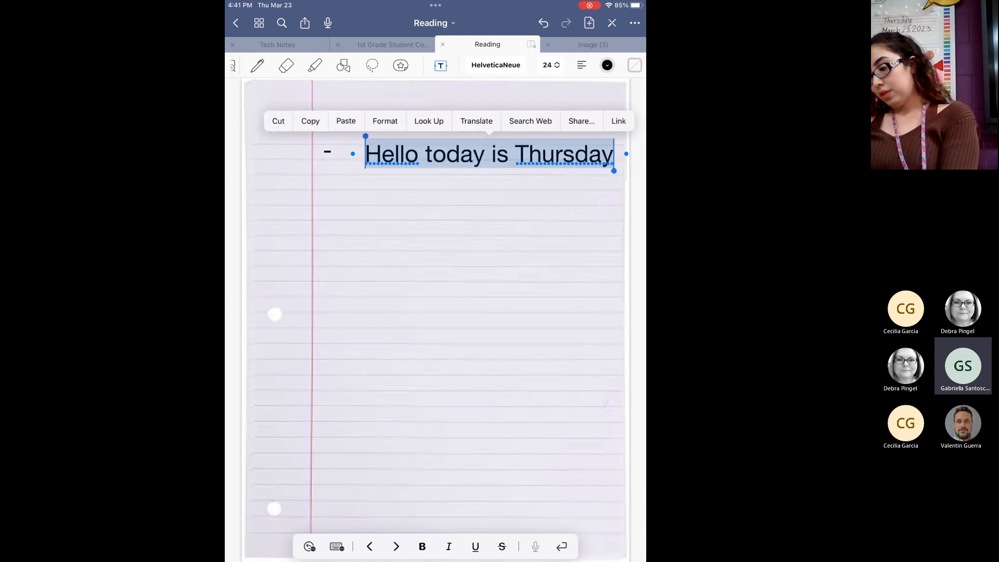
{"action": "left_click", "coordinate": [495, 65]}
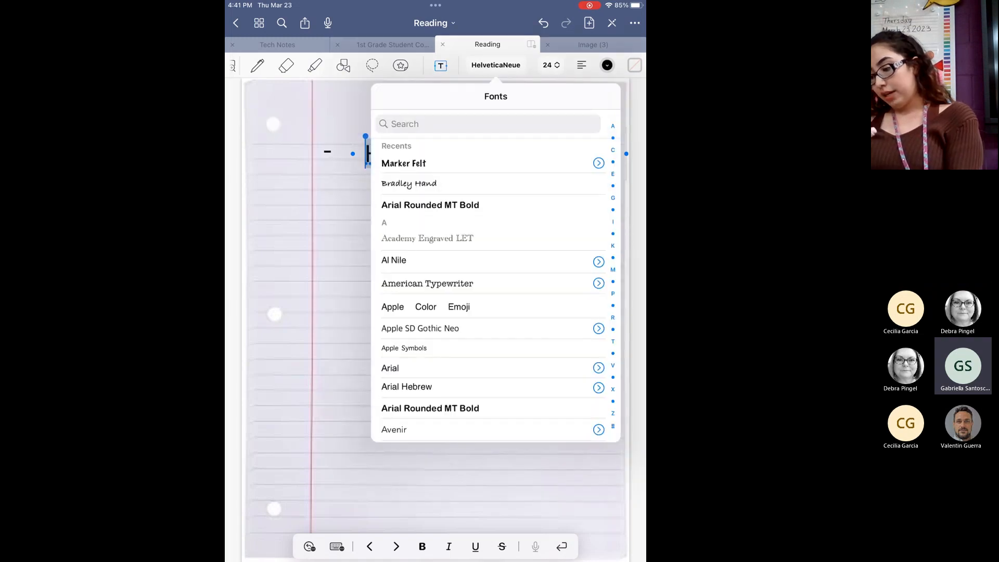
{"action": "left_click", "coordinate": [404, 164]}
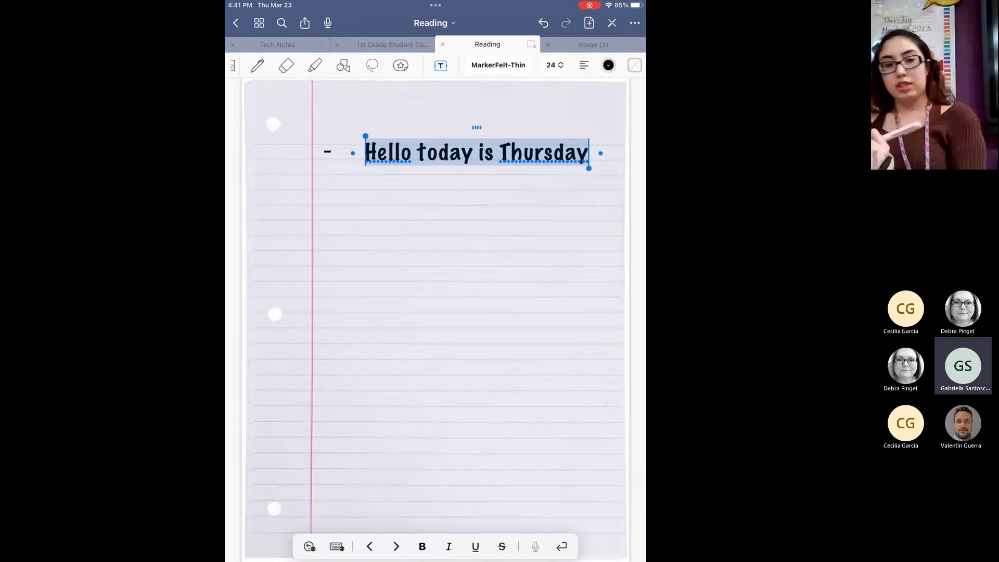
{"action": "left_click", "coordinate": [552, 64]}
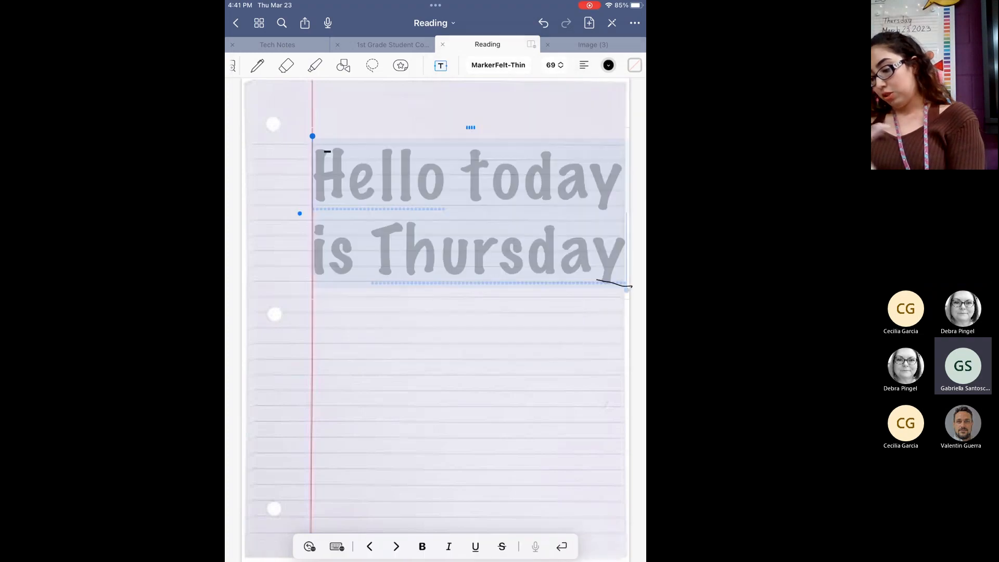
Step: Colour just the word 'Thursday' red
{"action": "double_click", "coordinate": [498, 251]}
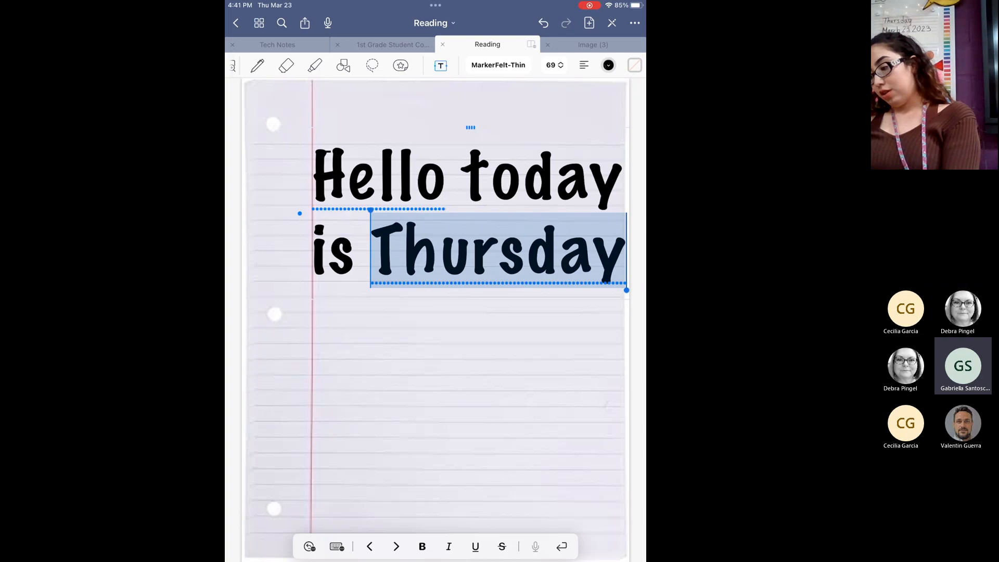
{"action": "left_click", "coordinate": [608, 64]}
{"action": "type", "text": "Hello"}
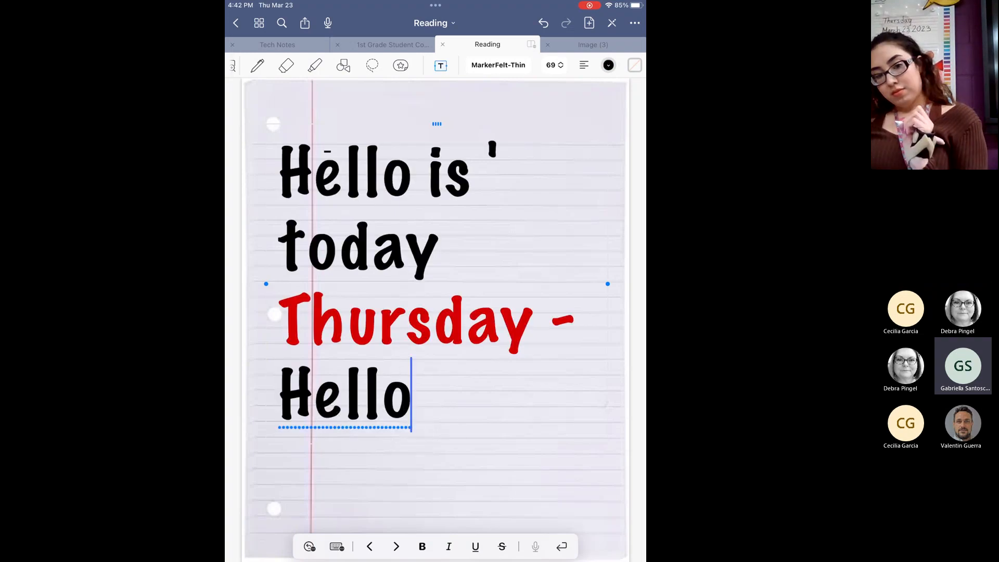
{"action": "left_click", "coordinate": [498, 65]}
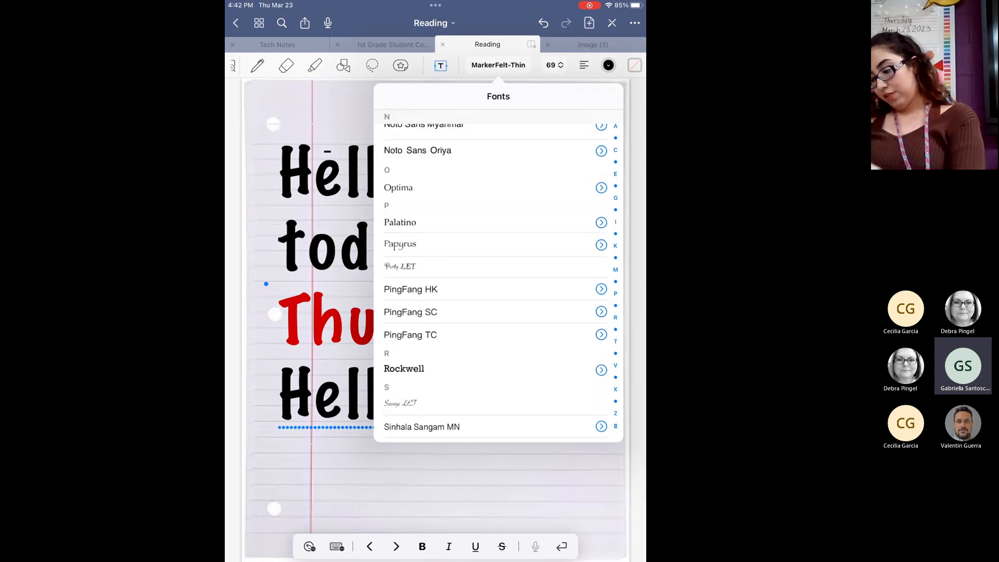
{"action": "scroll", "scroll_direction": "up", "scroll_amount": 3}
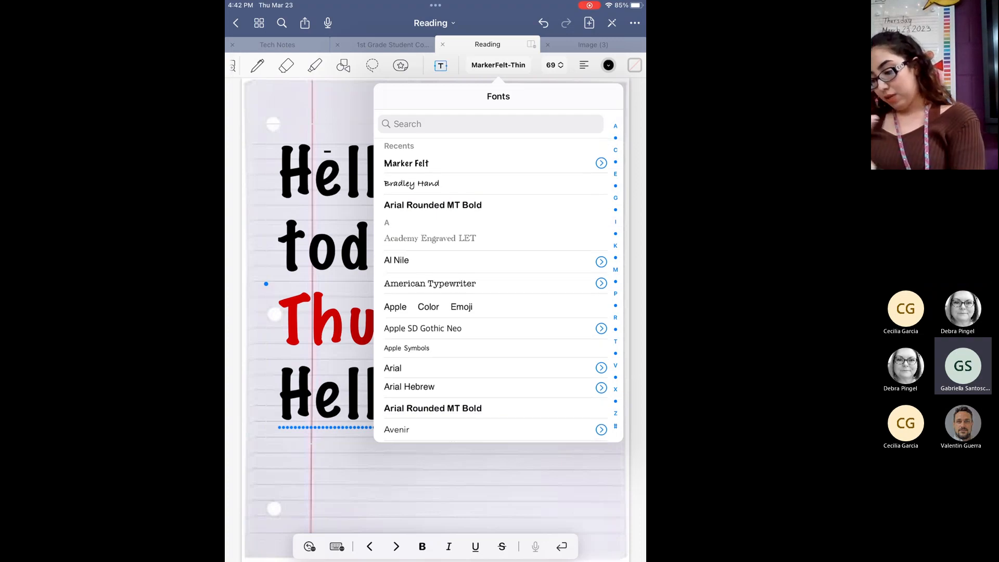
{"action": "scroll", "scroll_direction": "down", "scroll_amount": 3}
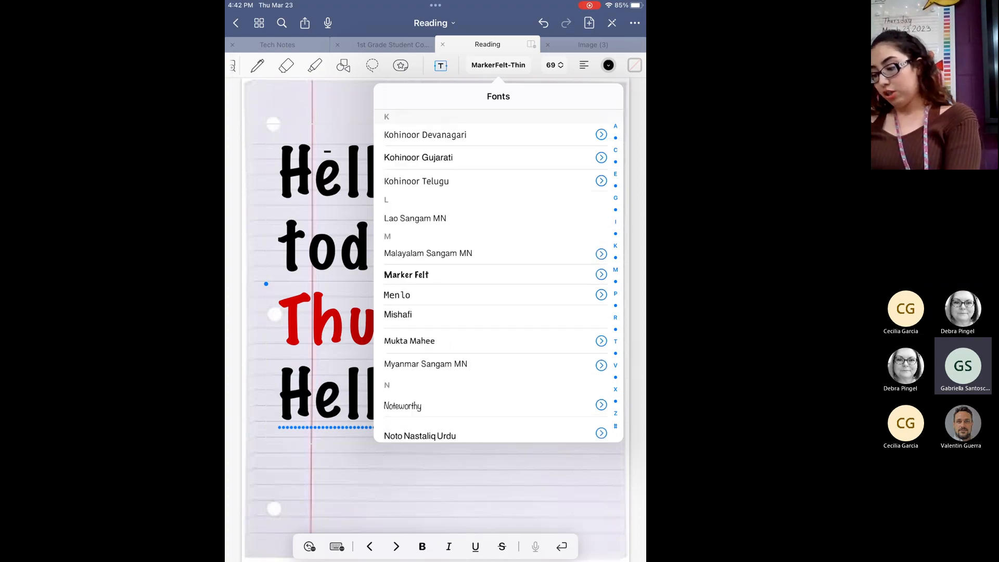
{"action": "scroll", "scroll_direction": "down", "scroll_amount": 3}
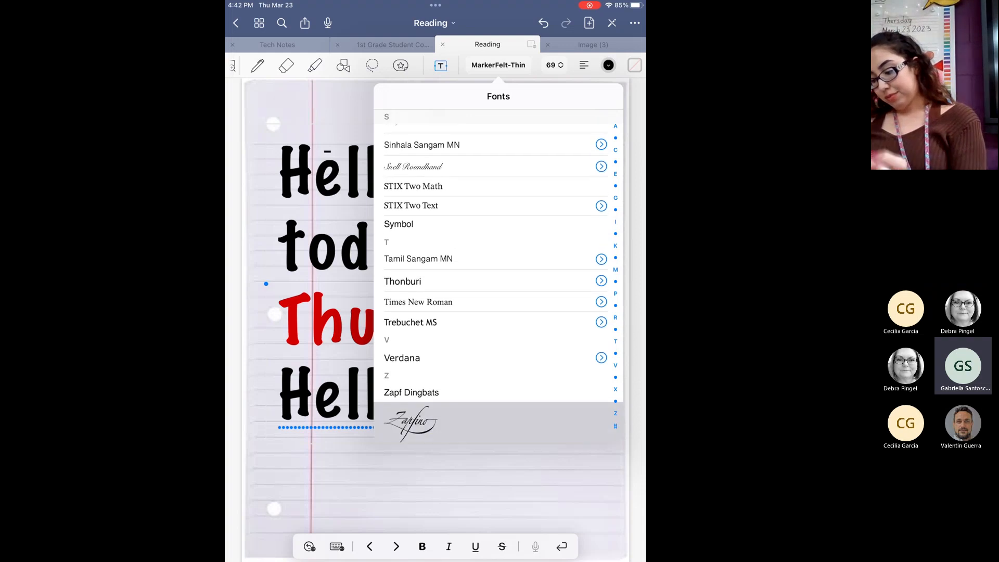
{"action": "left_click", "coordinate": [411, 421]}
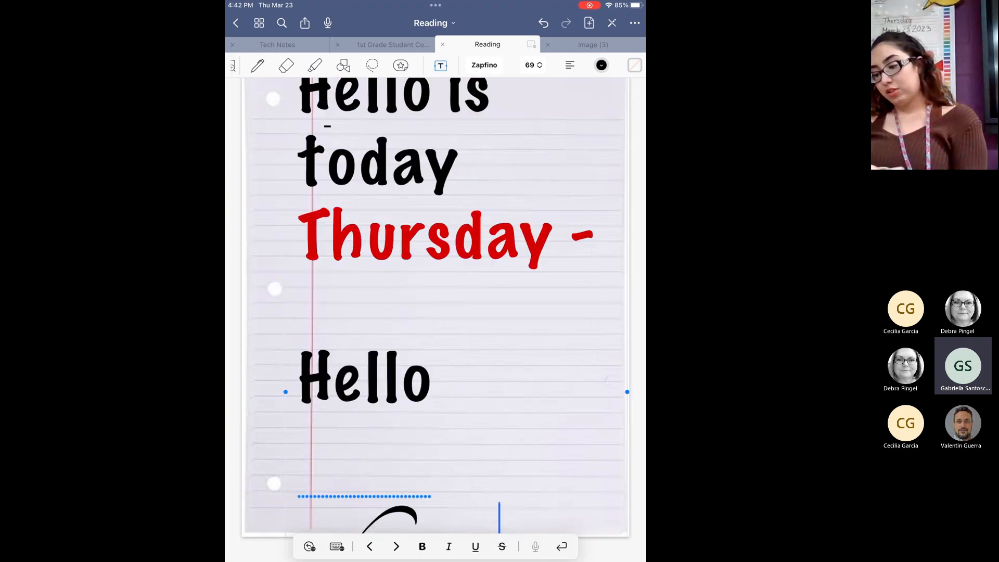
{"action": "scroll", "scroll_direction": "down", "scroll_amount": 3}
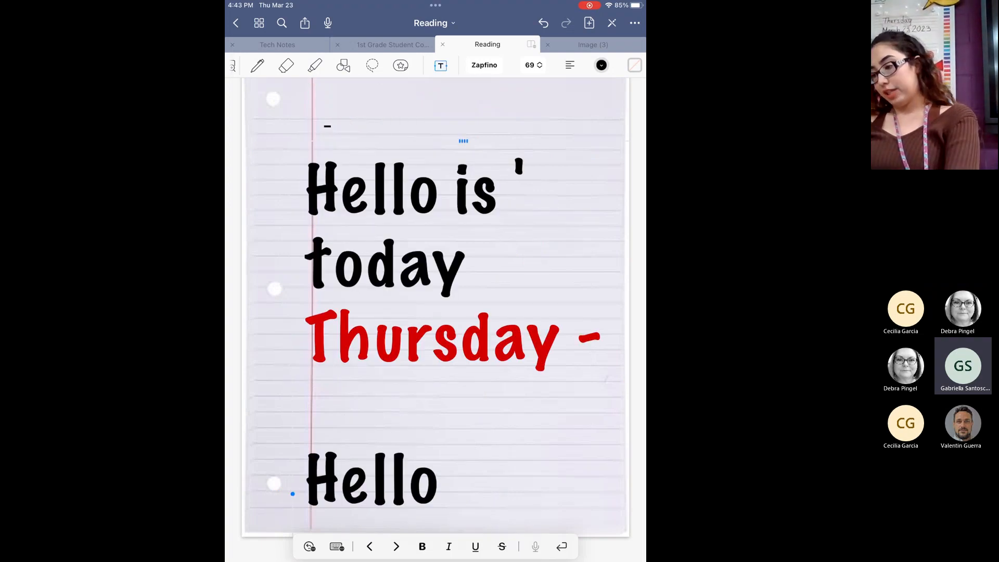
Step: Open the Tech Notes notebook and handwrite 'Illustrate' in red pen
{"action": "left_click", "coordinate": [259, 22]}
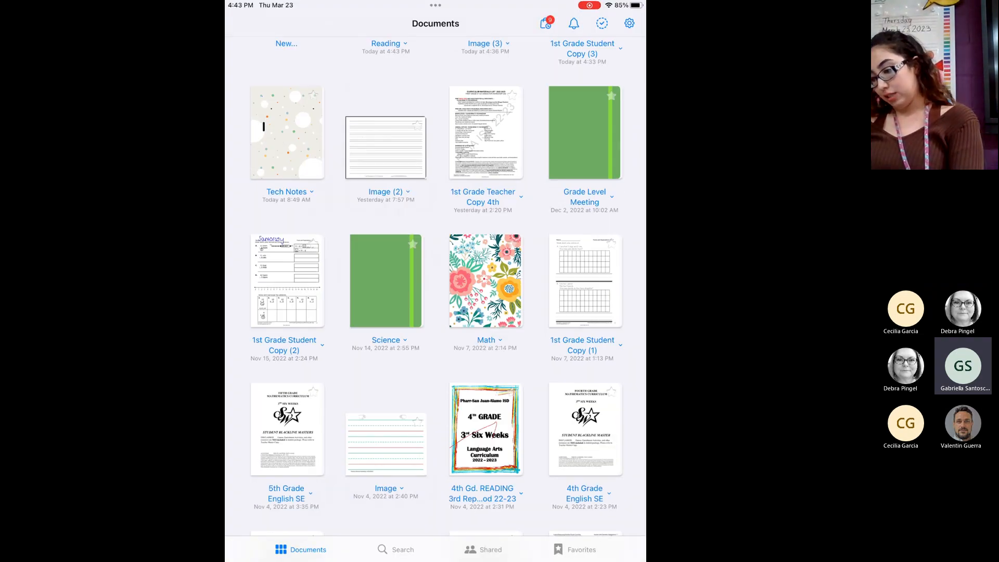
{"action": "left_click", "coordinate": [287, 132]}
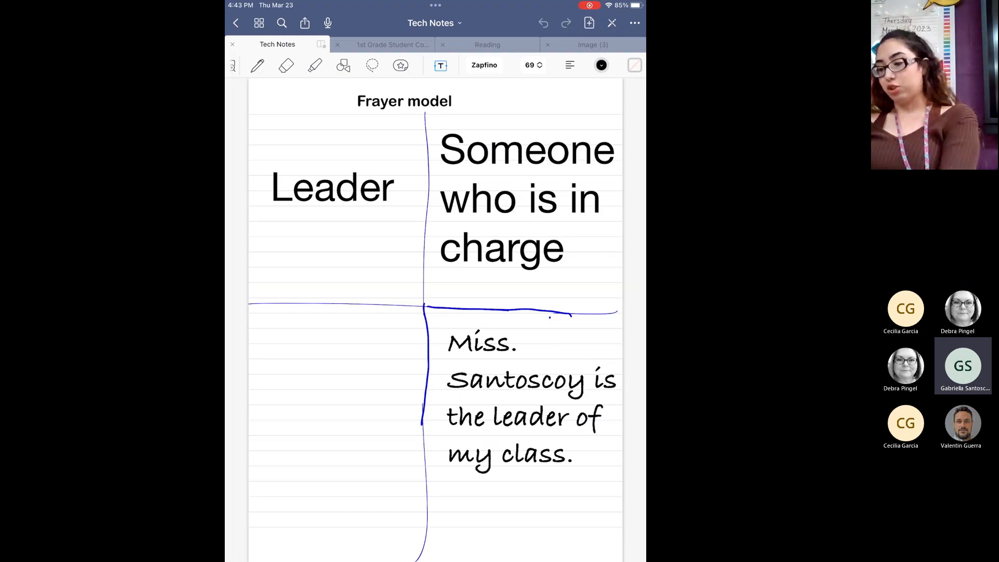
{"action": "left_click", "coordinate": [257, 65]}
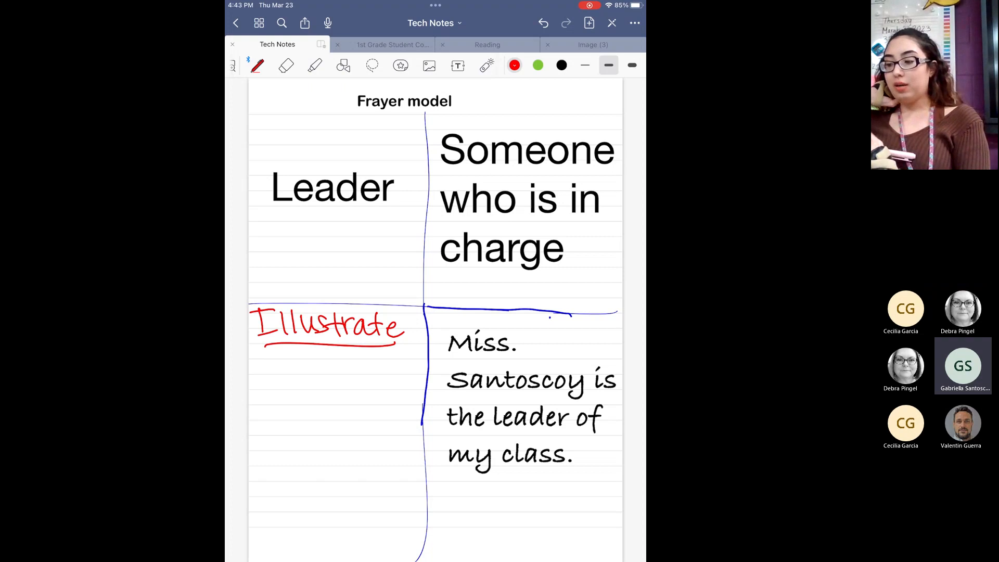
Step: Add a small typed 'Hello' text box below 'Illustrate' in the lower-left box
{"action": "left_click", "coordinate": [458, 65]}
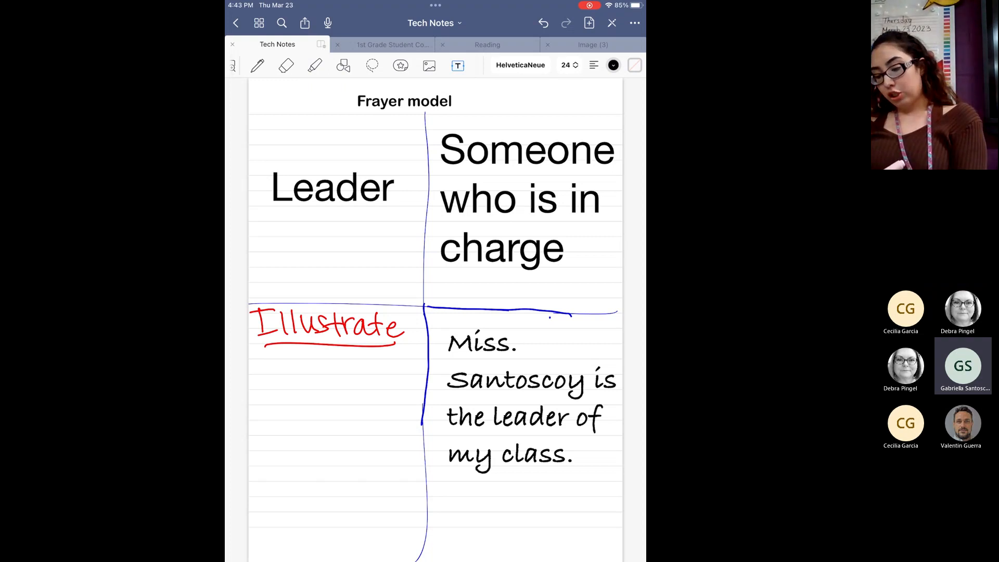
{"action": "left_click", "coordinate": [268, 357]}
{"action": "type", "text": "Hello"}
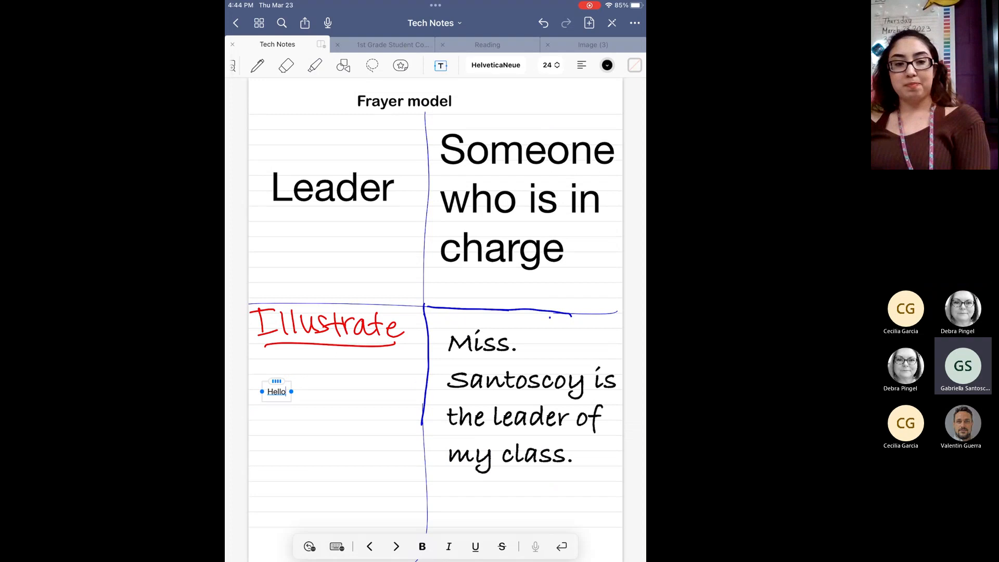
{"action": "left_click", "coordinate": [256, 64]}
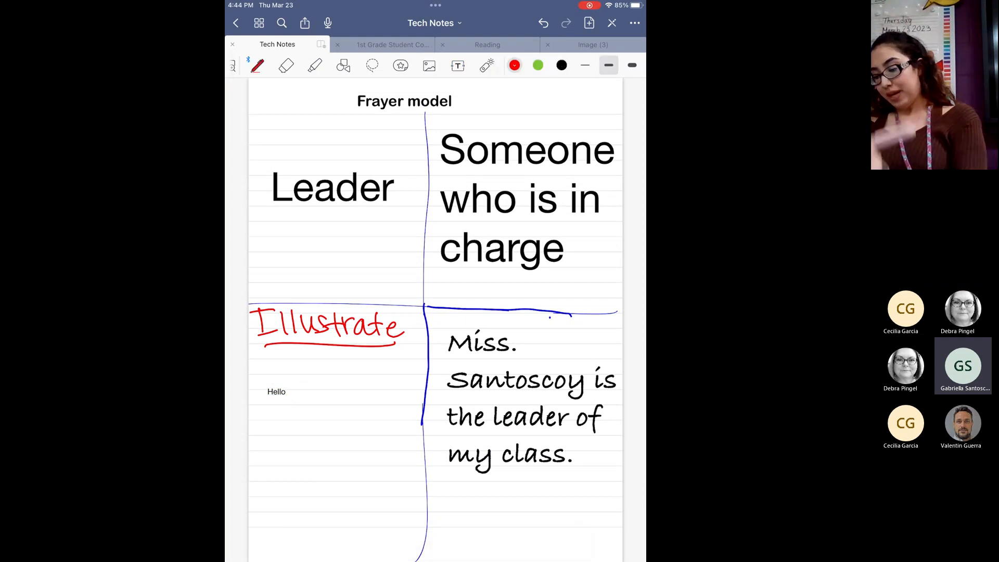
Step: Retrace the Frayer model's vertical and horizontal dividers with red pen lines
{"action": "left_click", "coordinate": [286, 65]}
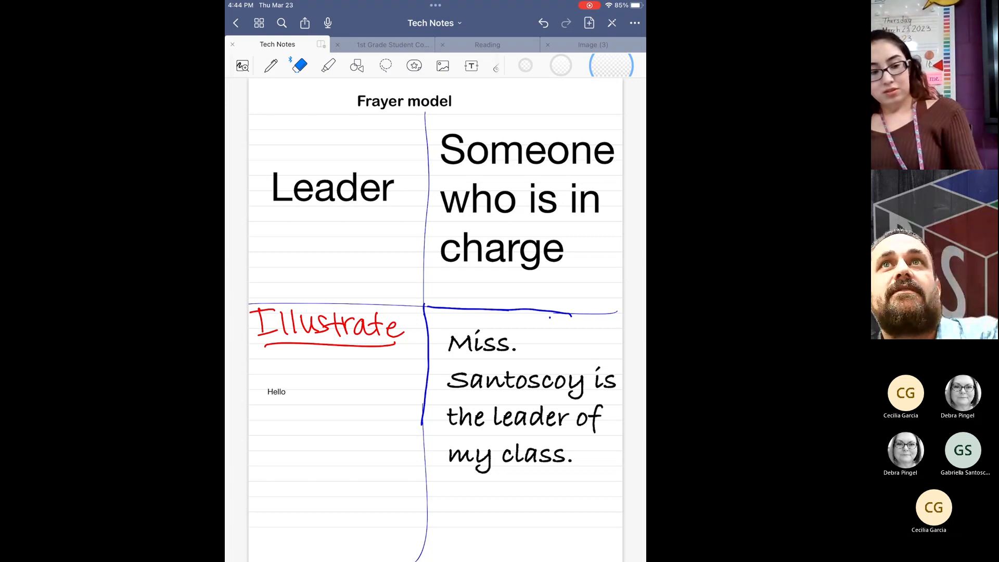
{"action": "left_click", "coordinate": [328, 65]}
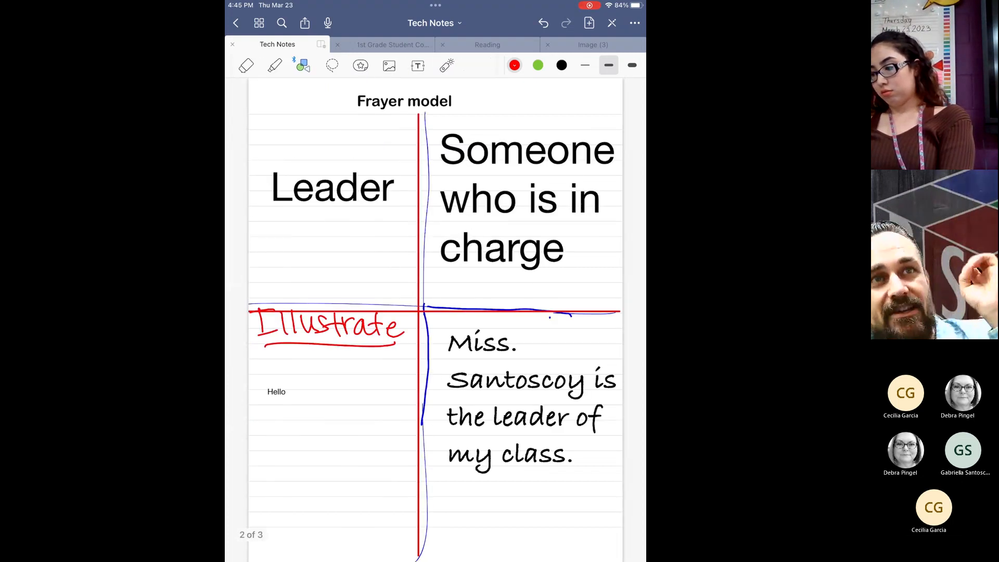
Step: Place a worksheet photo on the page, then add a blank ninth page at the end
{"action": "left_click", "coordinate": [273, 64]}
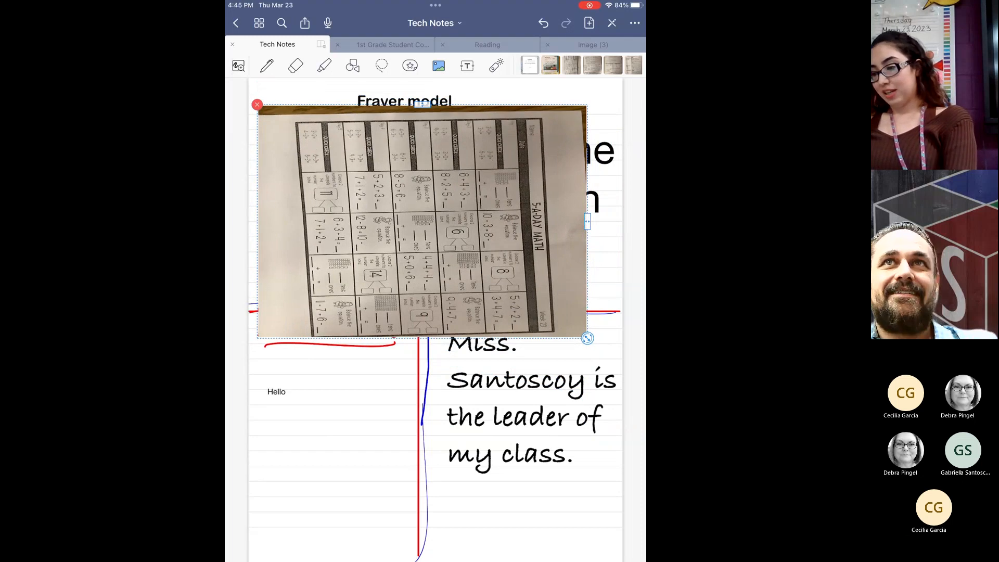
{"action": "left_click", "coordinate": [257, 104]}
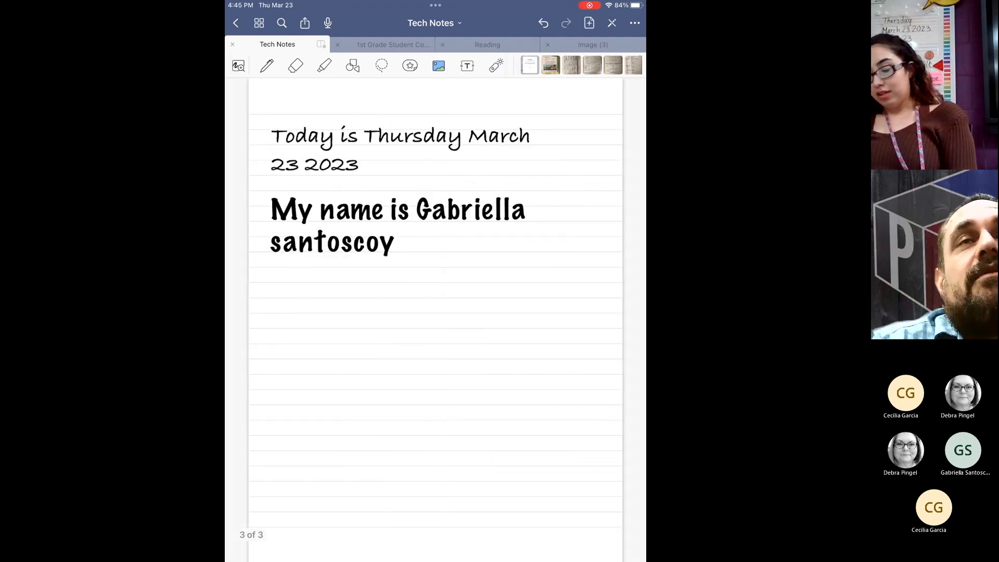
{"action": "left_click_drag", "start_coordinate": [433, 255], "coordinate": [255, 255]}
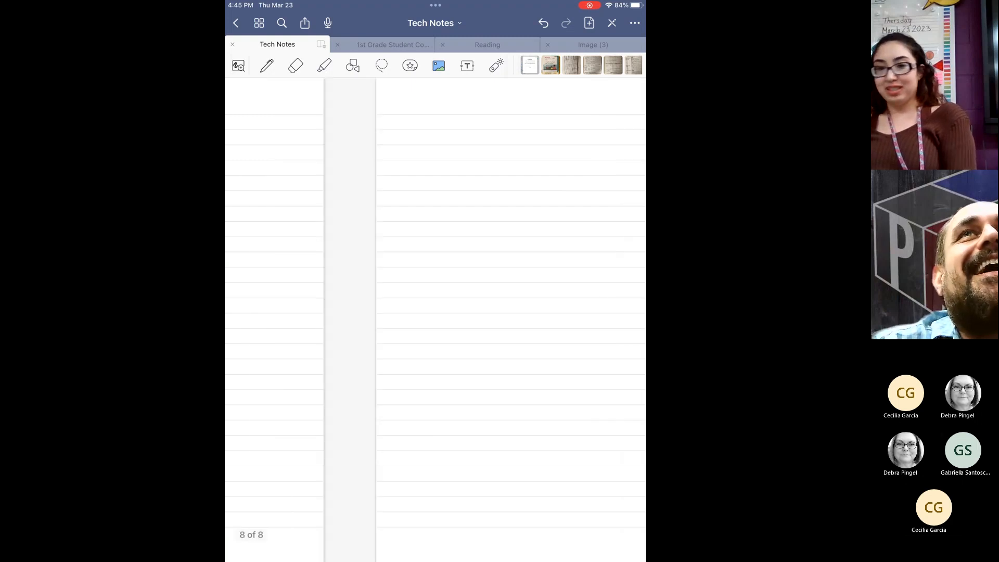
{"action": "left_click", "coordinate": [588, 23]}
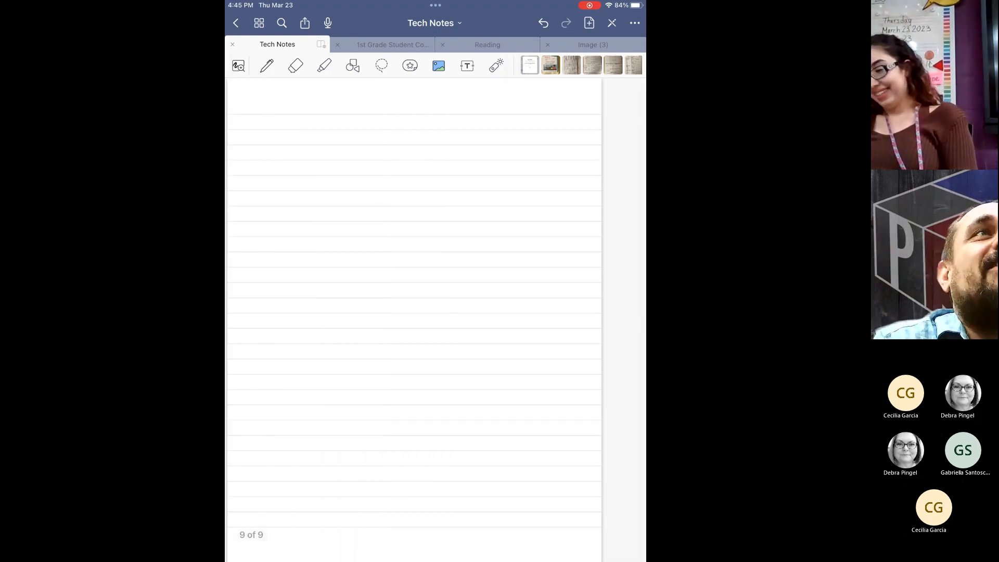